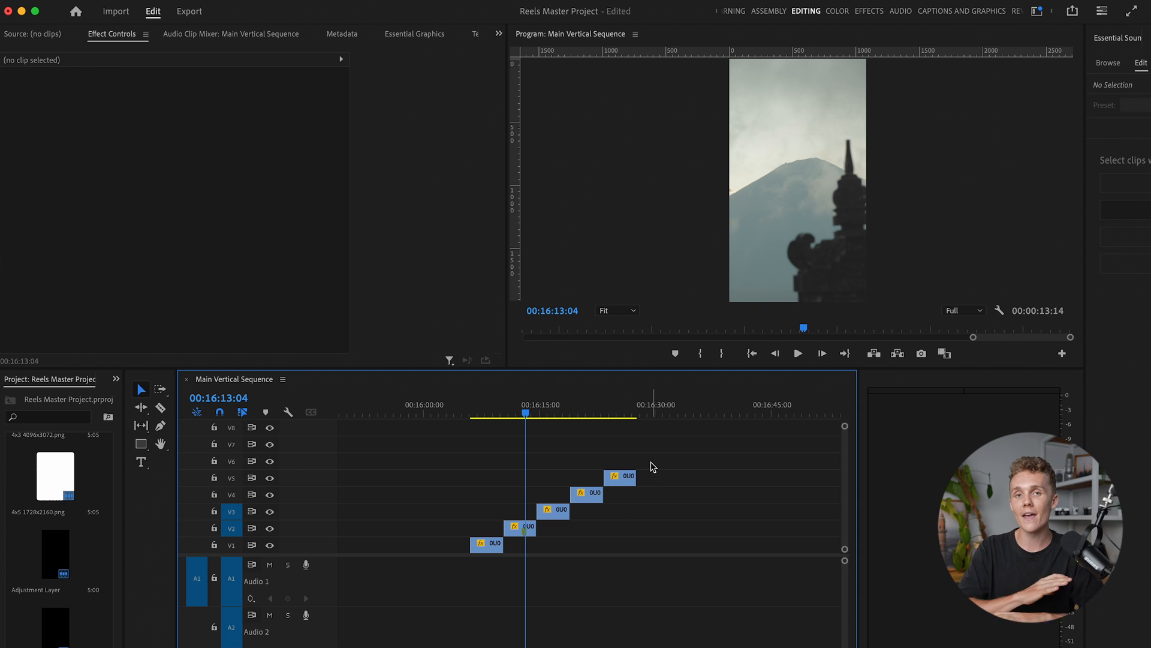
mouse_move(695, 462)
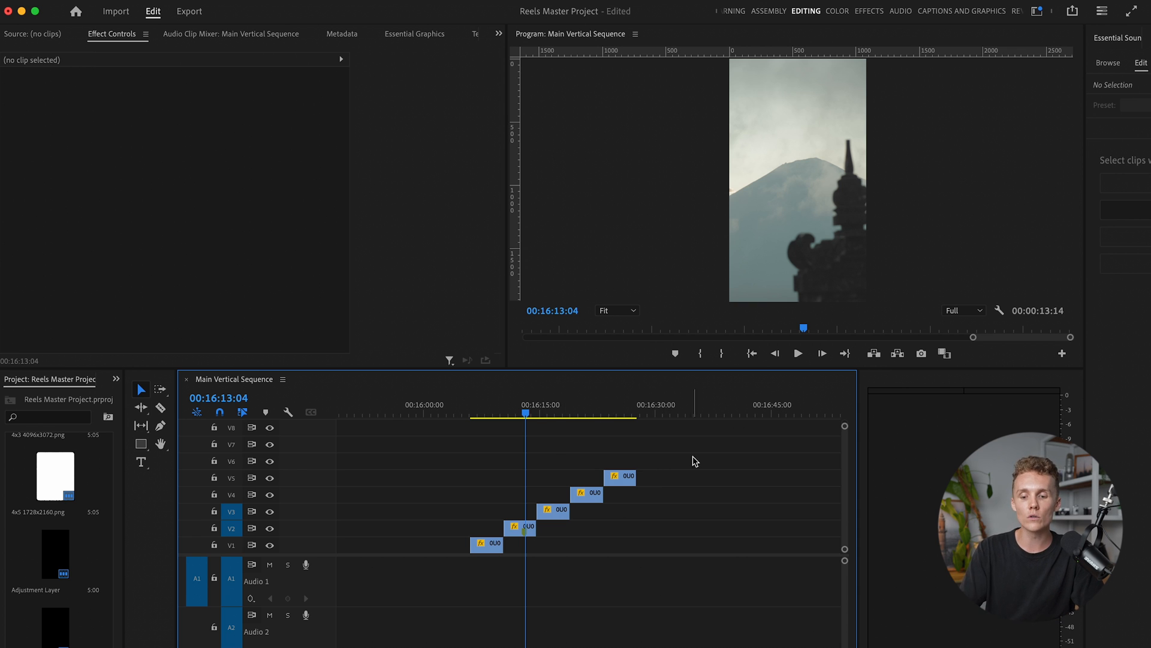
mouse_move(556, 445)
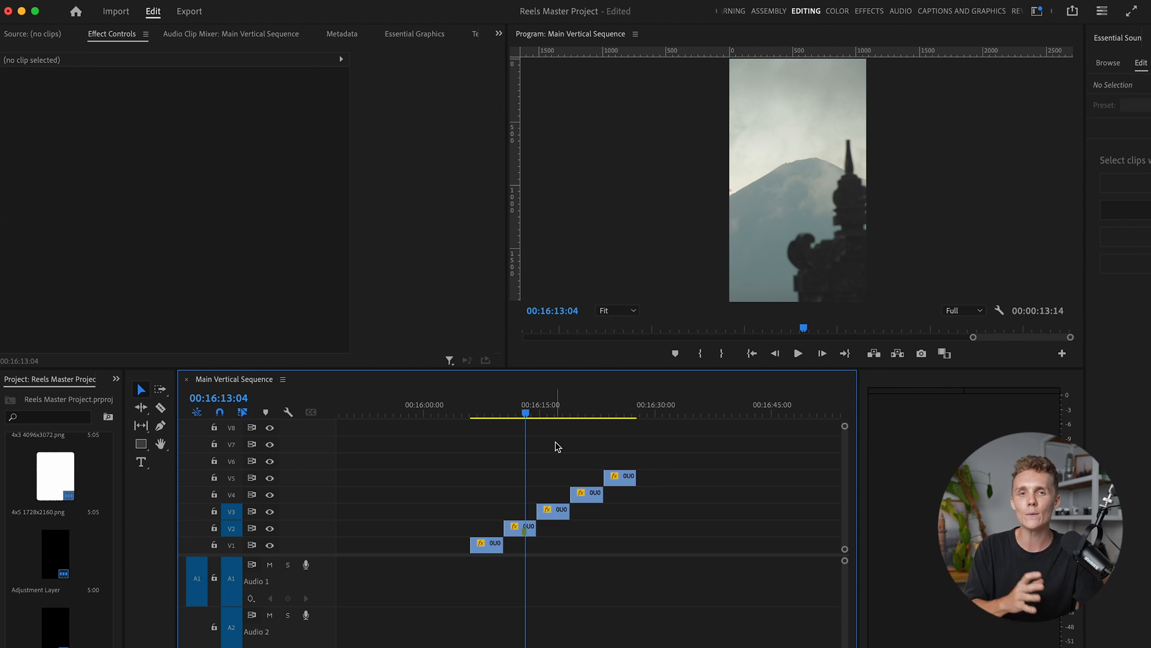
- Check the V4 nested clip's 50% speed setting, then close the Speed/Duration dialog
left_click(486, 545)
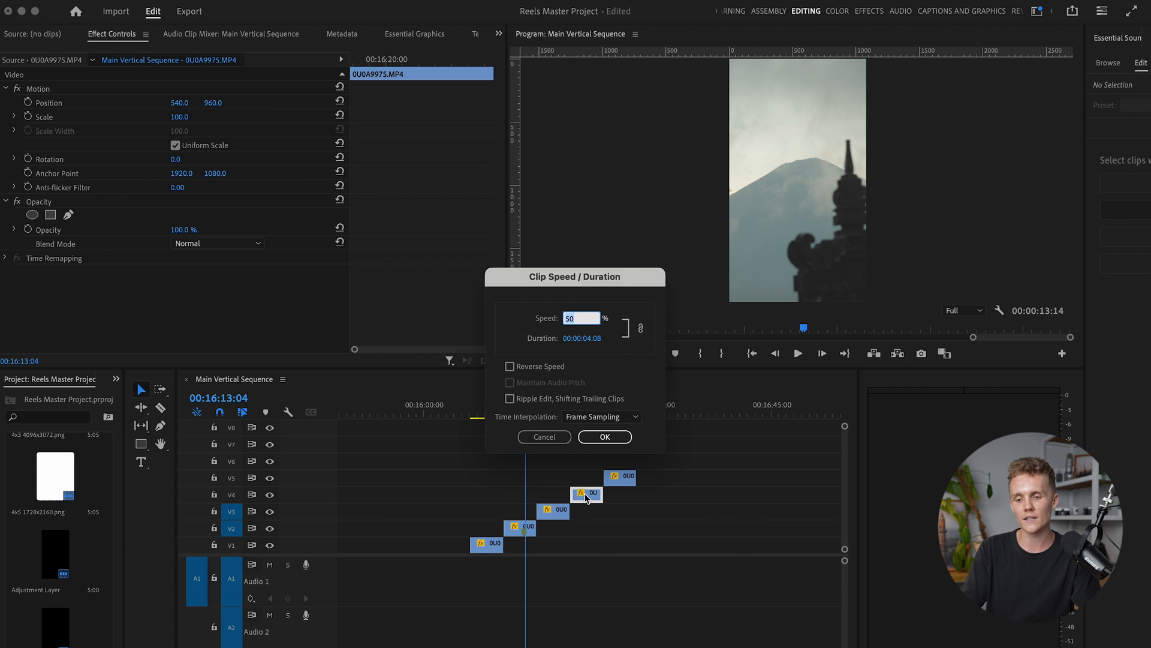
left_click(604, 436)
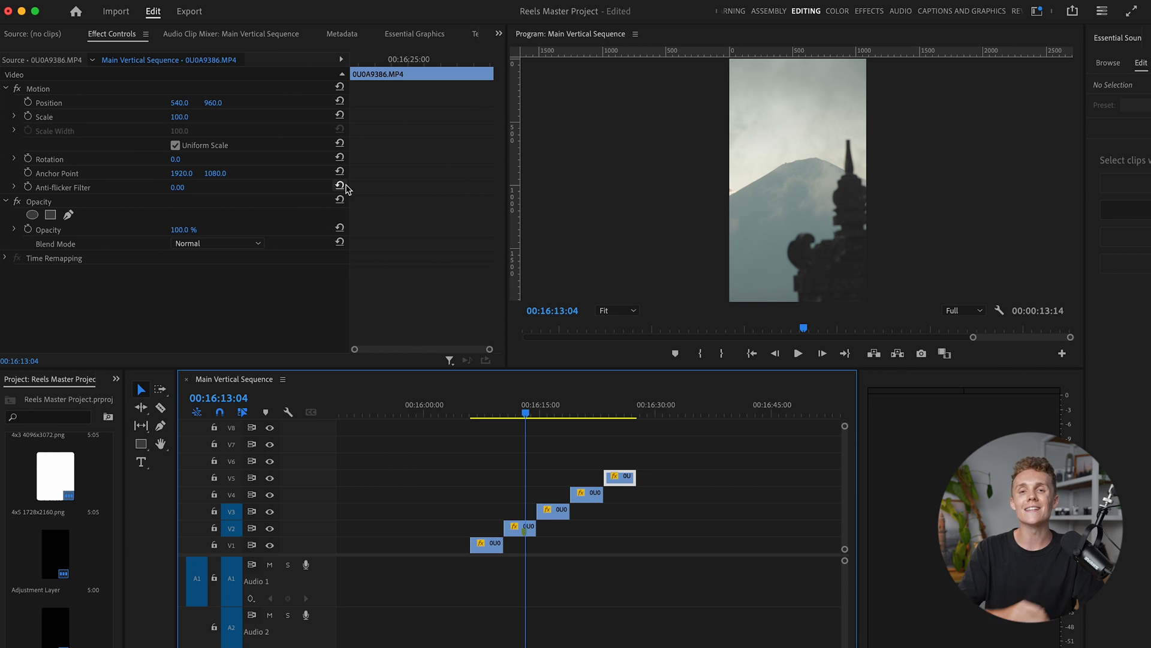
mouse_move(340, 186)
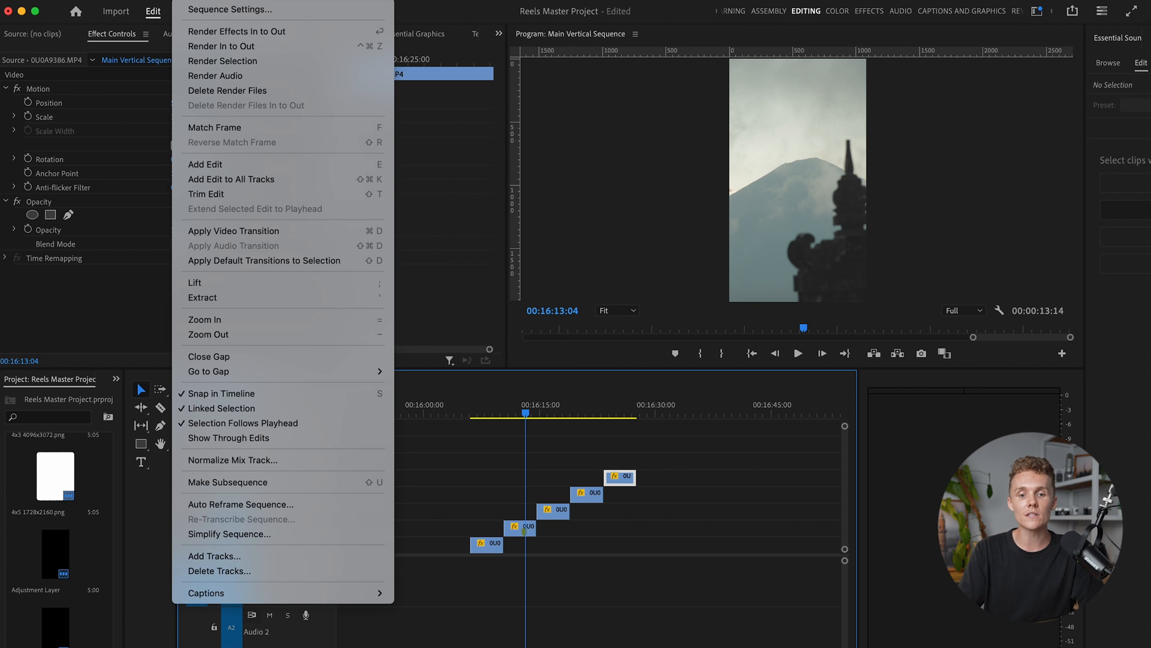
left_click(229, 9)
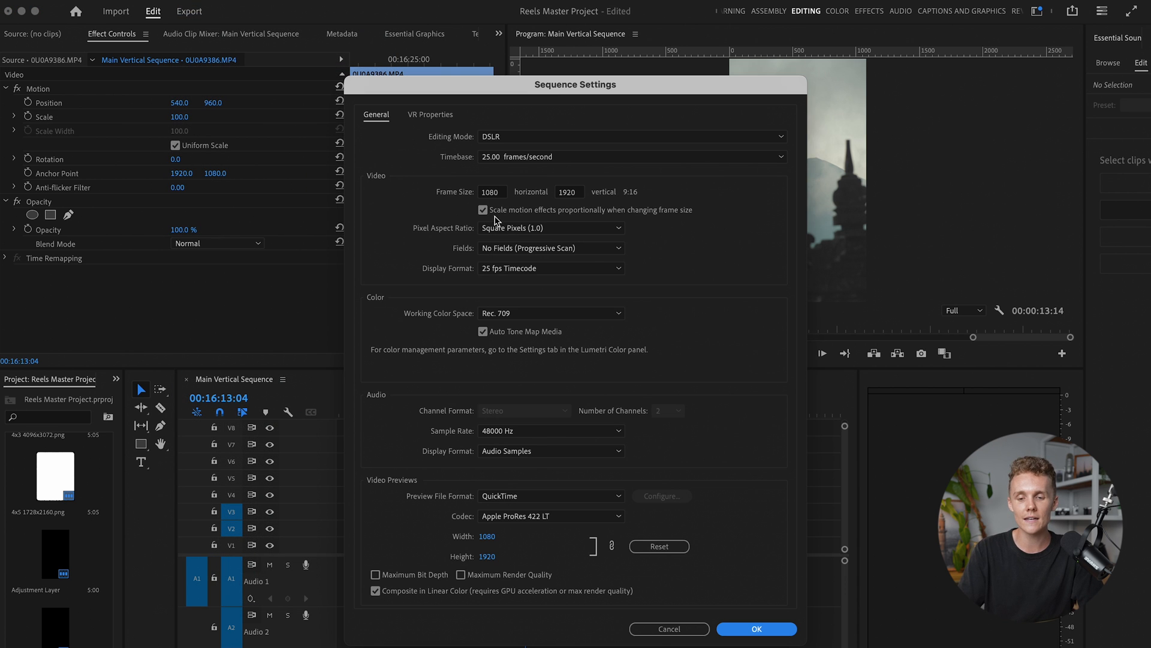
mouse_move(751, 258)
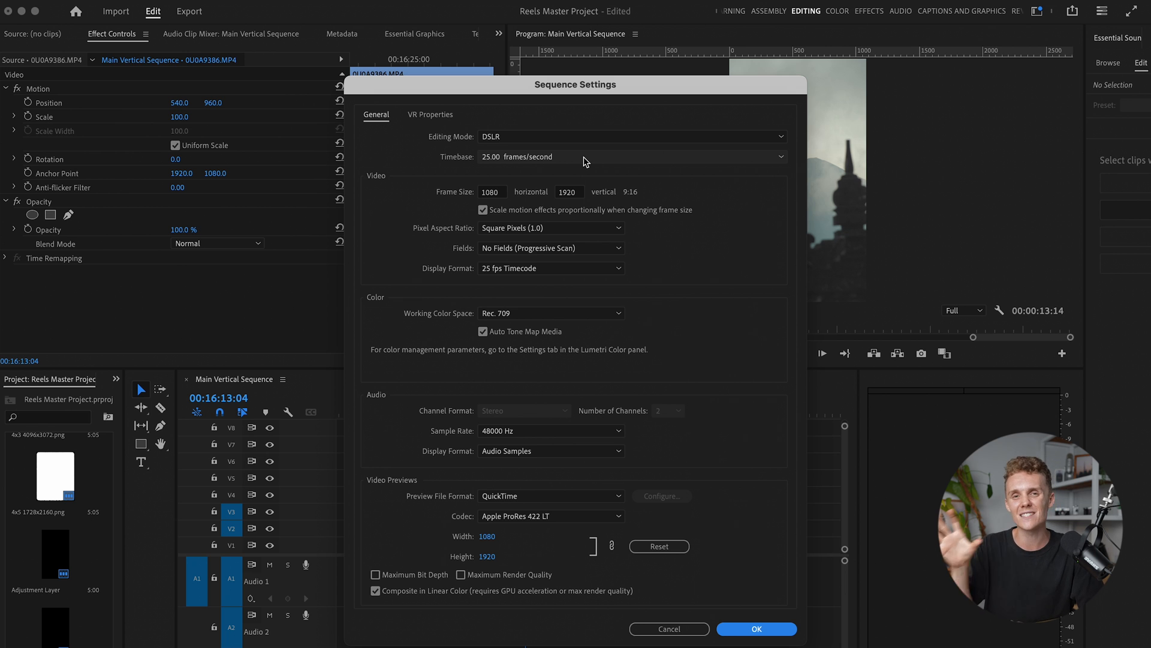
mouse_move(513, 160)
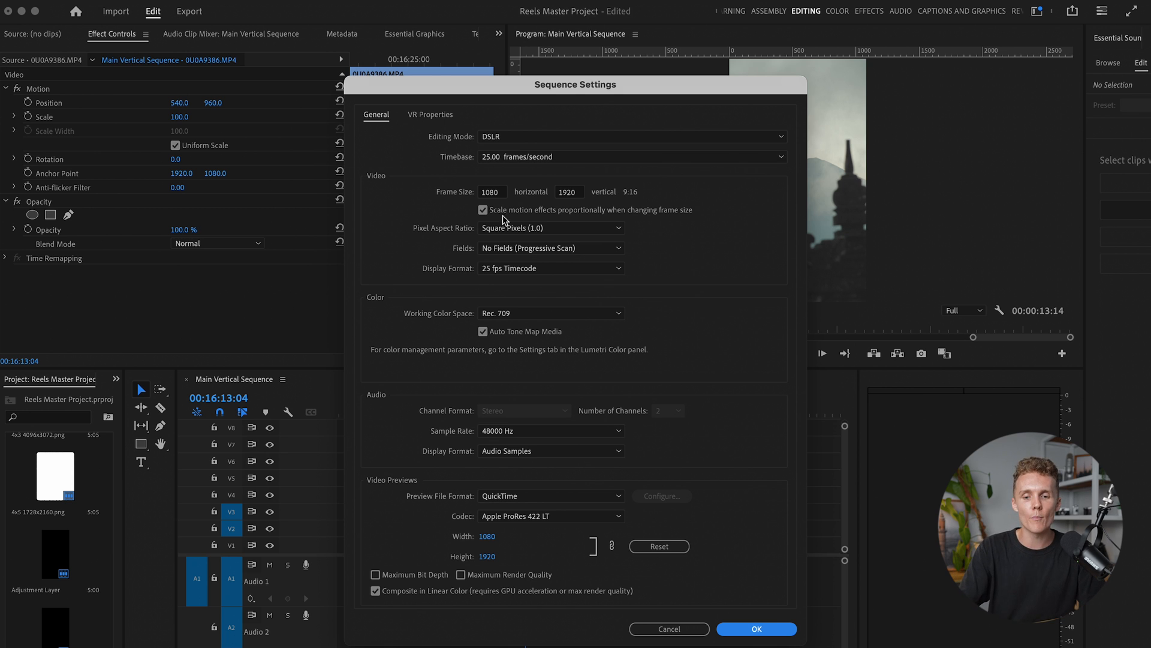
left_click(568, 192)
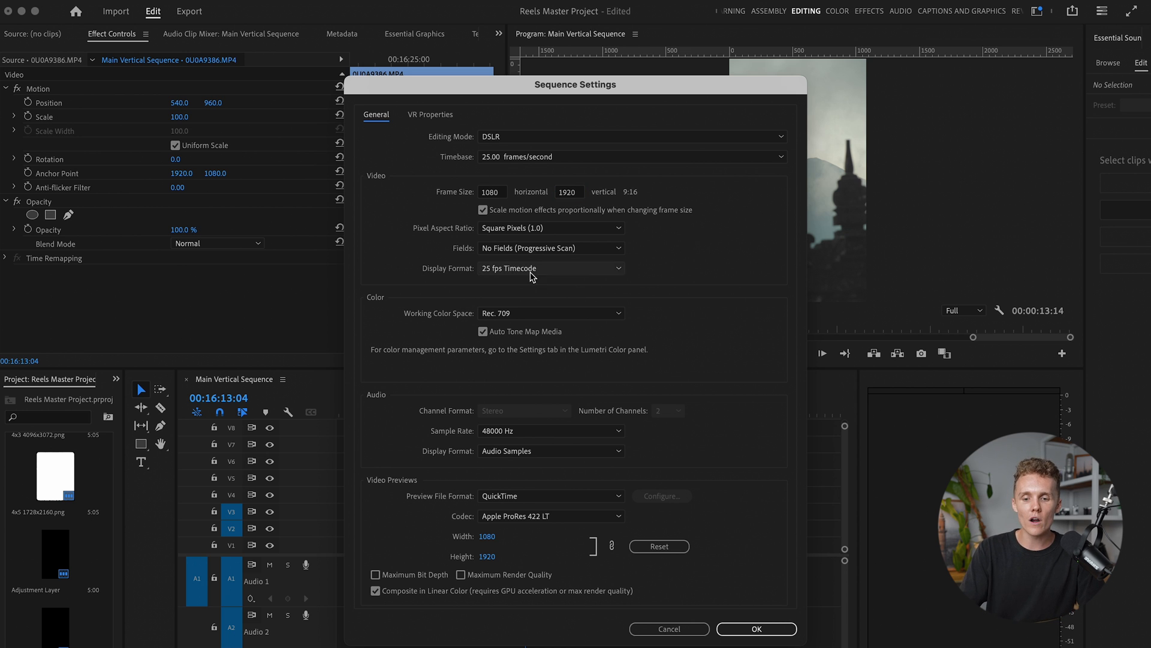
left_click(550, 268)
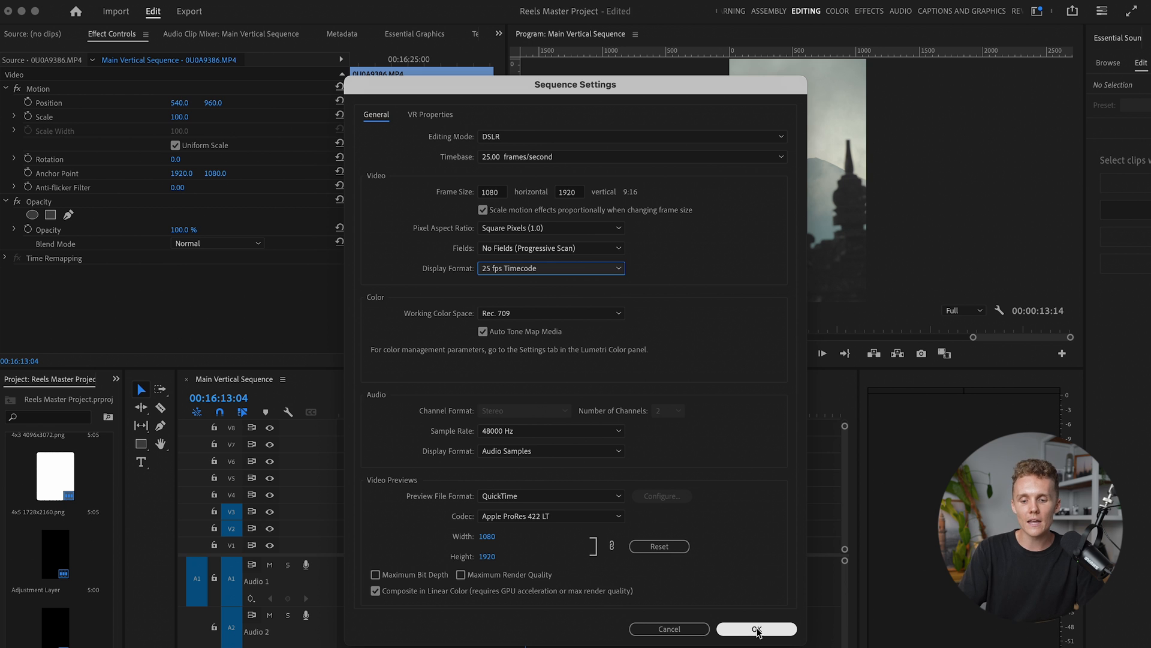
left_click(756, 628)
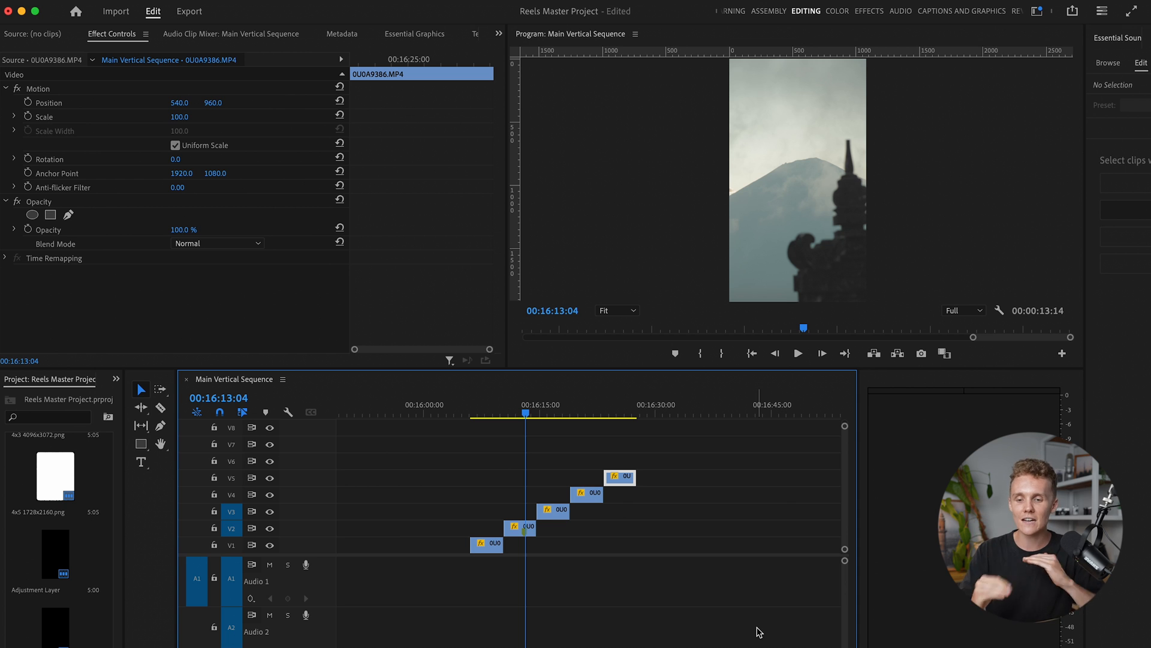
mouse_move(673, 441)
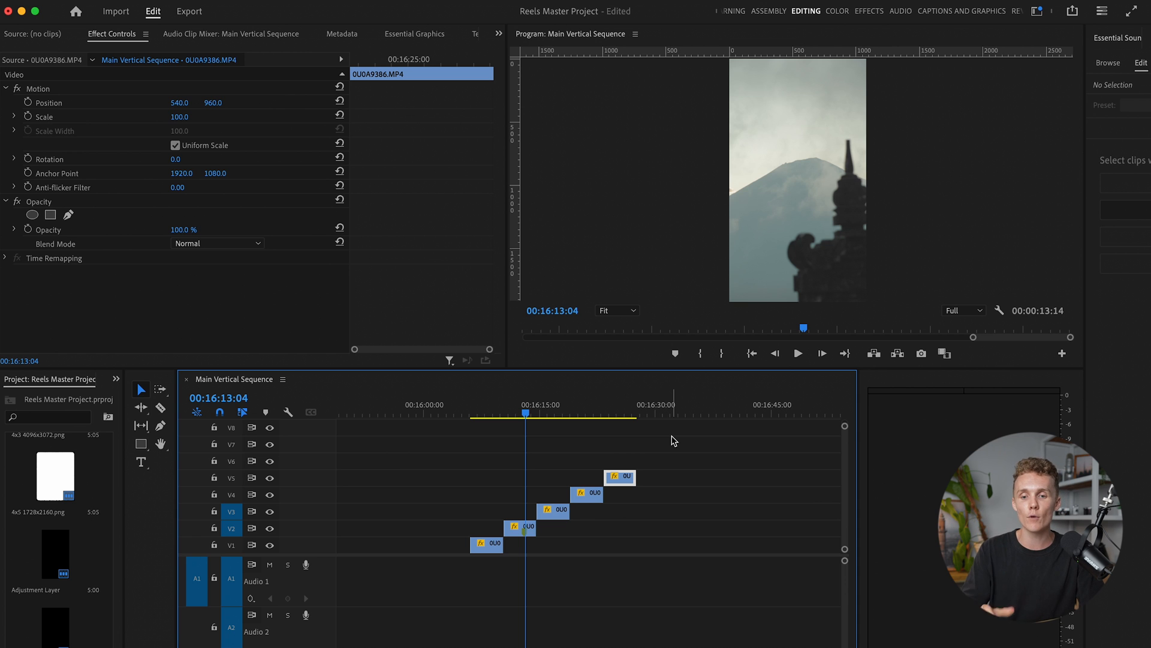
left_click(110, 10)
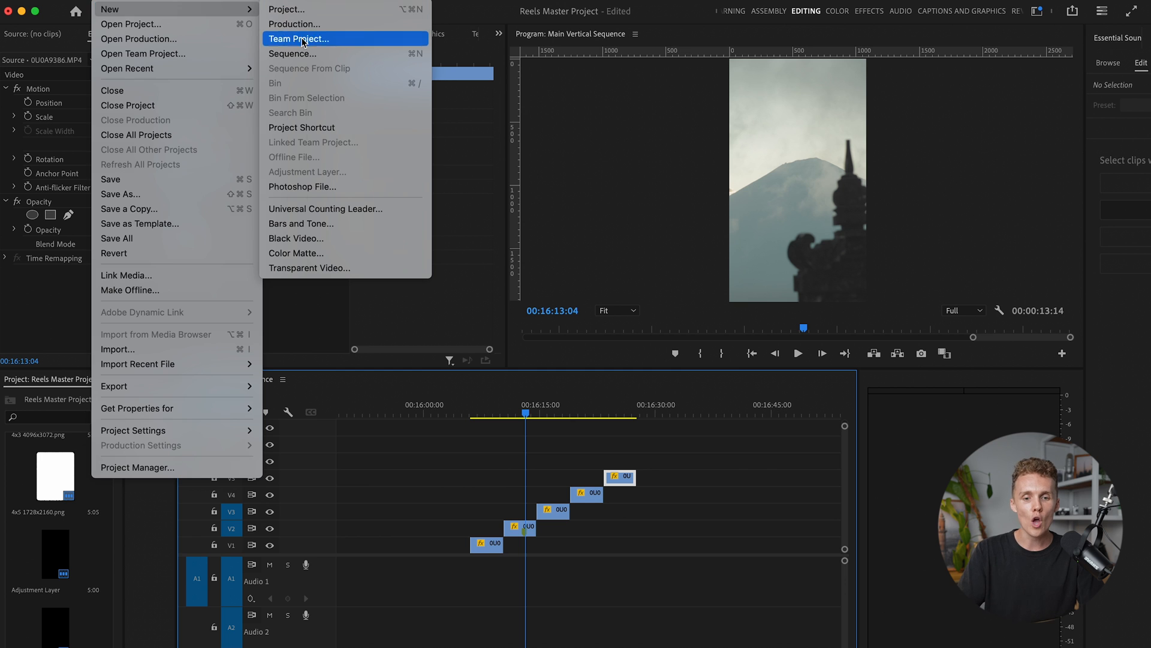
- Create custom Sequence 08, 1080 wide, with height calculated as five clip heights
left_click(291, 53)
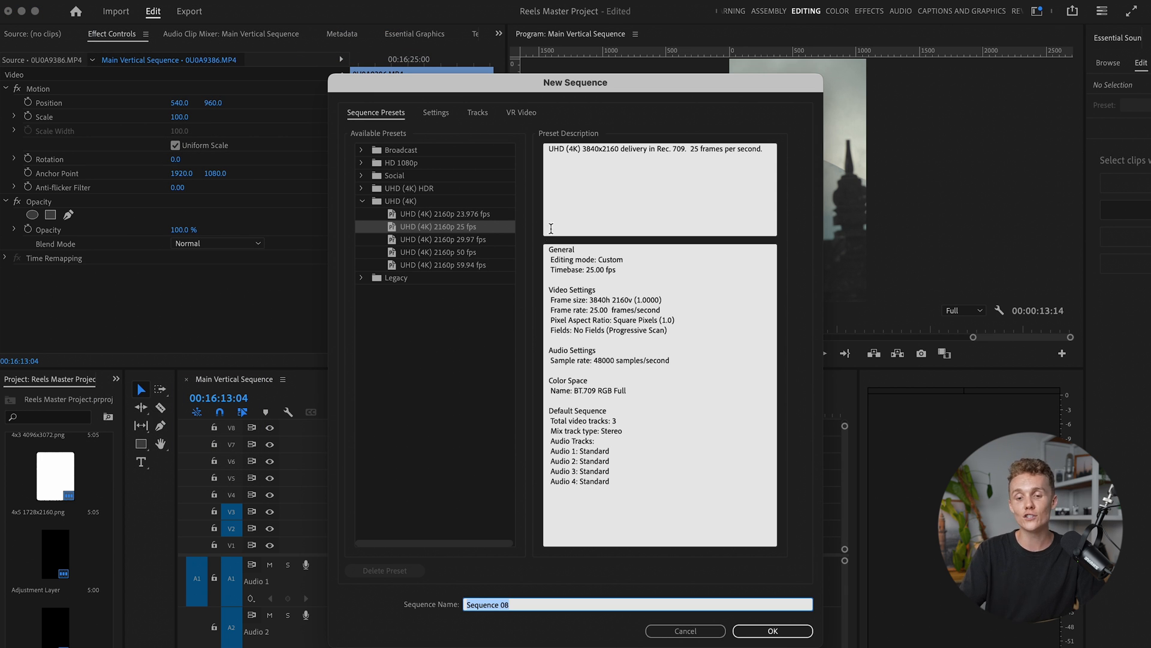
left_click(435, 112)
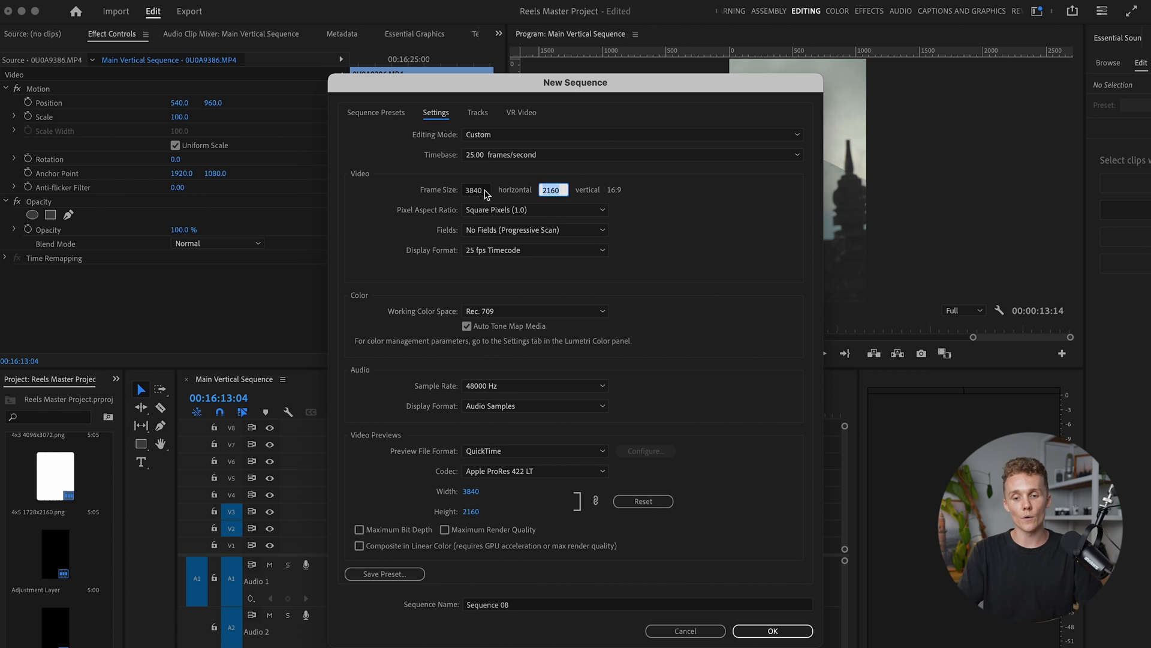
type("1080")
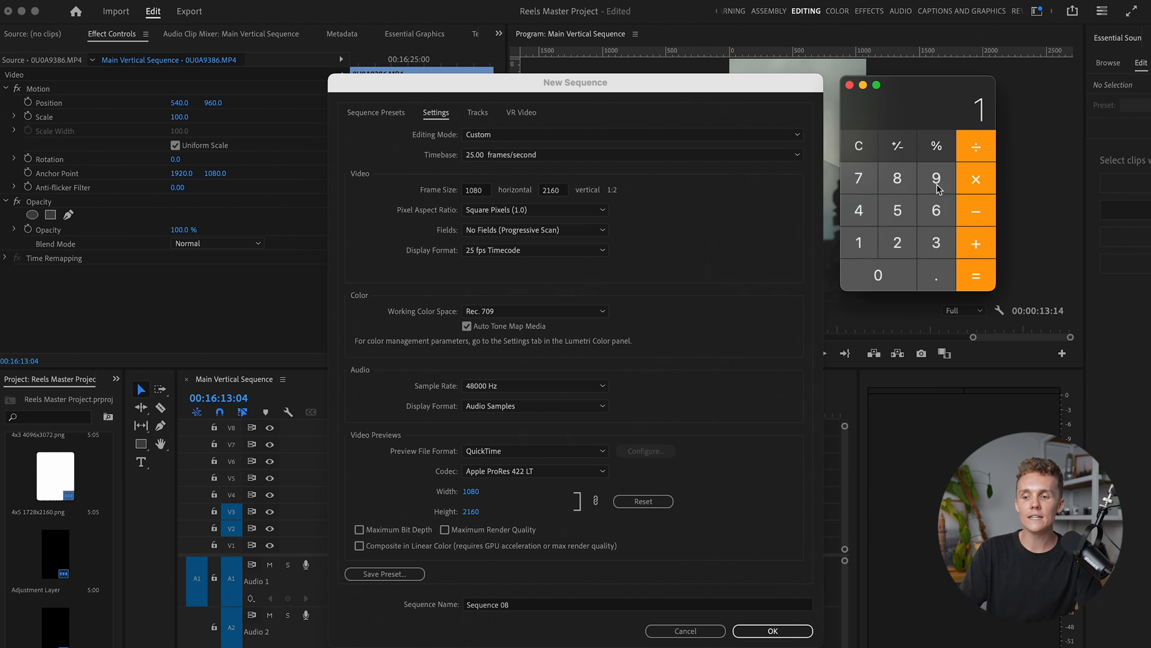
left_click(877, 275)
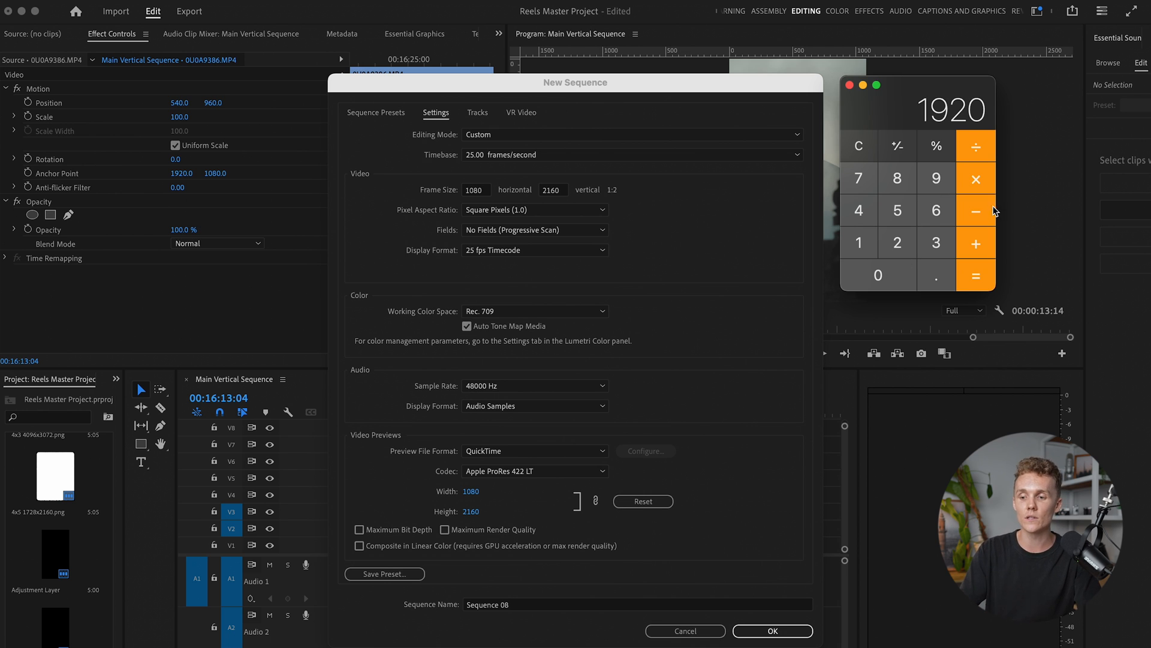
left_click(896, 210)
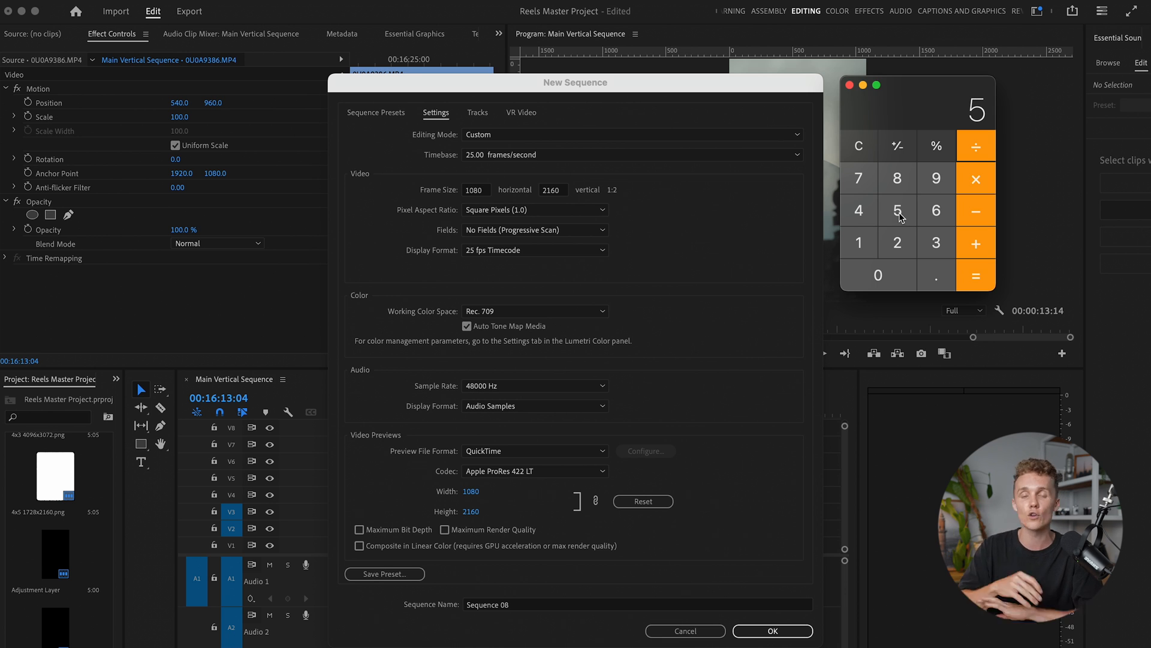
mouse_move(1006, 97)
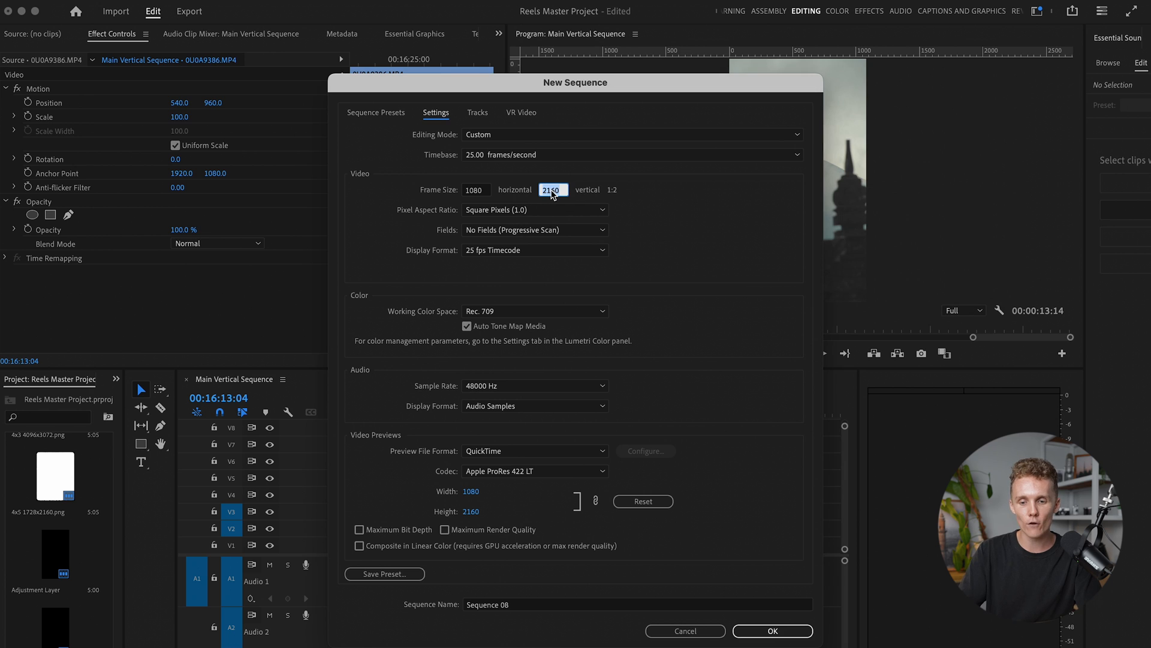
type("384")
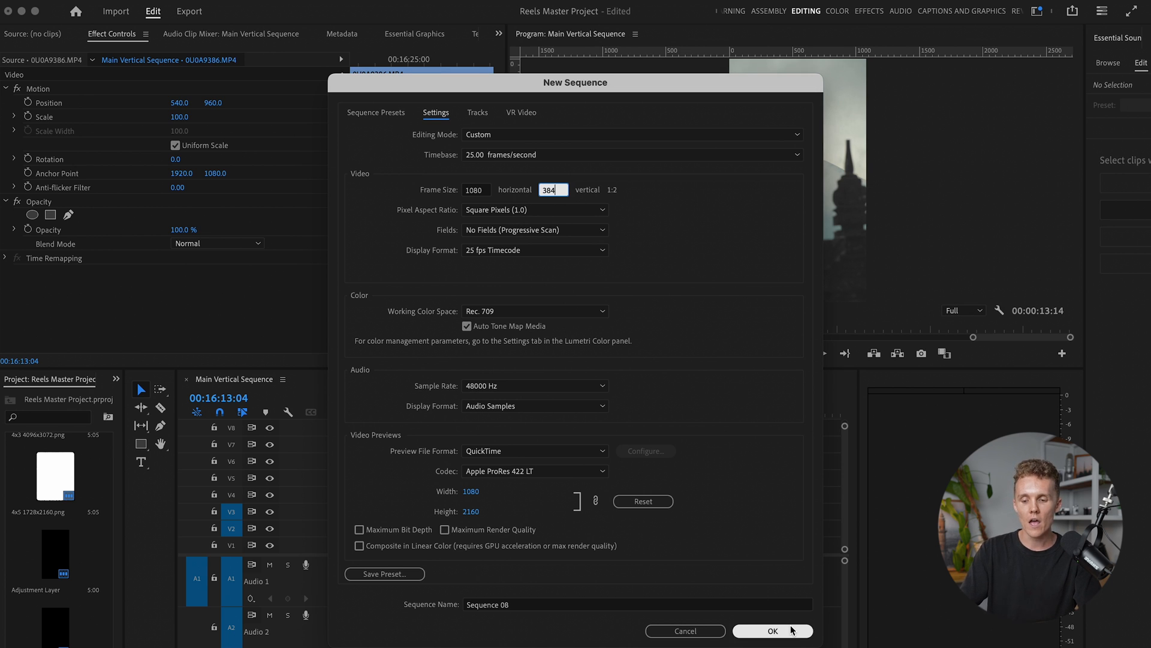
left_click(771, 631)
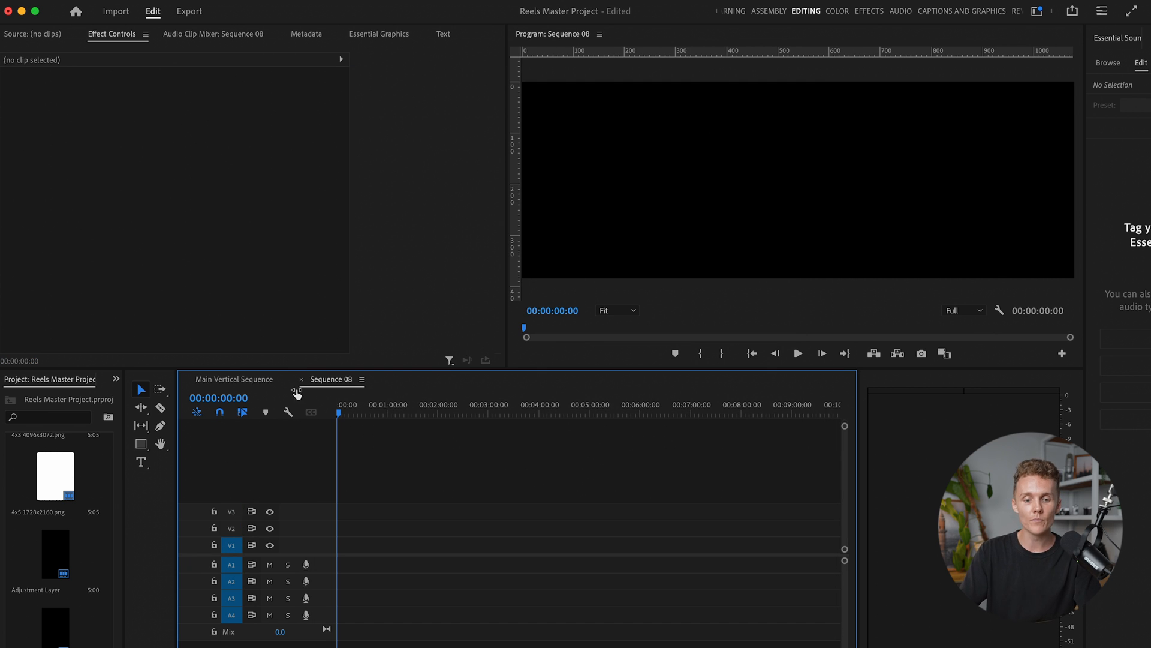
left_click(236, 379)
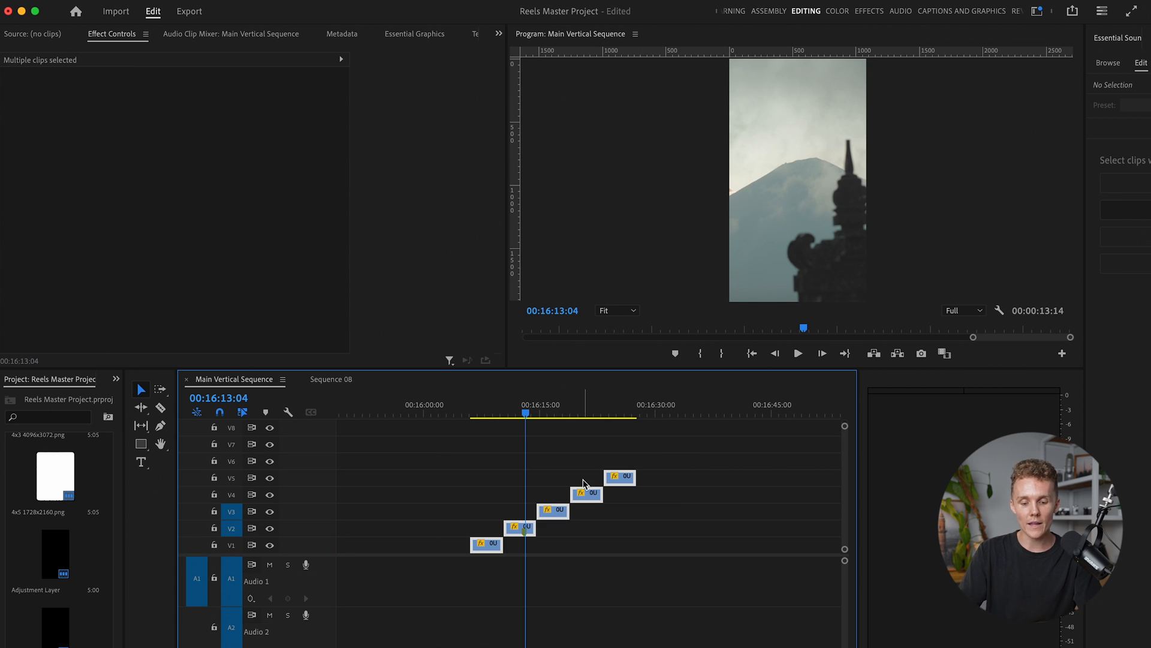
mouse_move(725, 505)
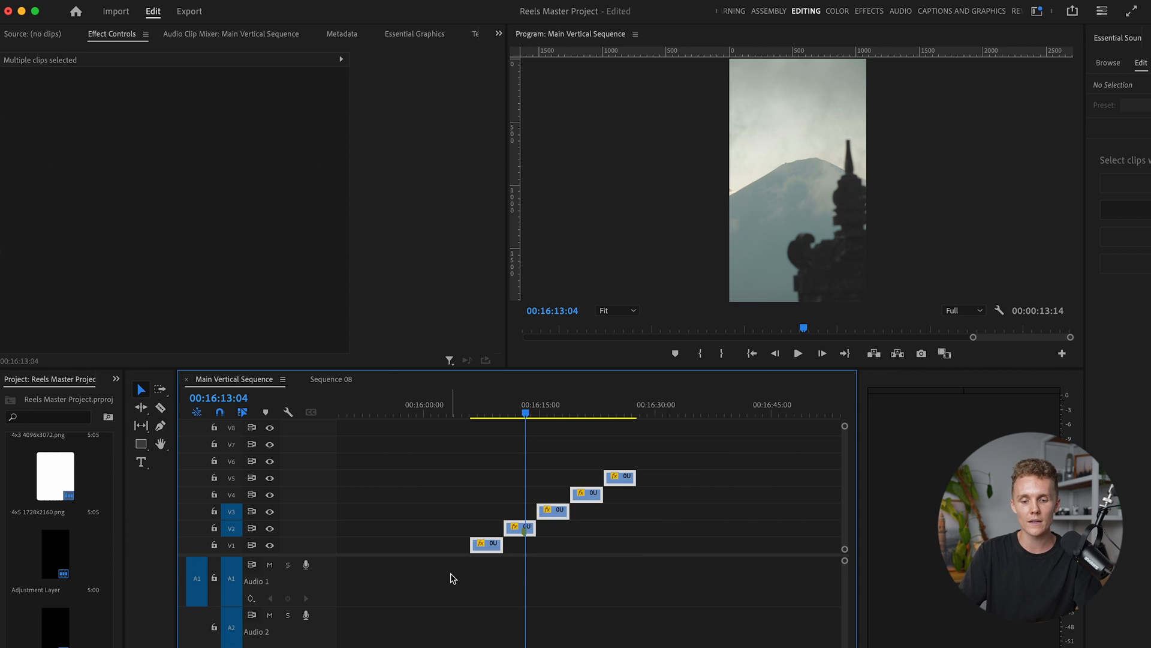
left_click(330, 379)
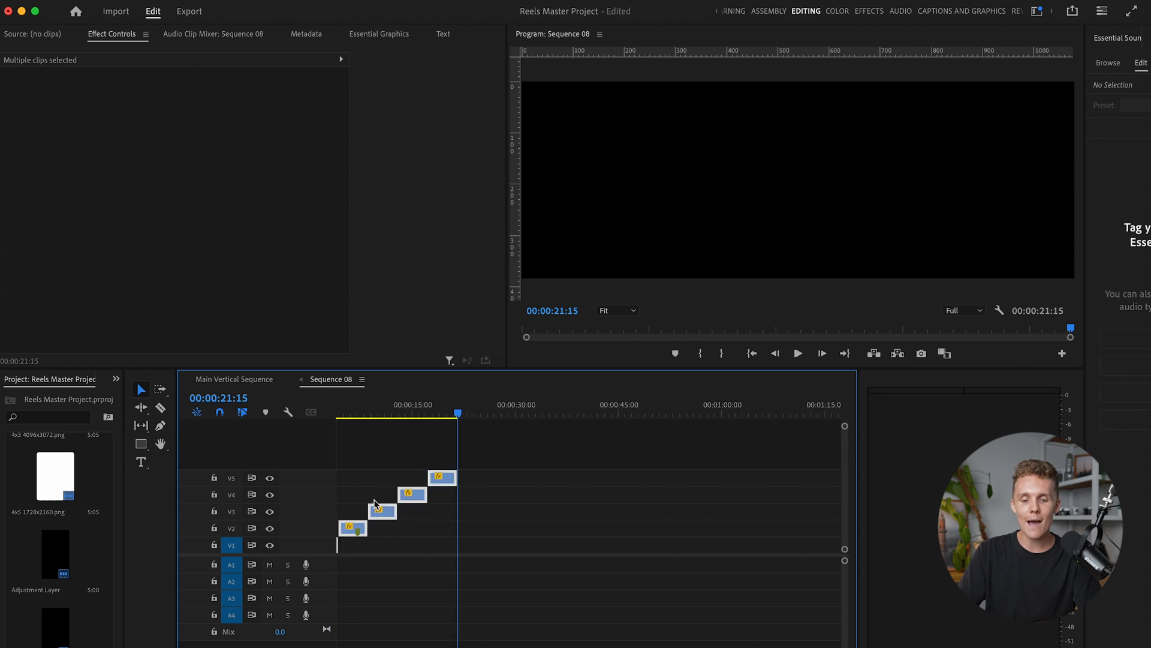
left_click(360, 412)
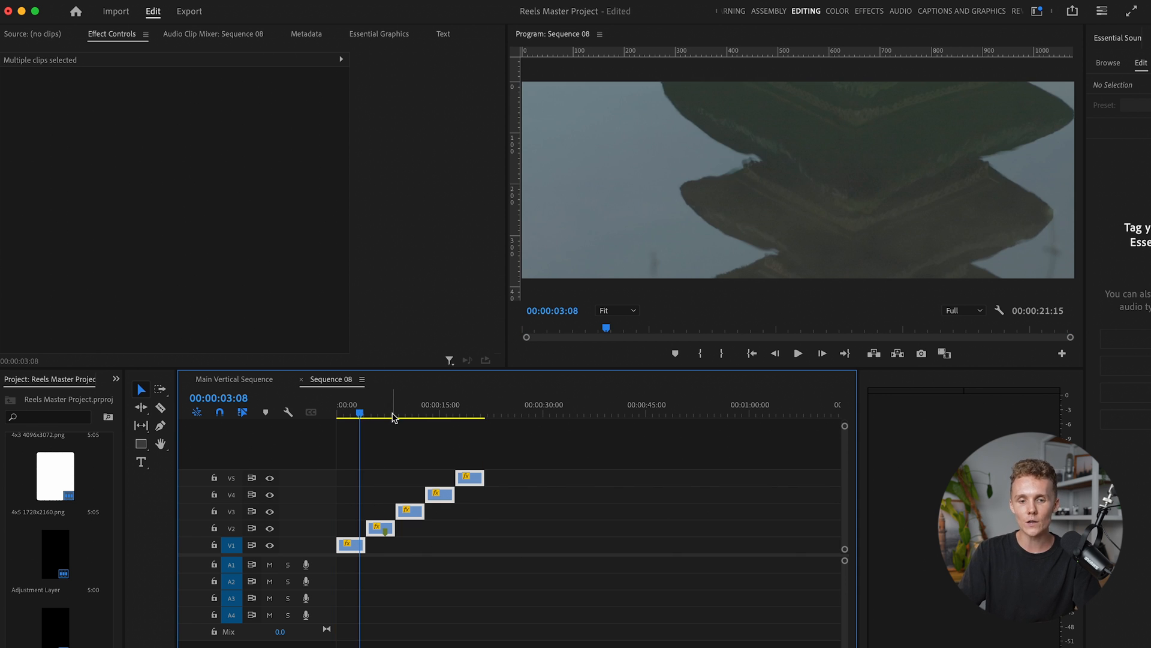
left_click(353, 552)
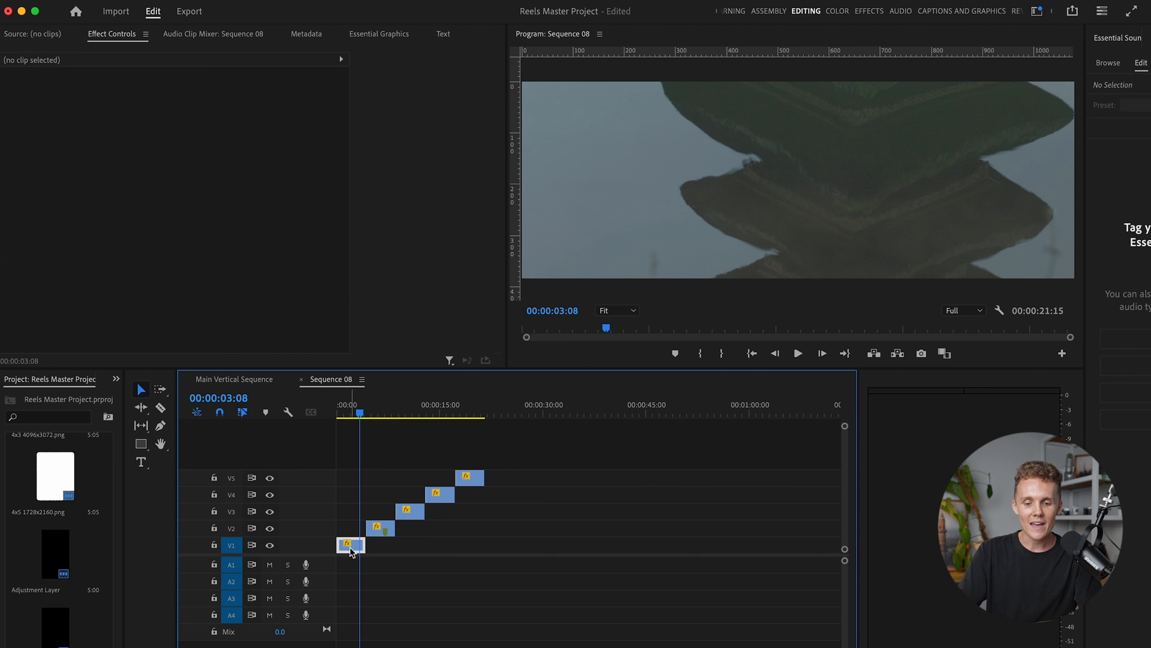
- Set the bottom V1 clip's Motion Scale to 29 in Effect Controls
left_click(350, 545)
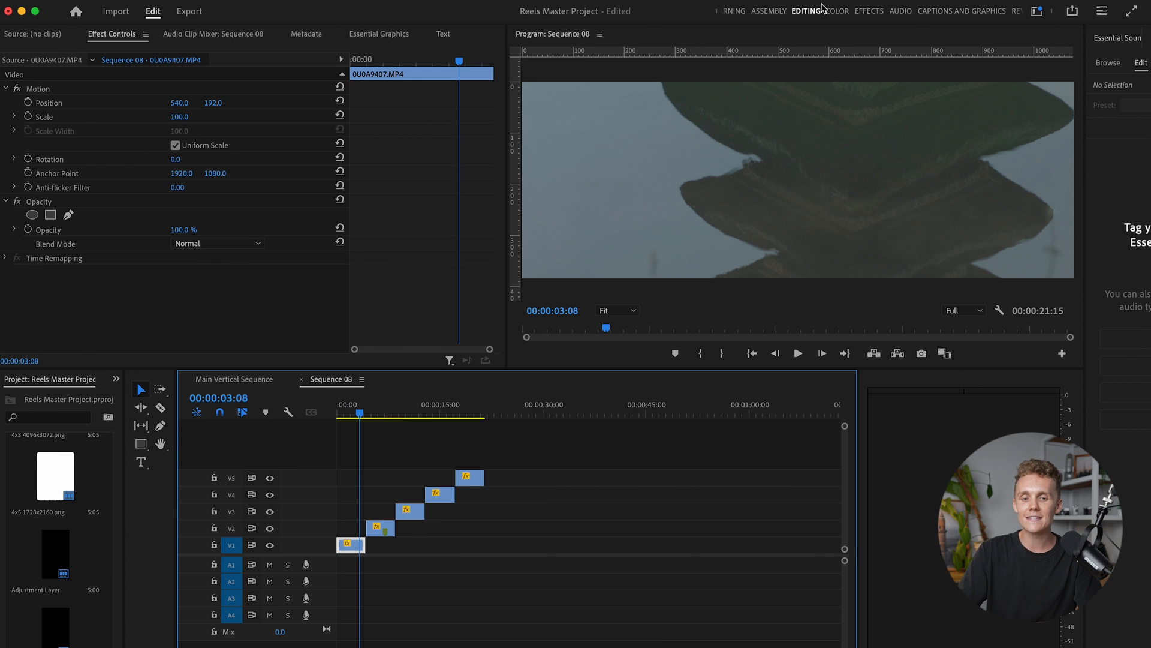
mouse_move(127, 50)
type("29")
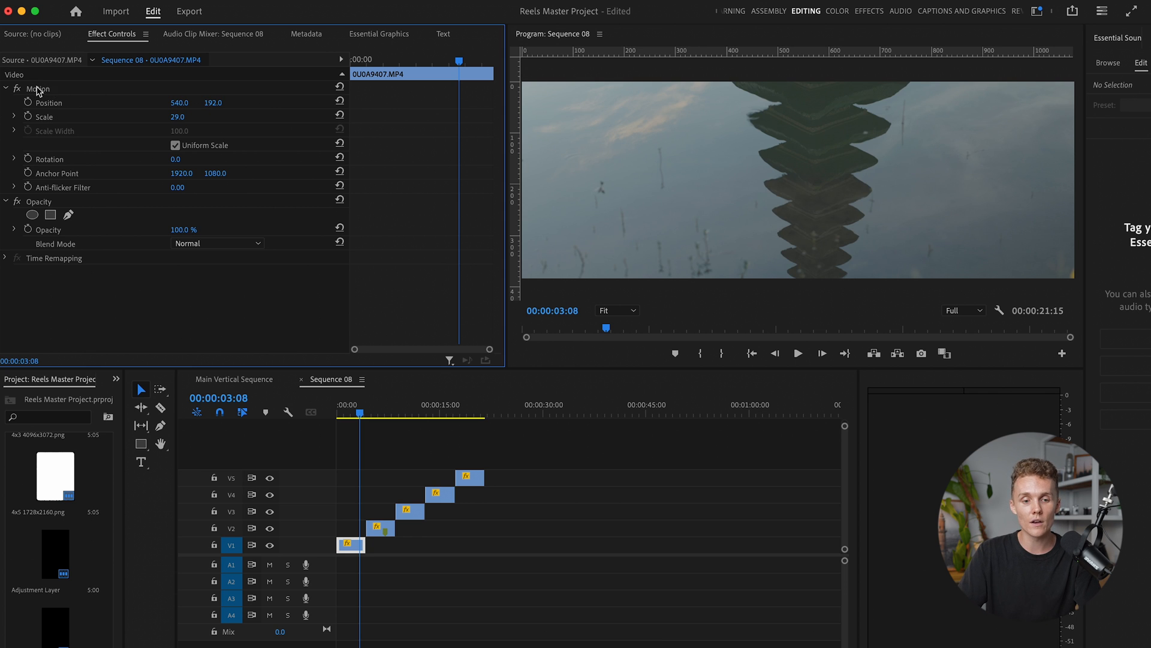
right_click(38, 89)
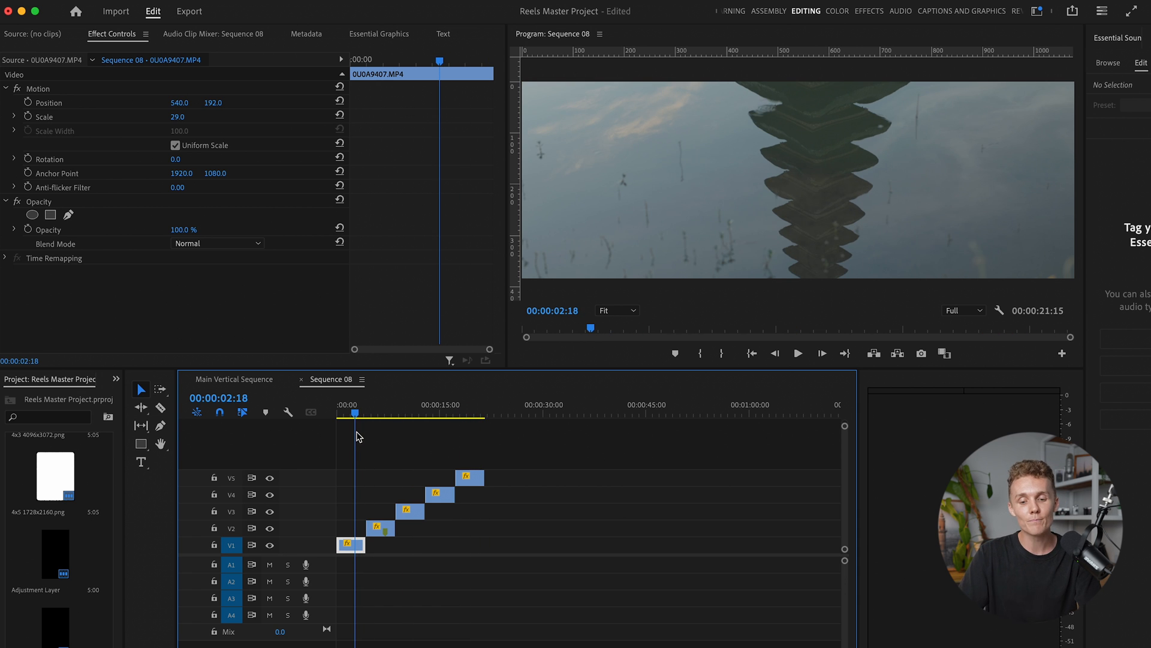
mouse_move(371, 516)
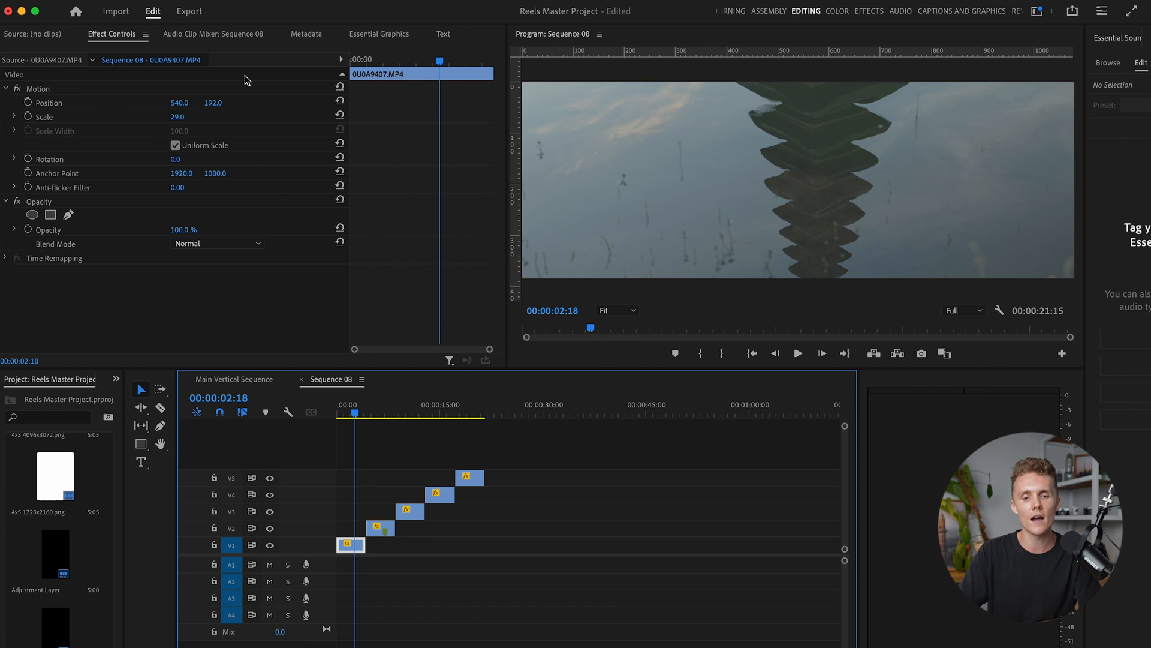
- Scale the V2 and V4 clips to 29 to match the V1 clip
left_click(177, 117)
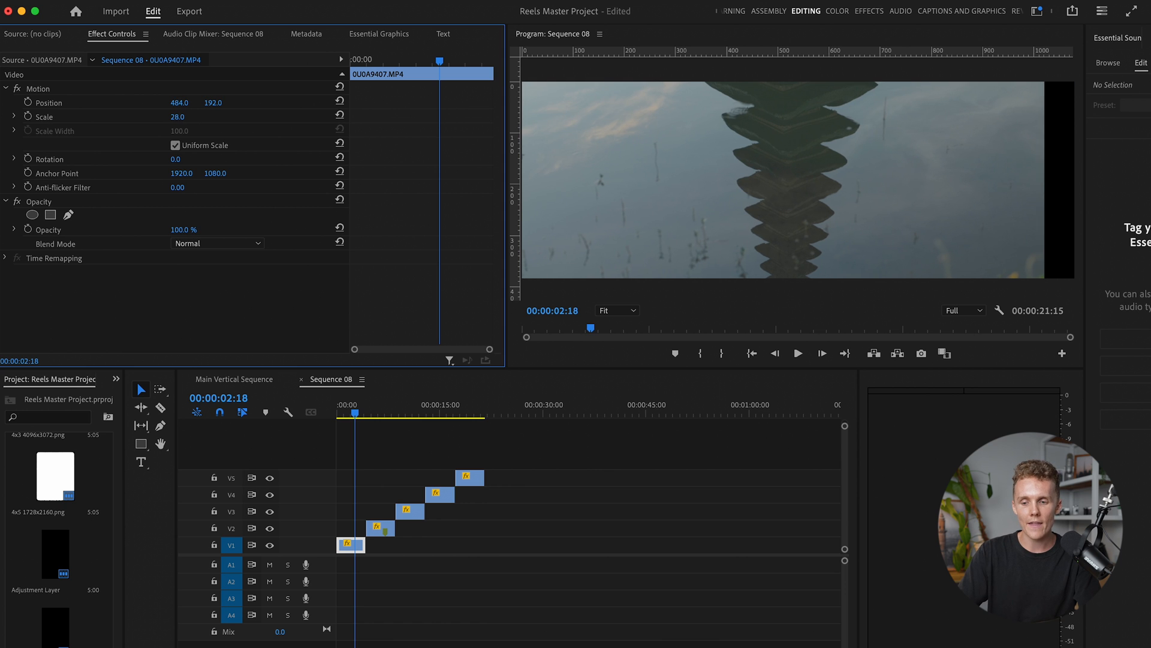
left_click_drag(176, 117, 187, 117)
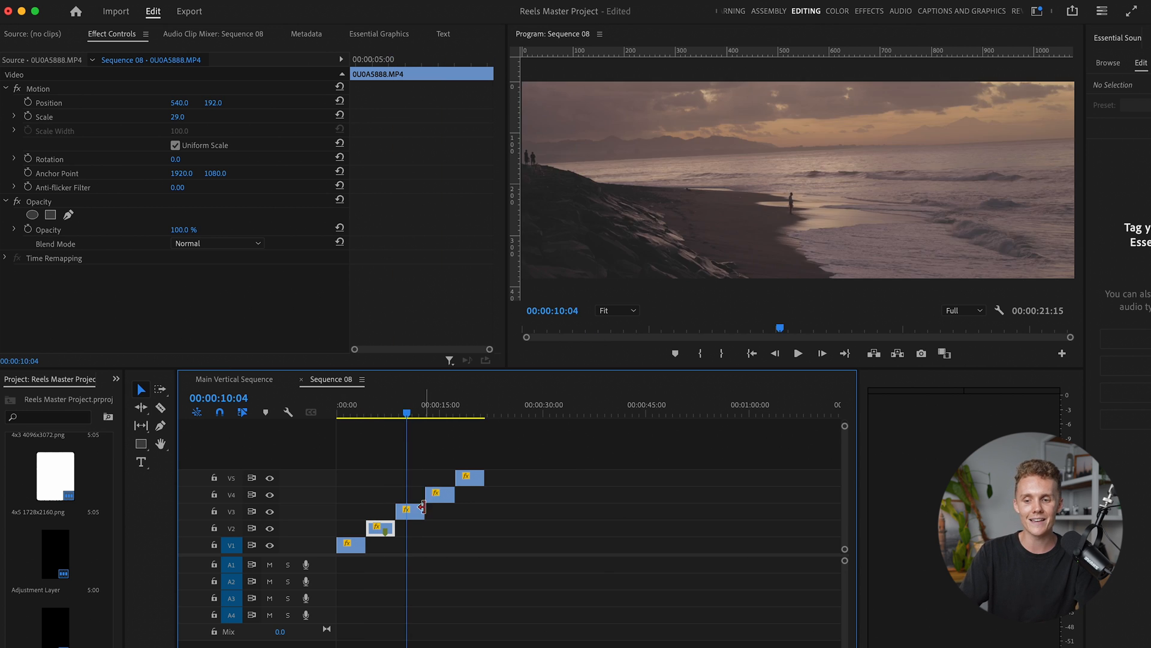
left_click(181, 117)
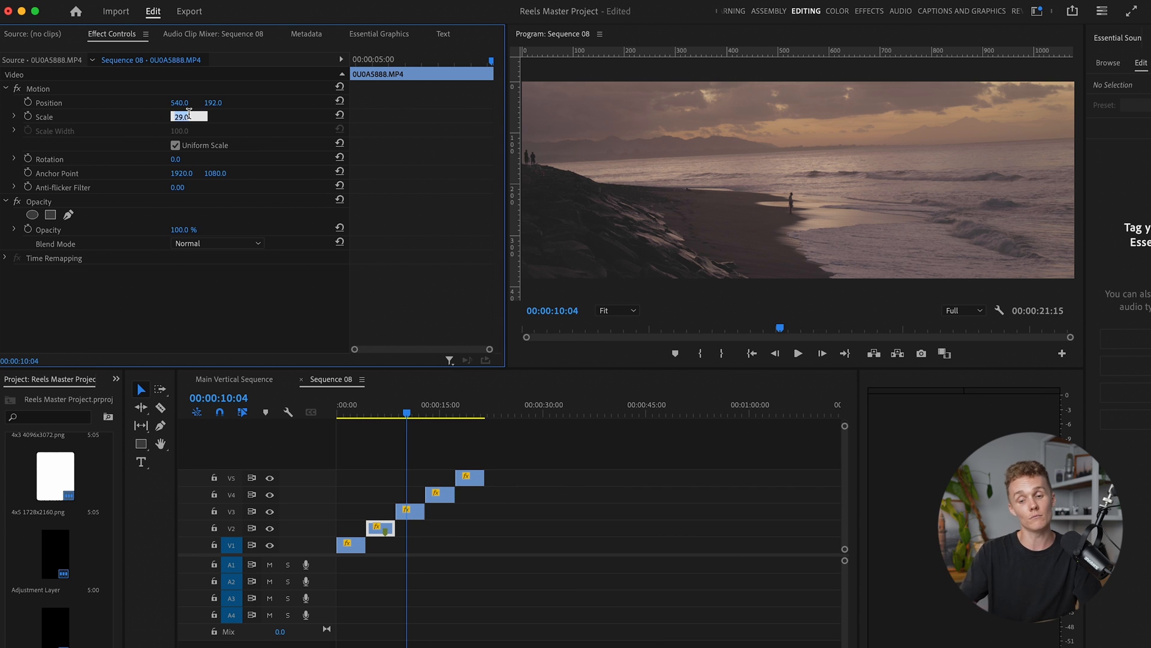
left_click_drag(180, 116, 190, 116)
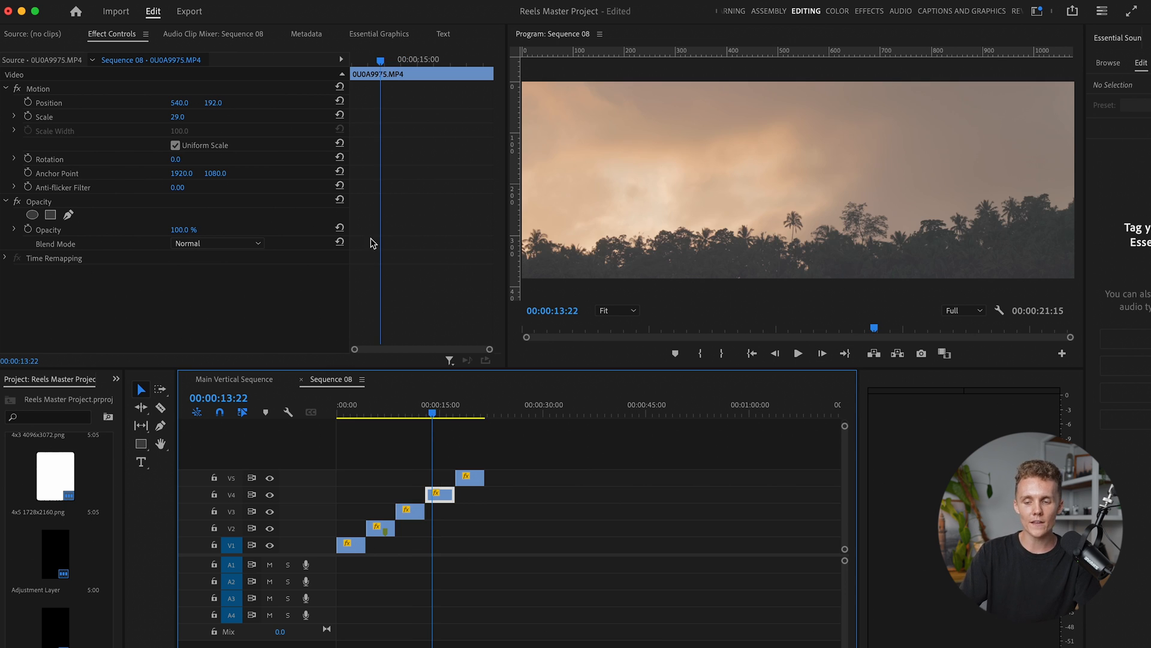
left_click(468, 404)
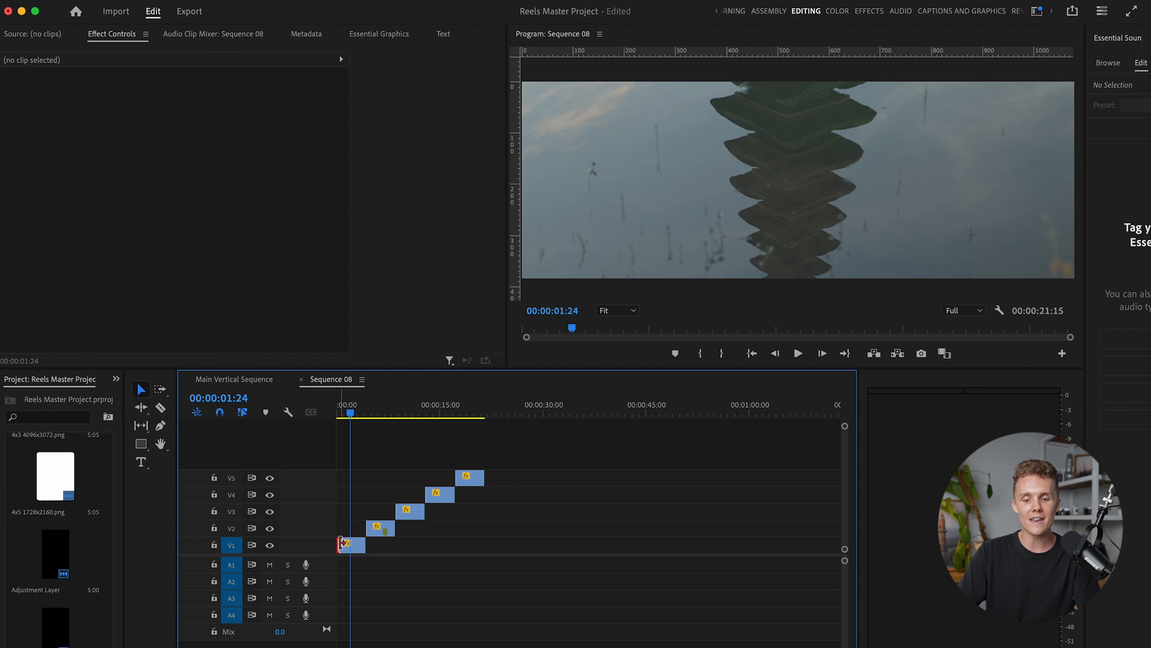
- Nest the bottom clip, accepting the default nested sequence name
left_click(351, 543)
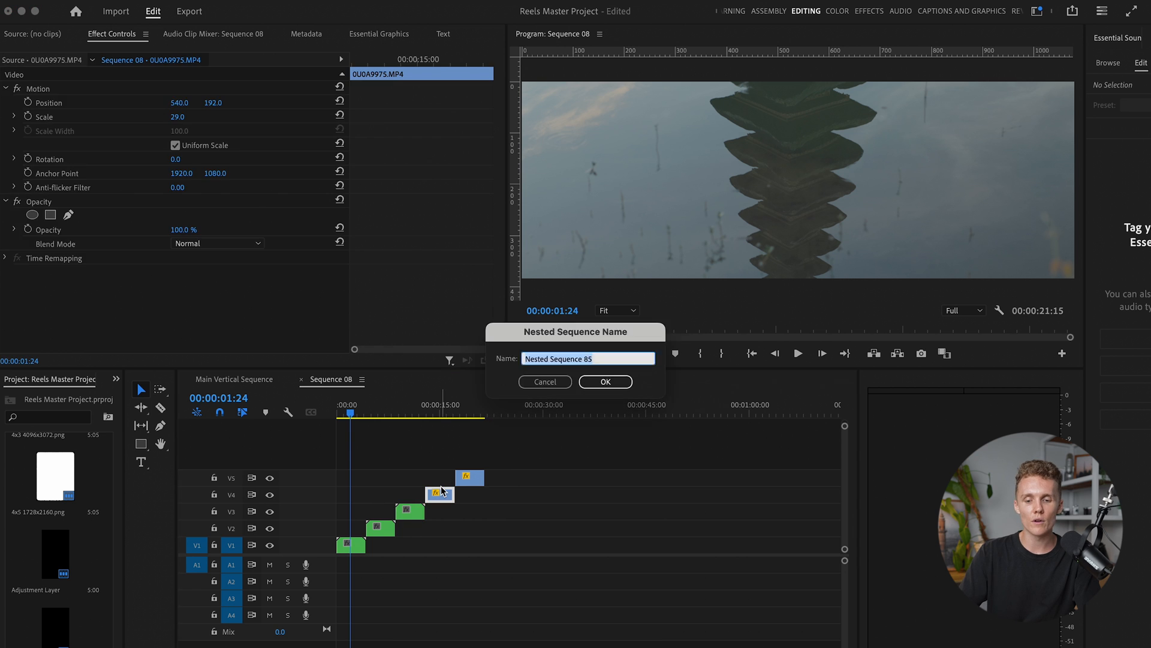
left_click(605, 382)
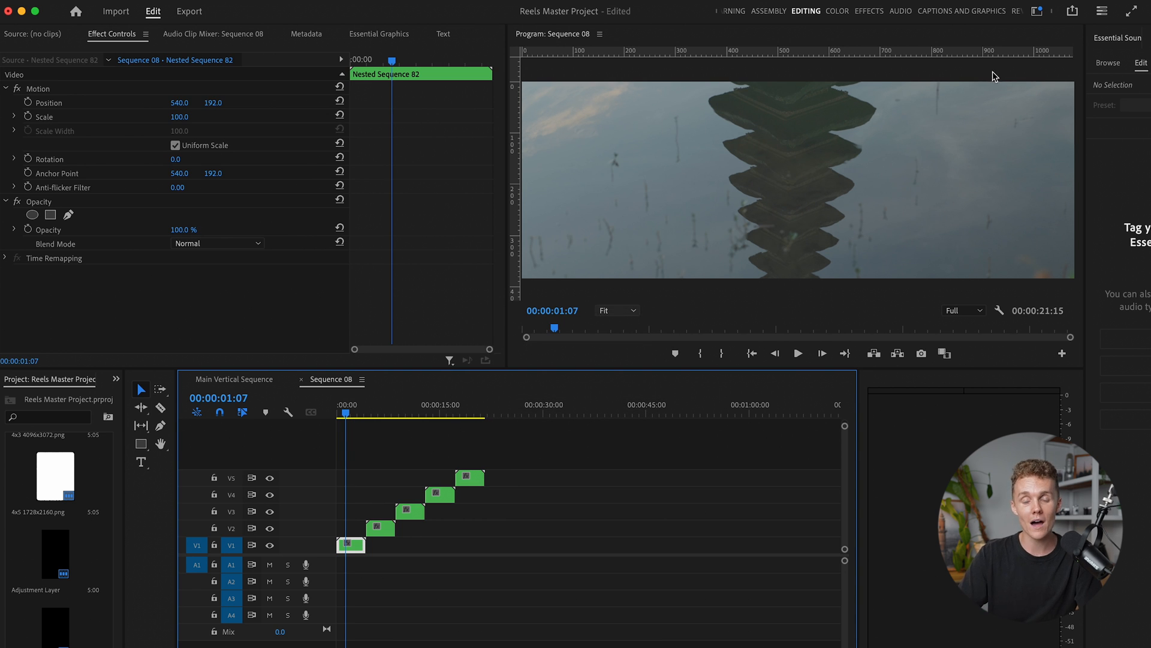
mouse_move(994, 76)
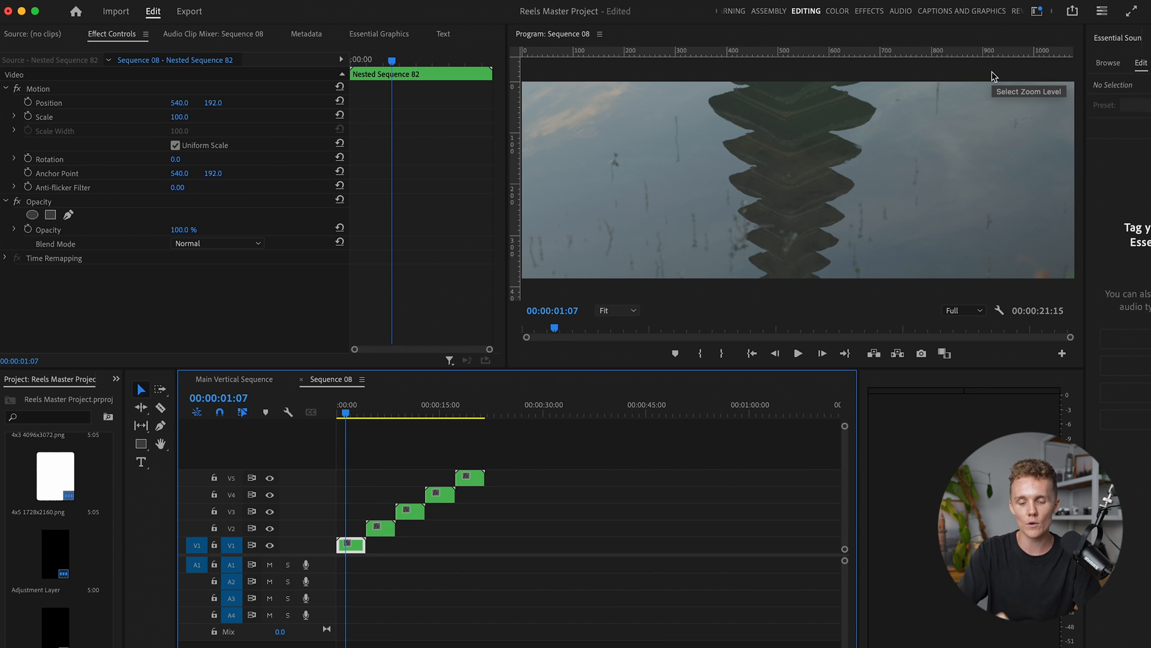
mouse_move(702, 331)
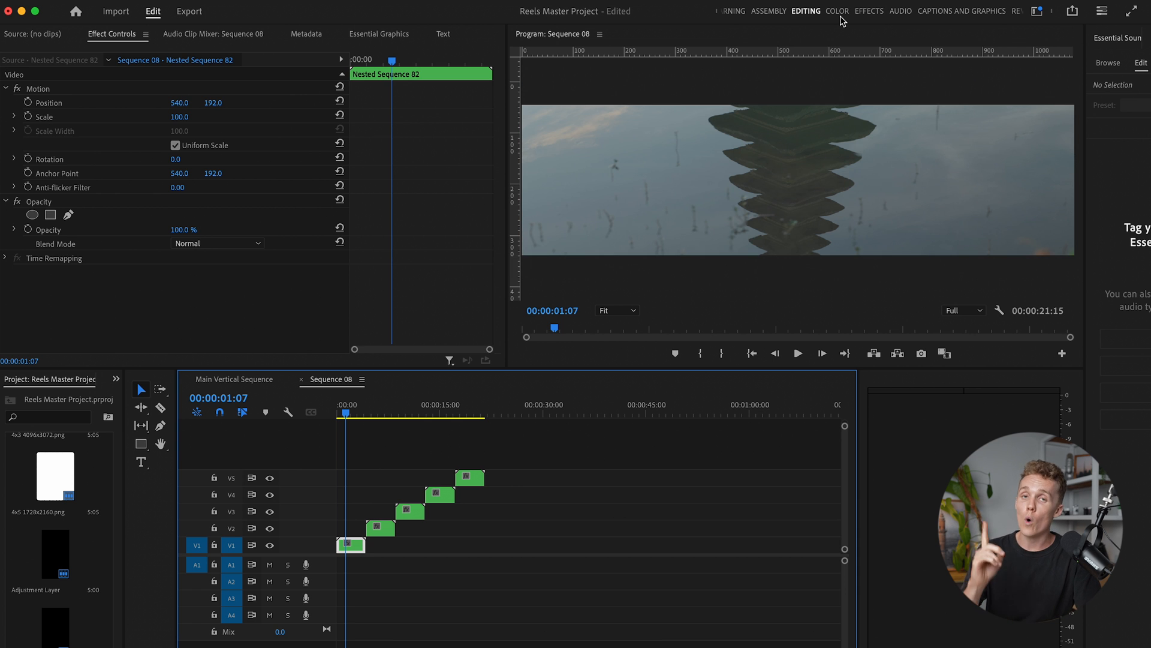
- Switch to the Color workspace to show Lumetri Color for the nested stack
left_click(838, 11)
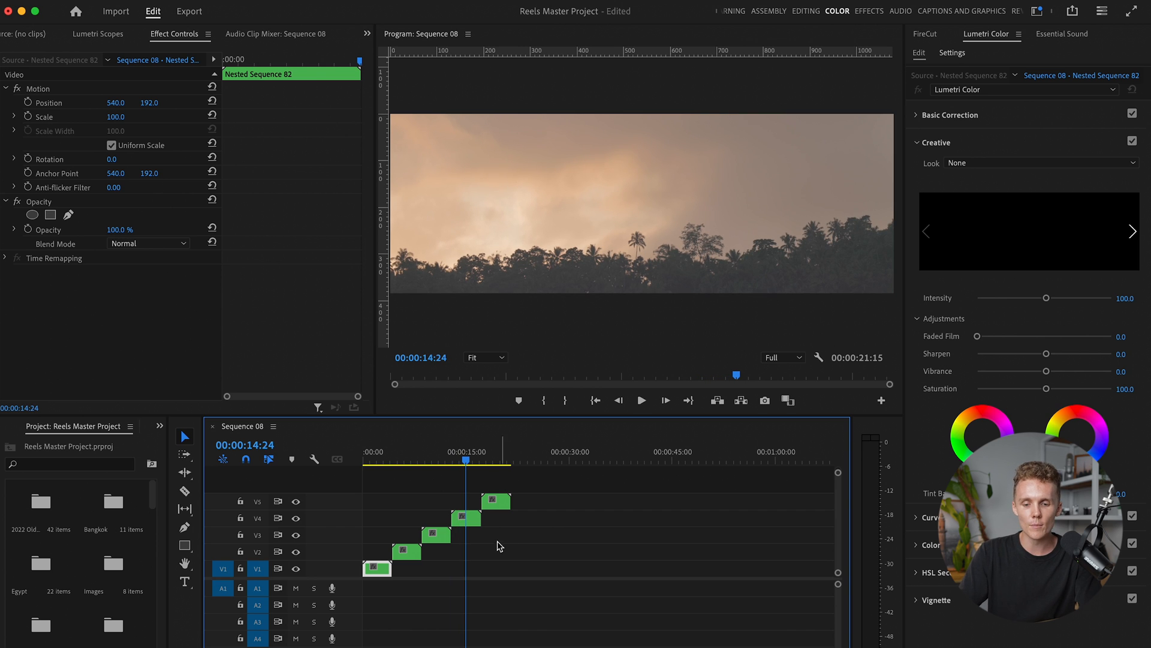
- Show the Effects panel and search it for 'warp'
left_click(160, 425)
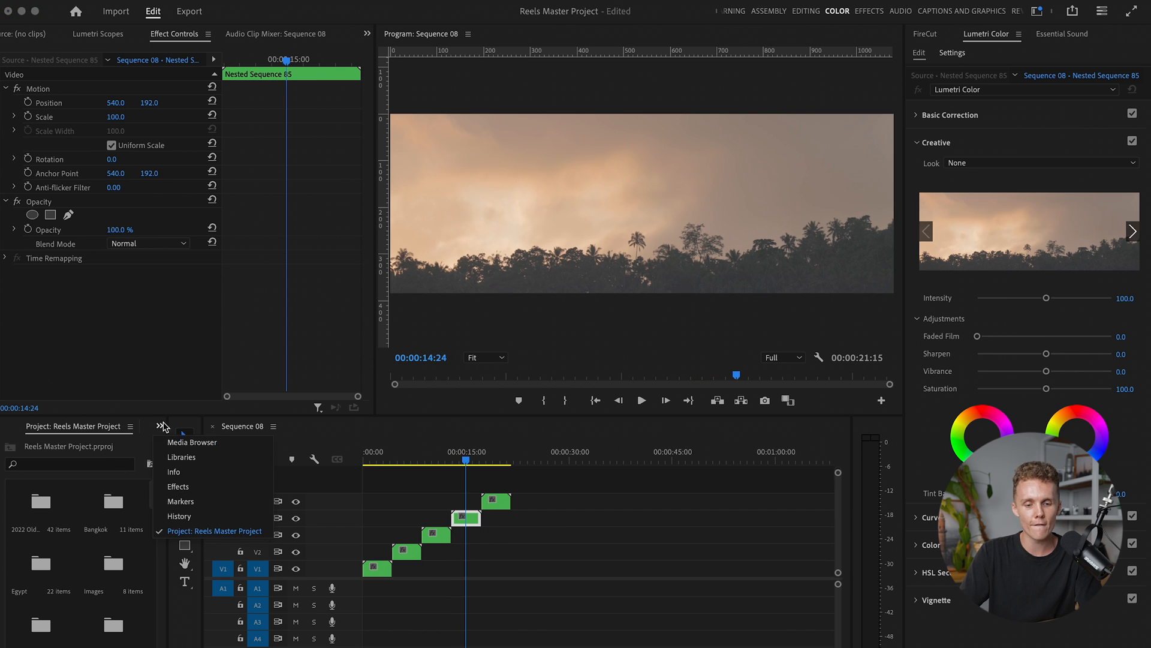
left_click(178, 487)
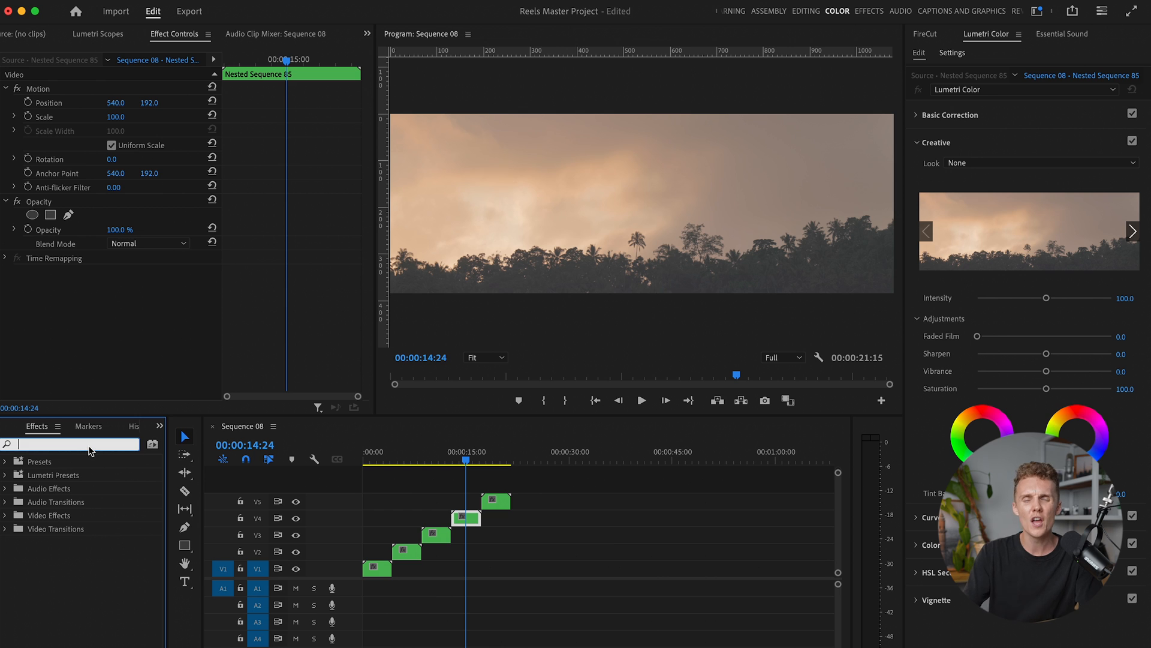
type("warp")
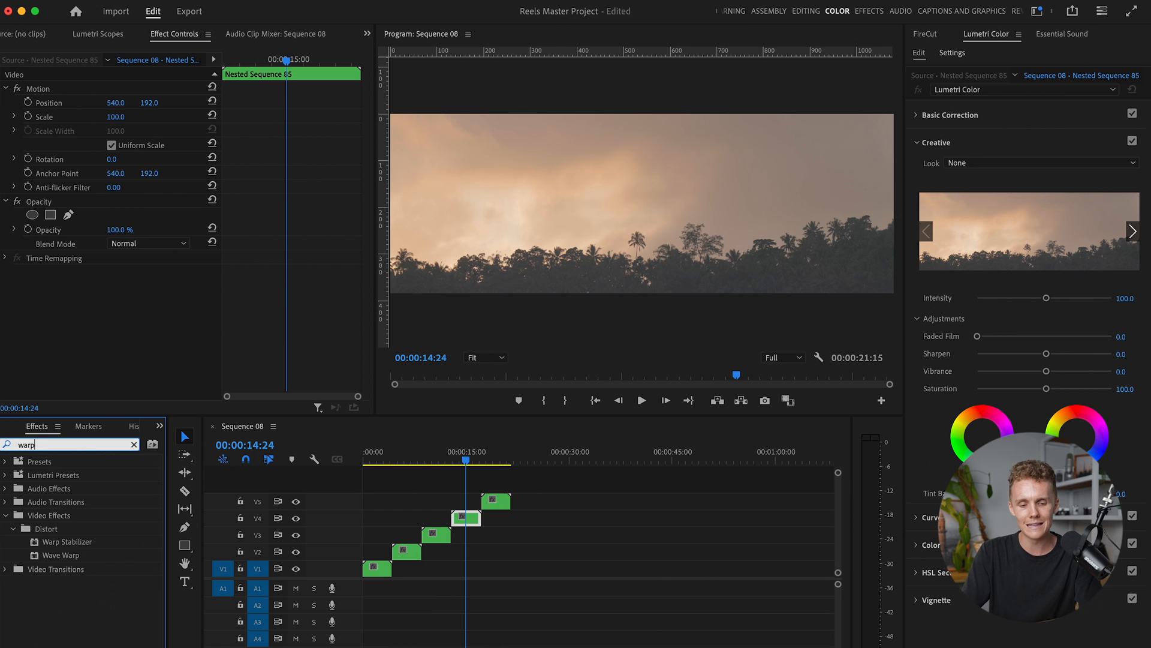
mouse_move(66, 541)
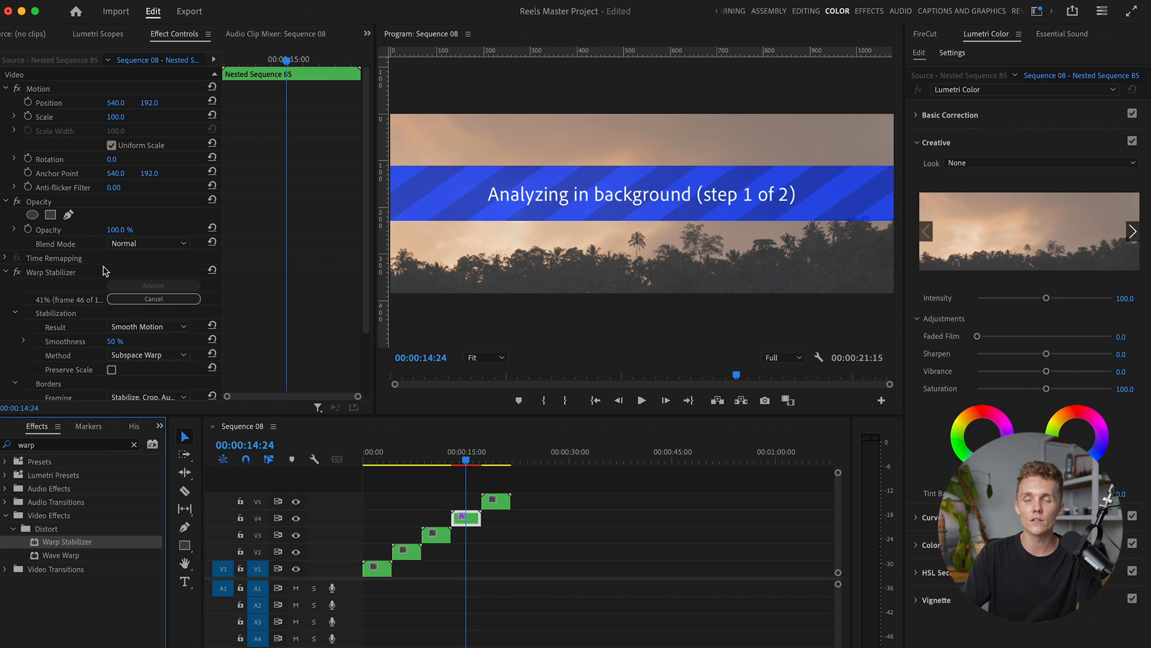
mouse_move(516, 547)
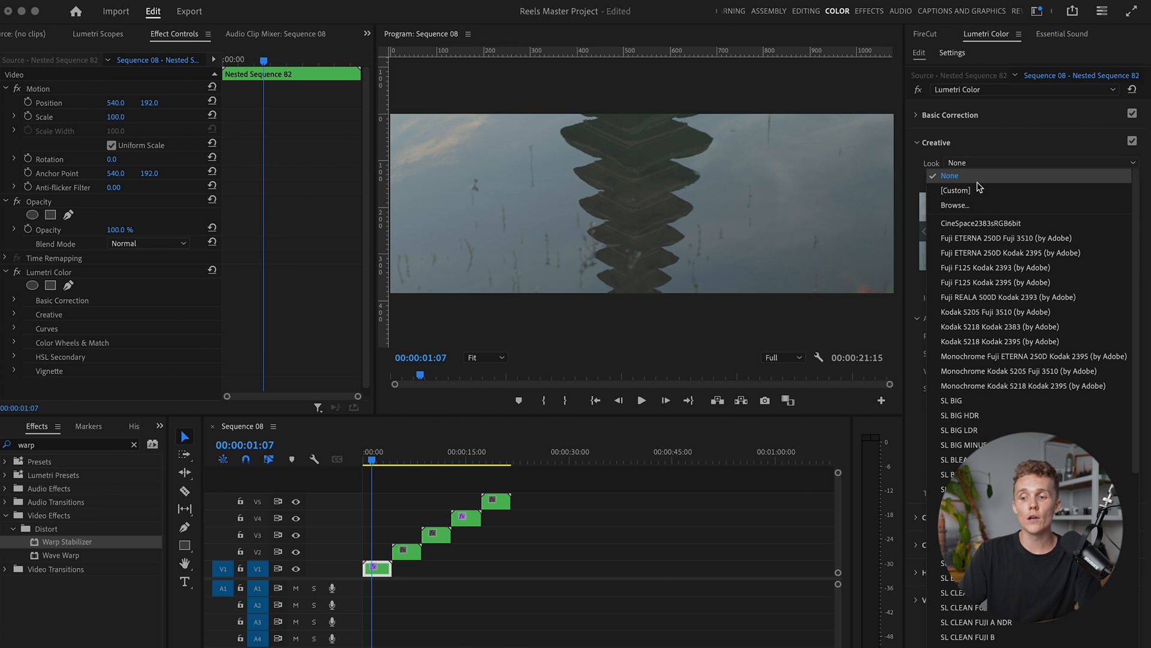
- Load the Canon Blue Hour I look onto the bottom nested clip
left_click(957, 205)
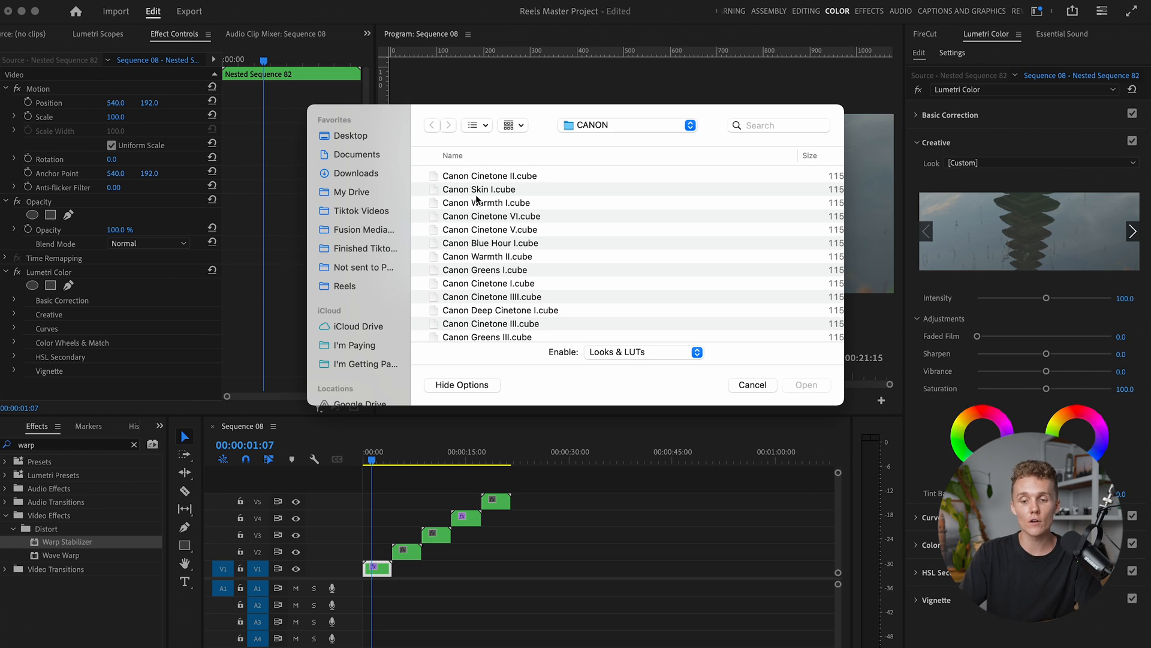
left_click(491, 243)
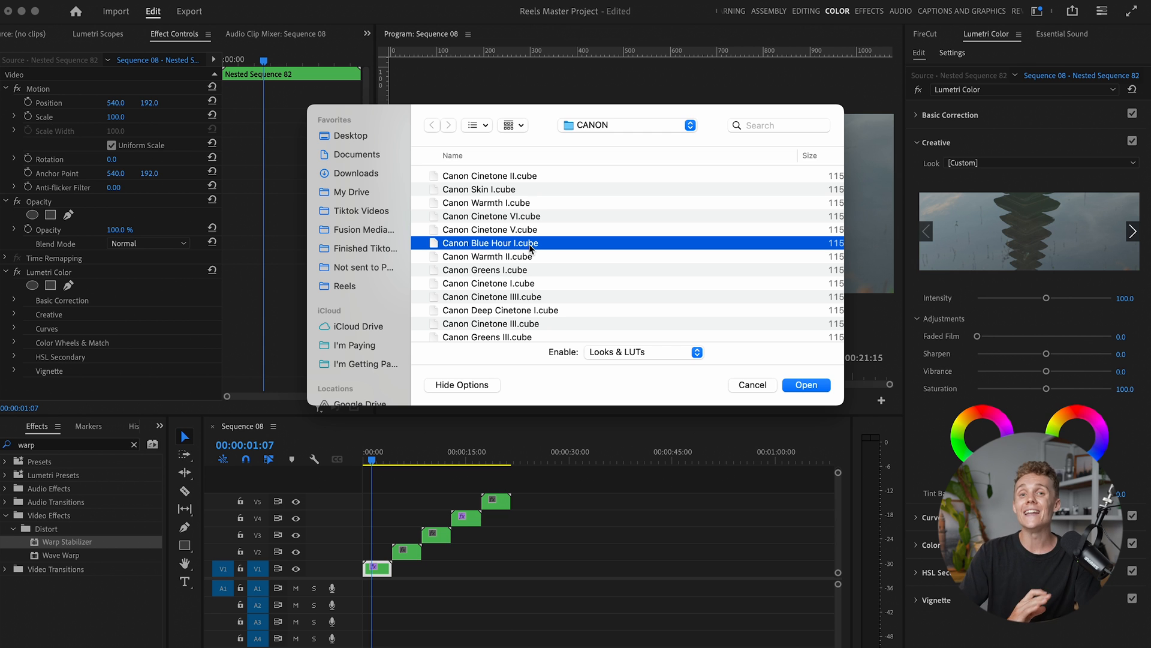
left_click(805, 385)
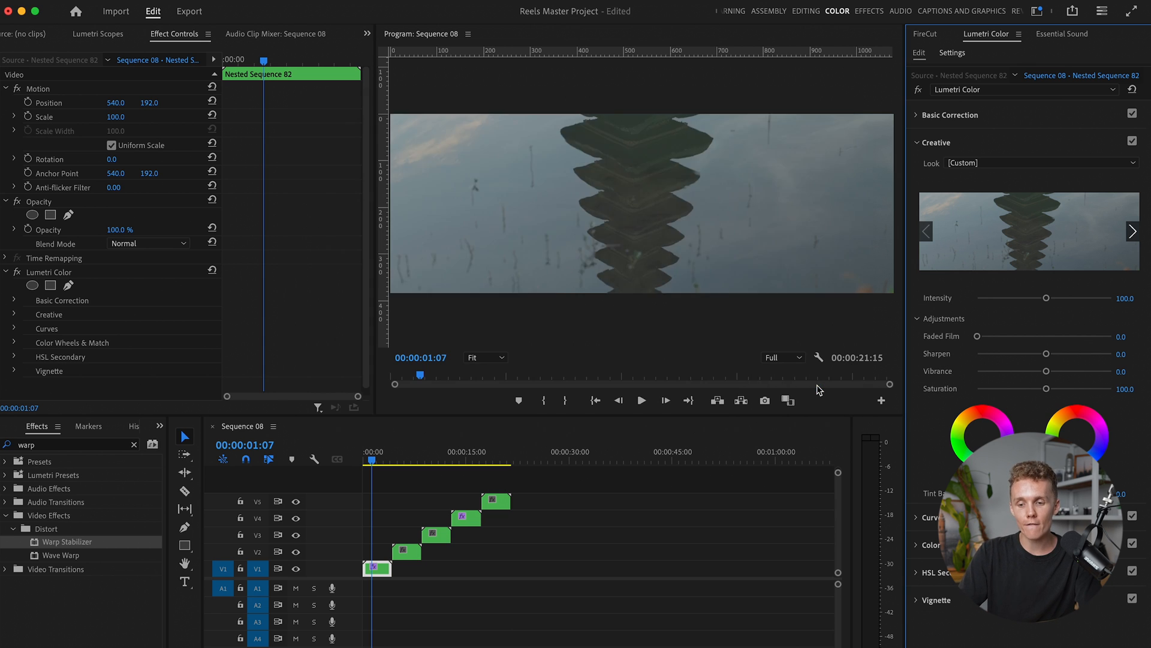
- Raise the bottom clip's highlights and set creative look intensity to 81.6
left_click(951, 114)
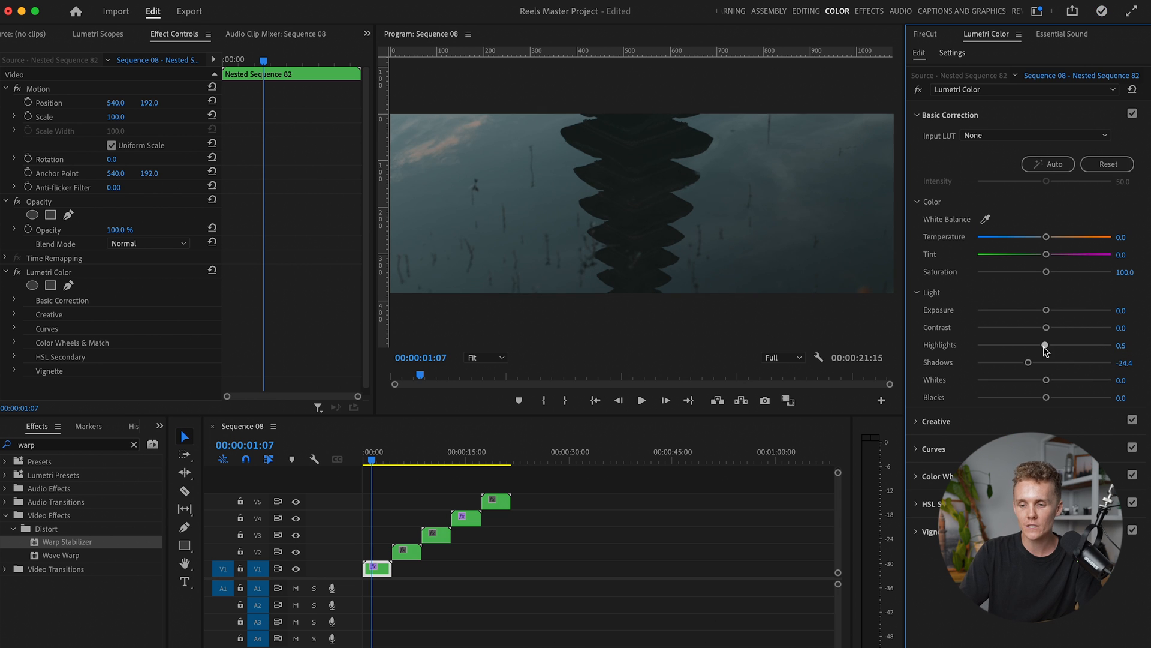
left_click_drag(1044, 346, 1099, 346)
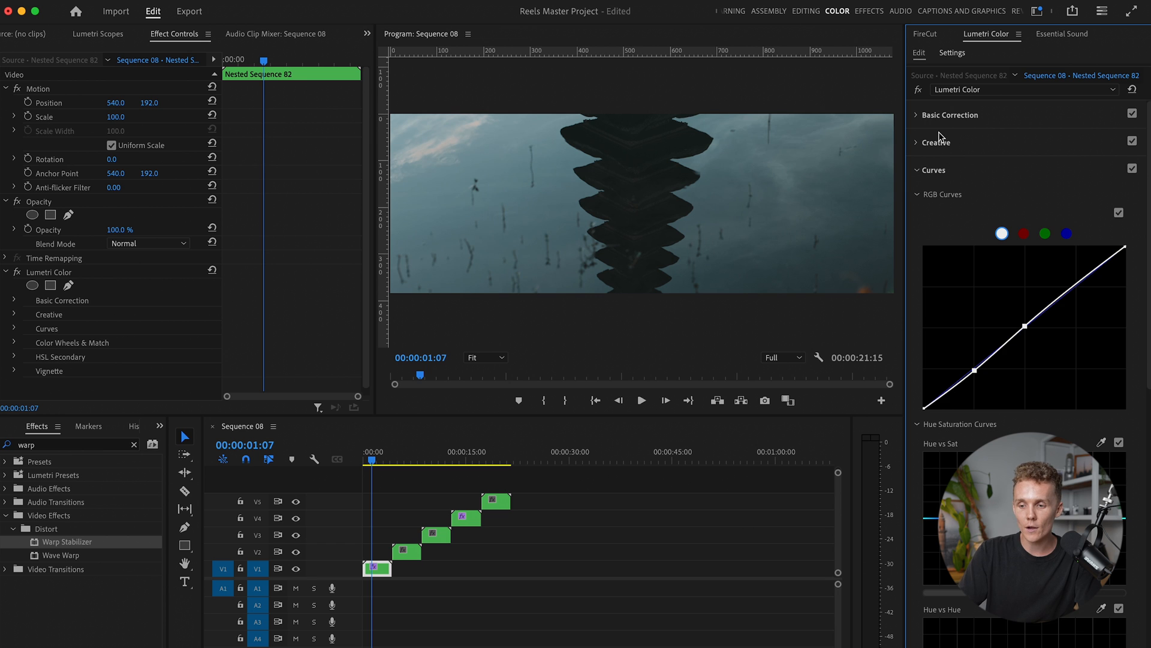
left_click(936, 141)
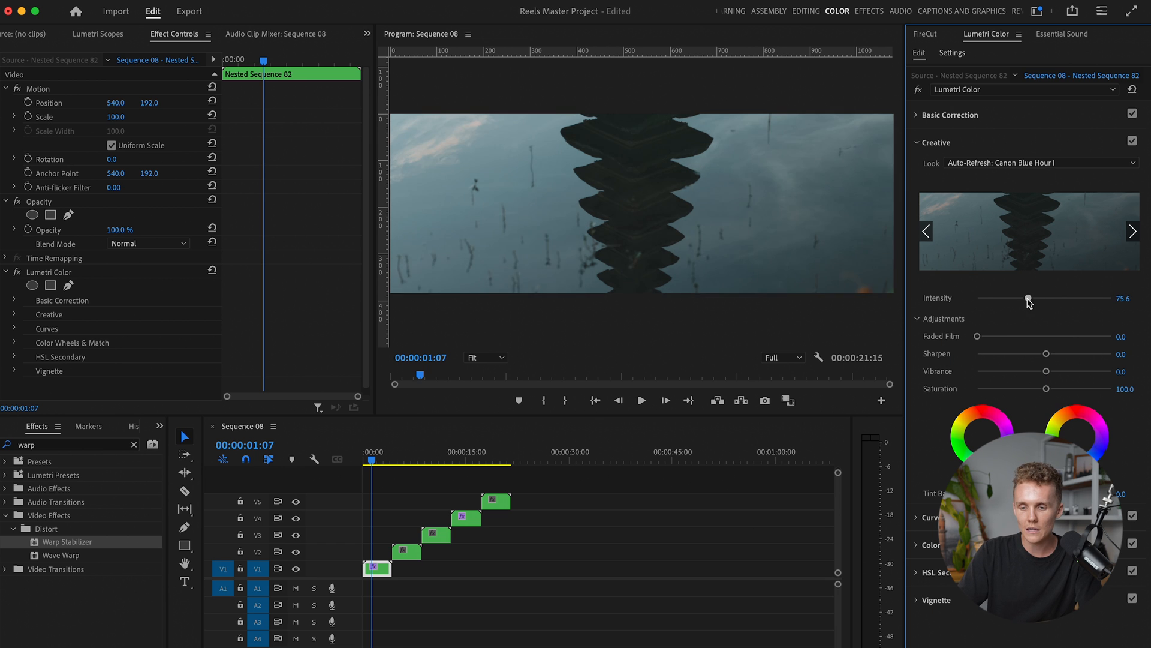
left_click_drag(1028, 298, 1032, 298)
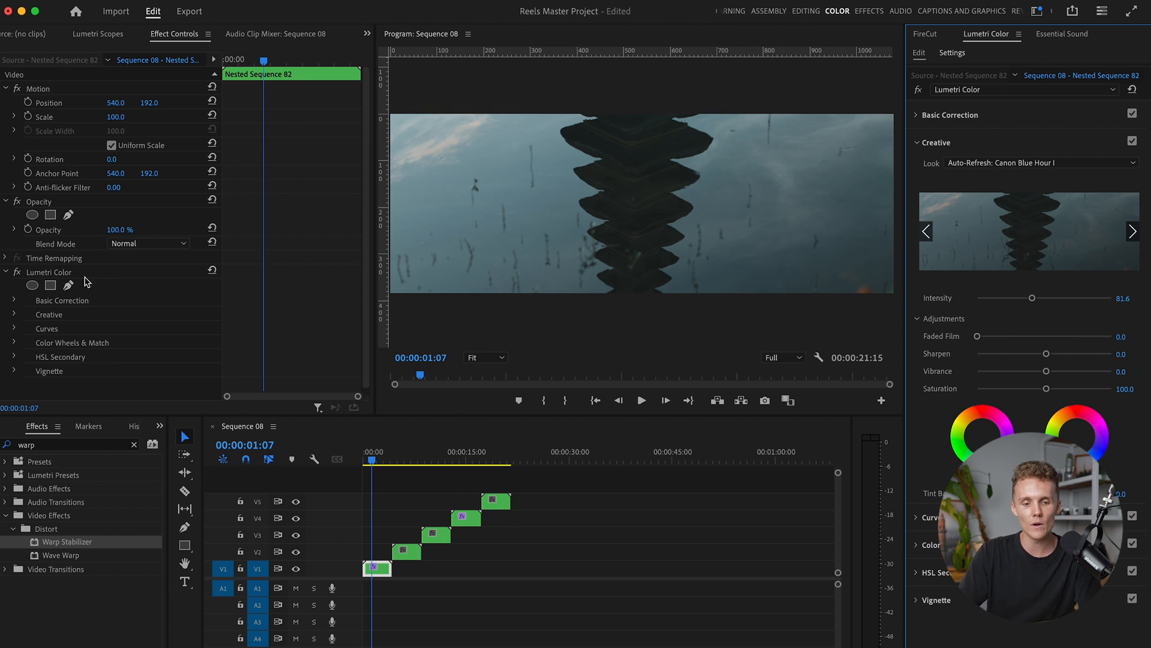
left_click(49, 272)
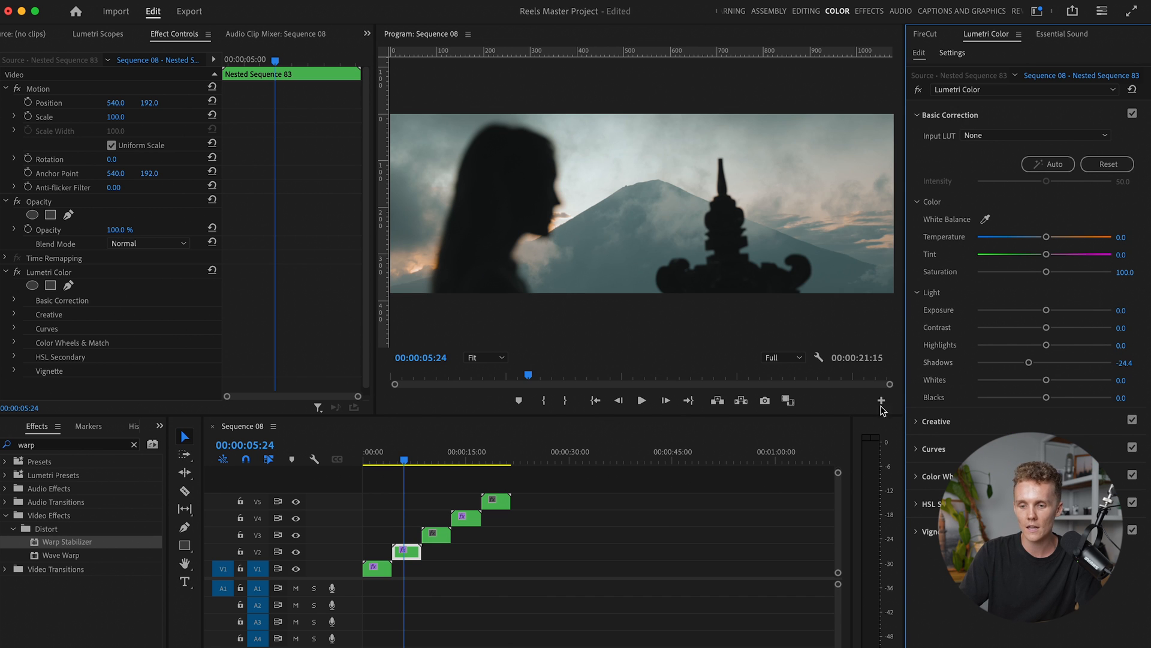
- Lift Nested Sequence 84's shadows to -5.5, then select Nested Sequences 85 and 86
left_click(435, 533)
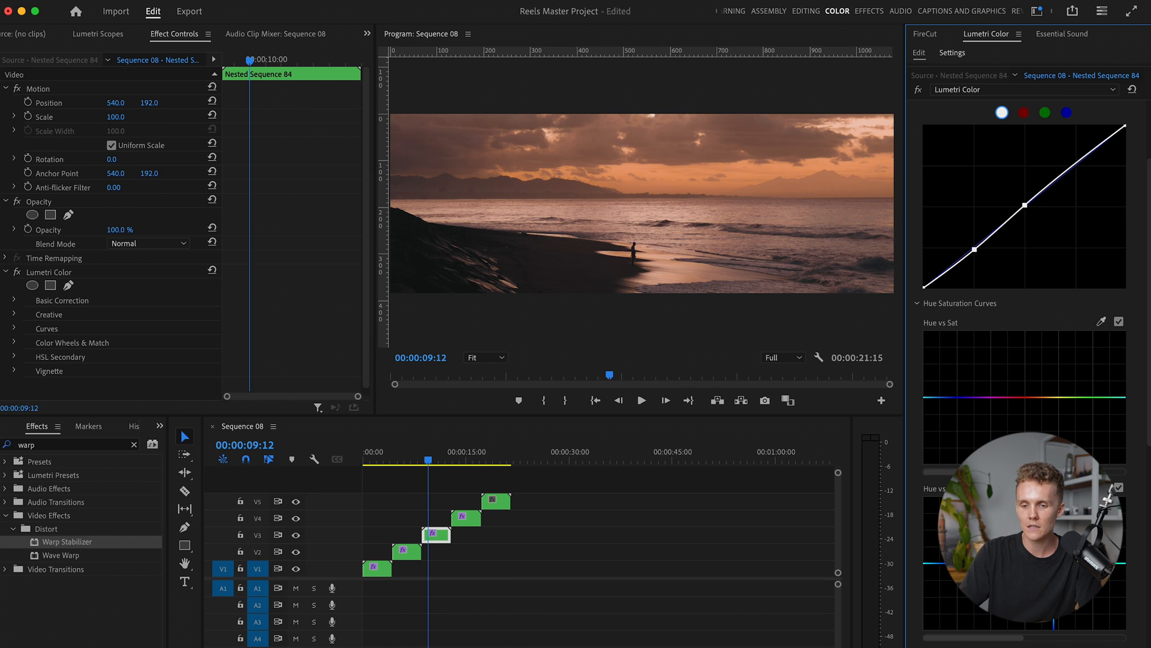
left_click(953, 114)
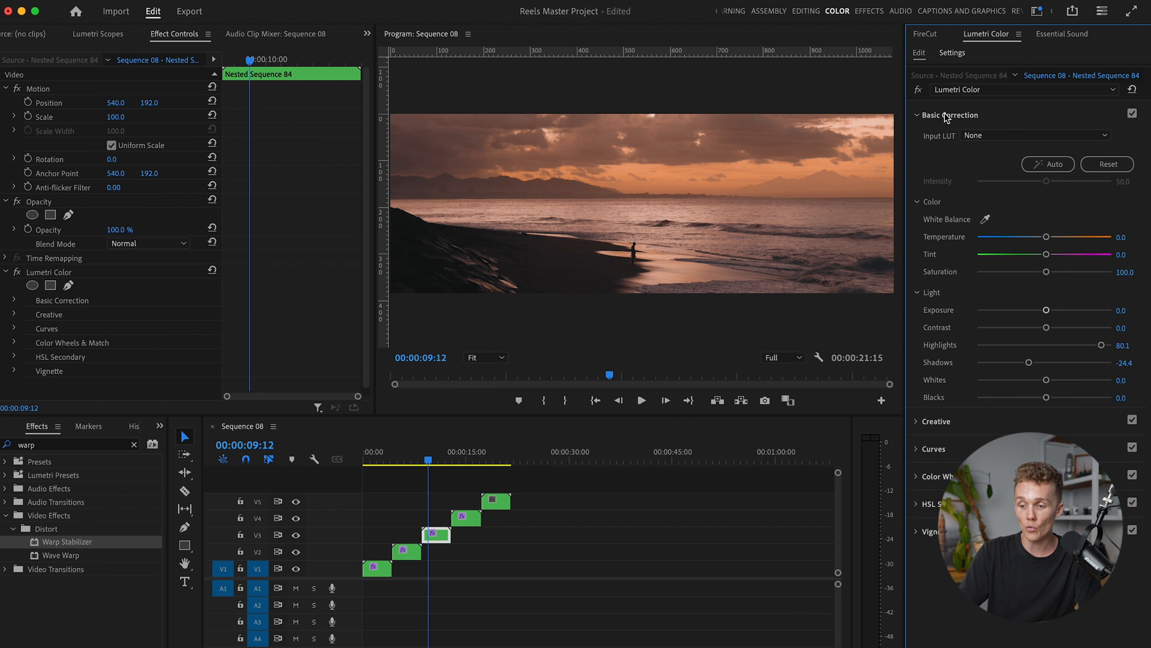
left_click_drag(1029, 362, 1041, 362)
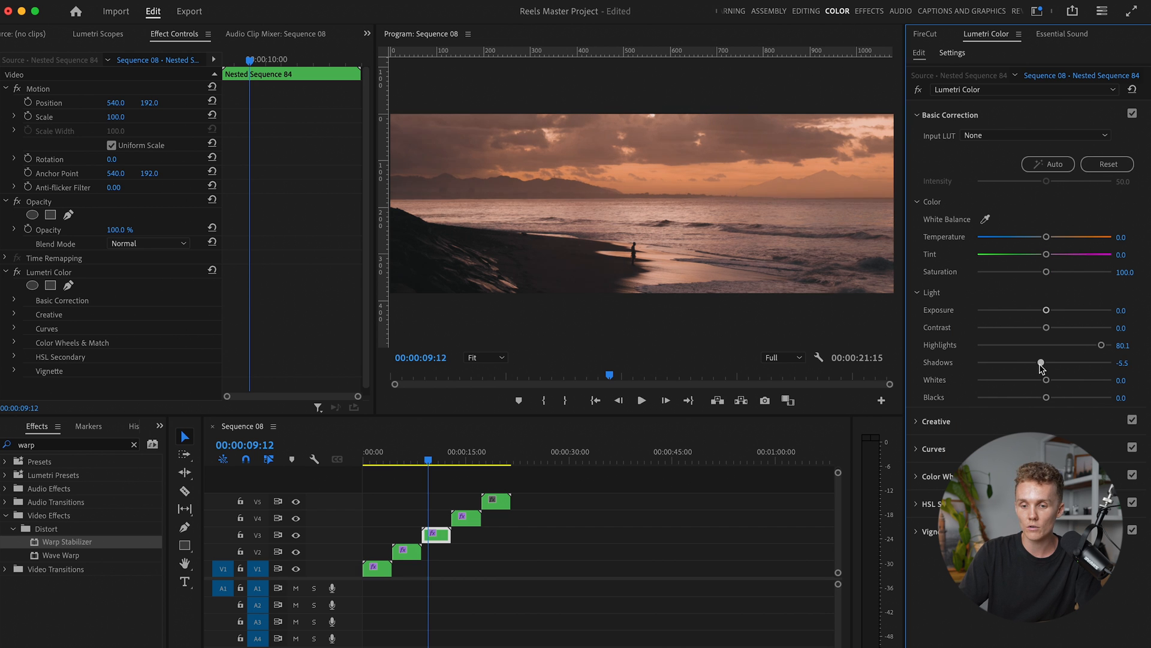
left_click(916, 115)
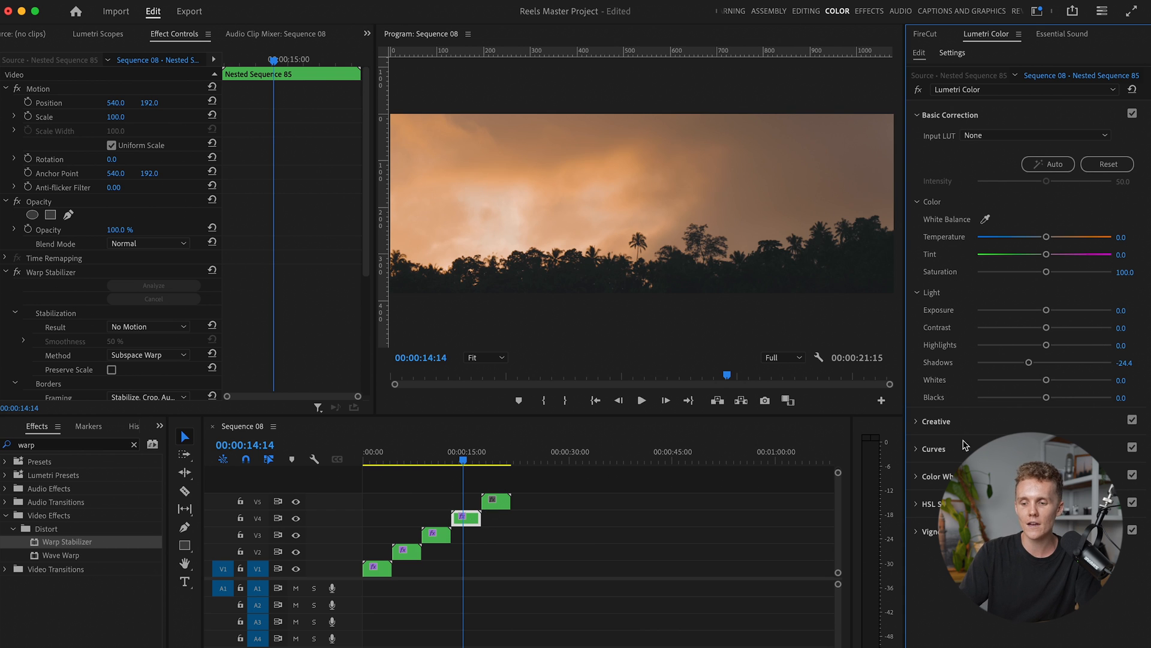
left_click(933, 448)
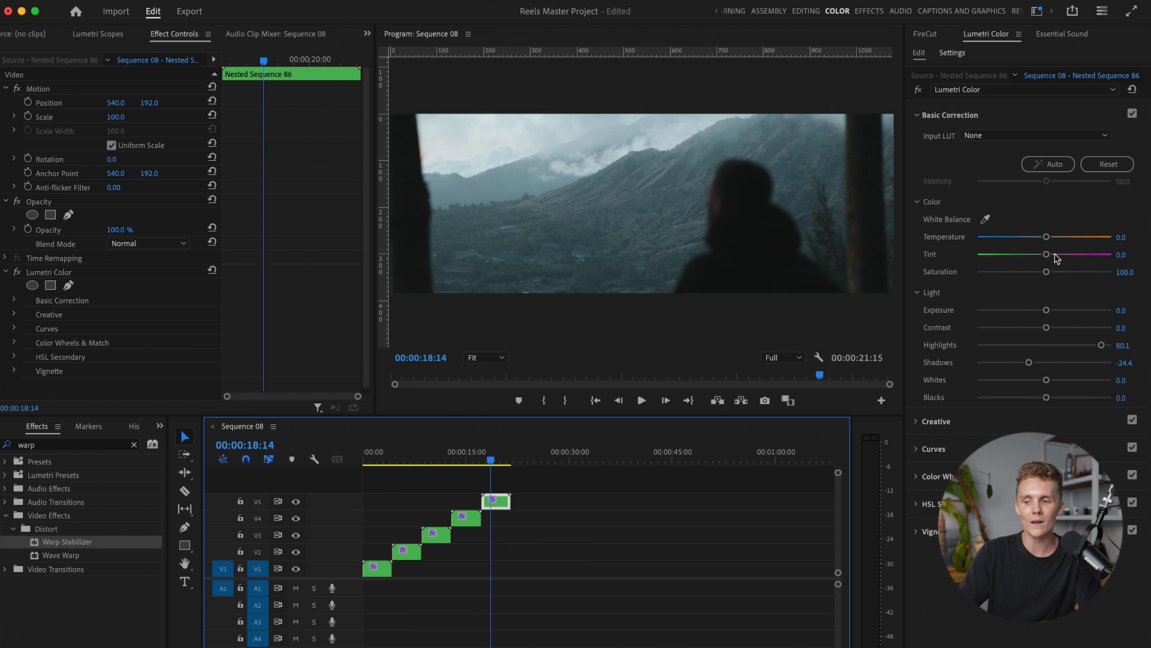
- Warm Nested Sequence 86 to temperature 30.3 with tint 7.5
left_click_drag(1047, 237, 1077, 236)
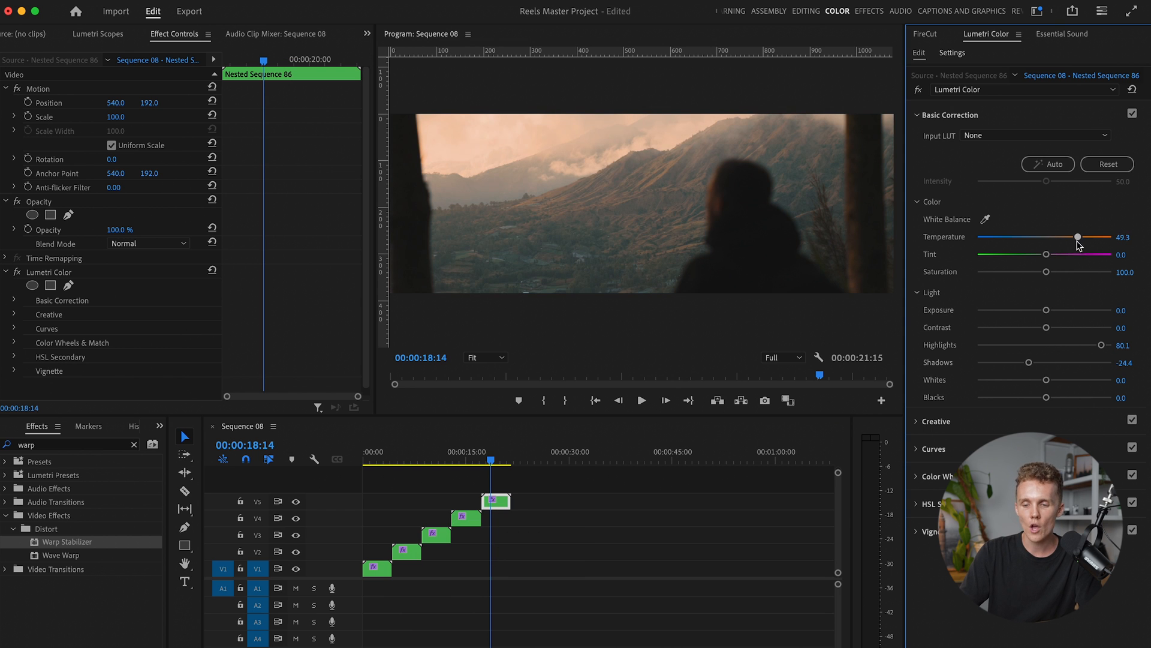
left_click_drag(1076, 236, 1050, 236)
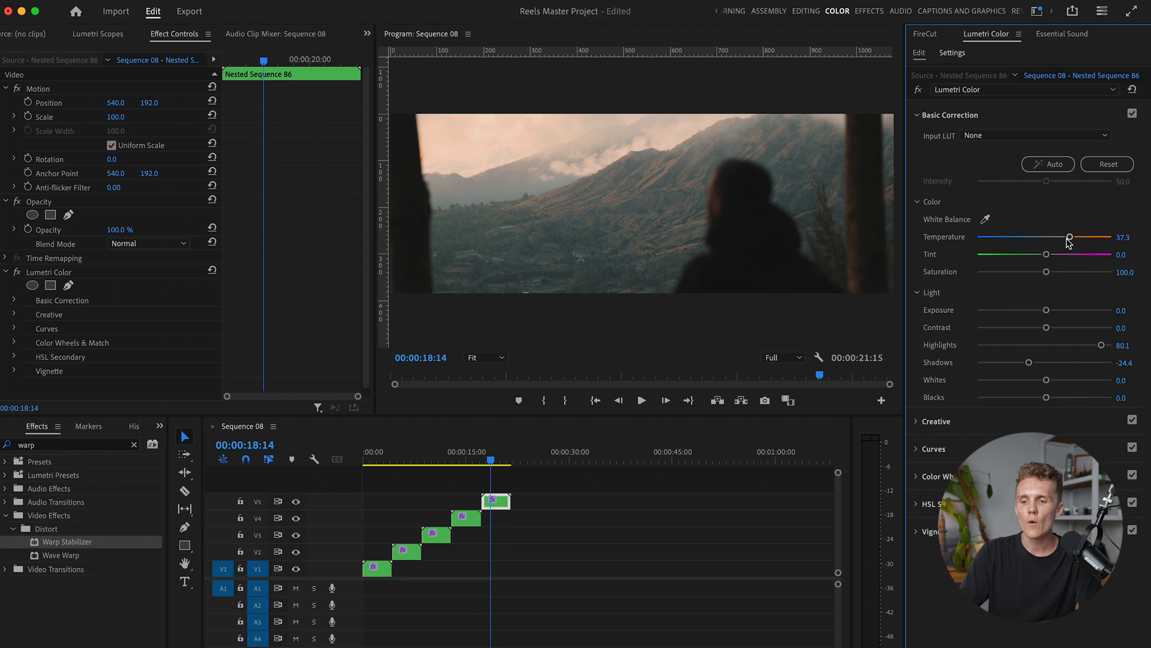
left_click_drag(1070, 237, 1046, 237)
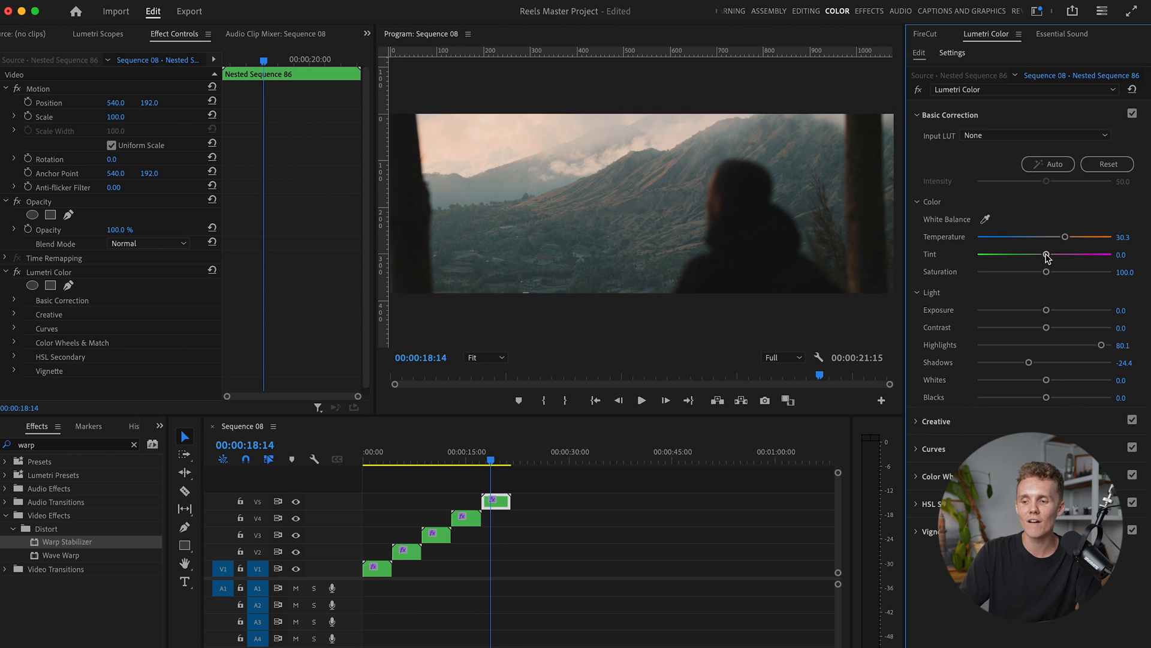
left_click_drag(1046, 255, 1051, 255)
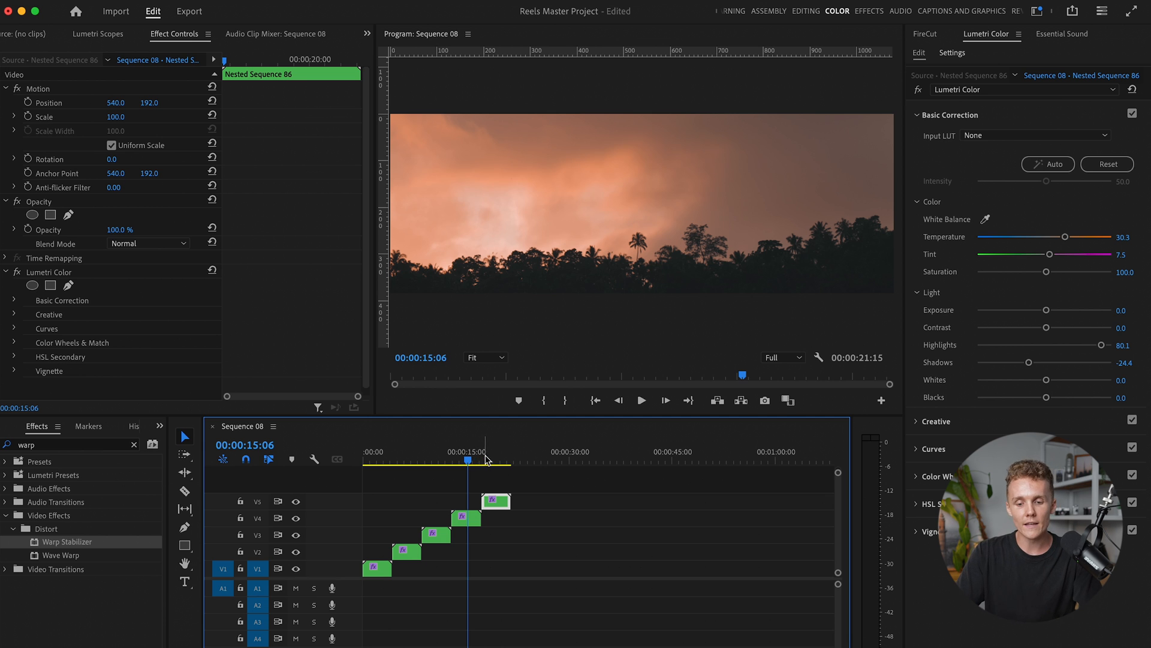
left_click(382, 461)
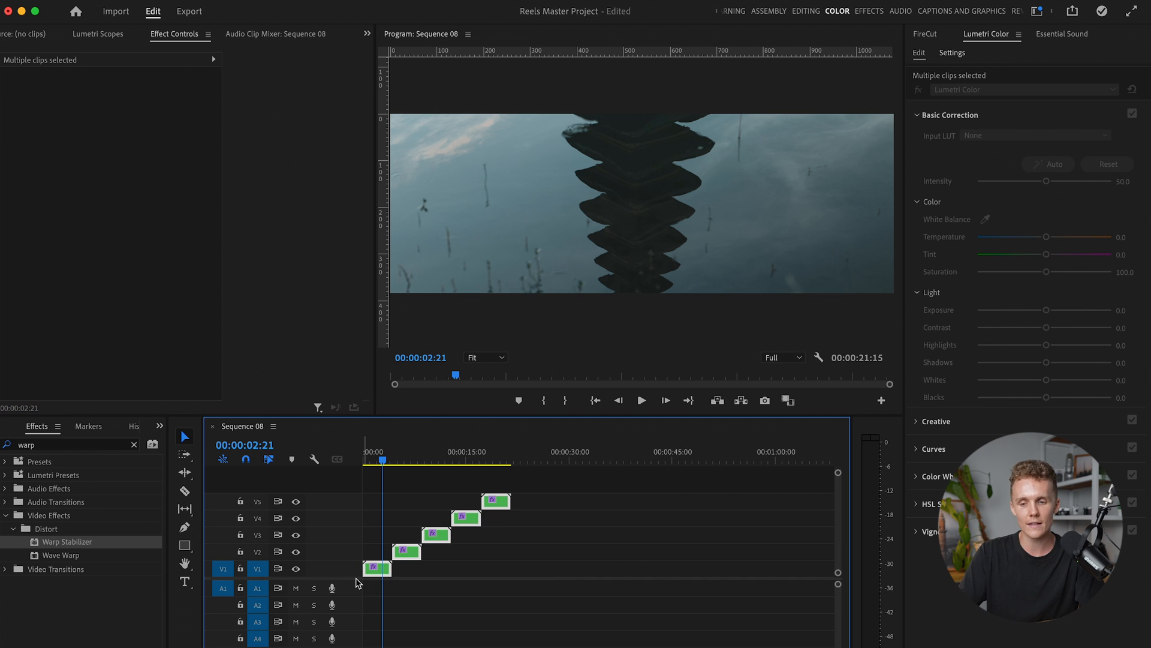
- Open Main Vertical Sequence from the Assembly workspace, then return to the Editing workspace
left_click(768, 10)
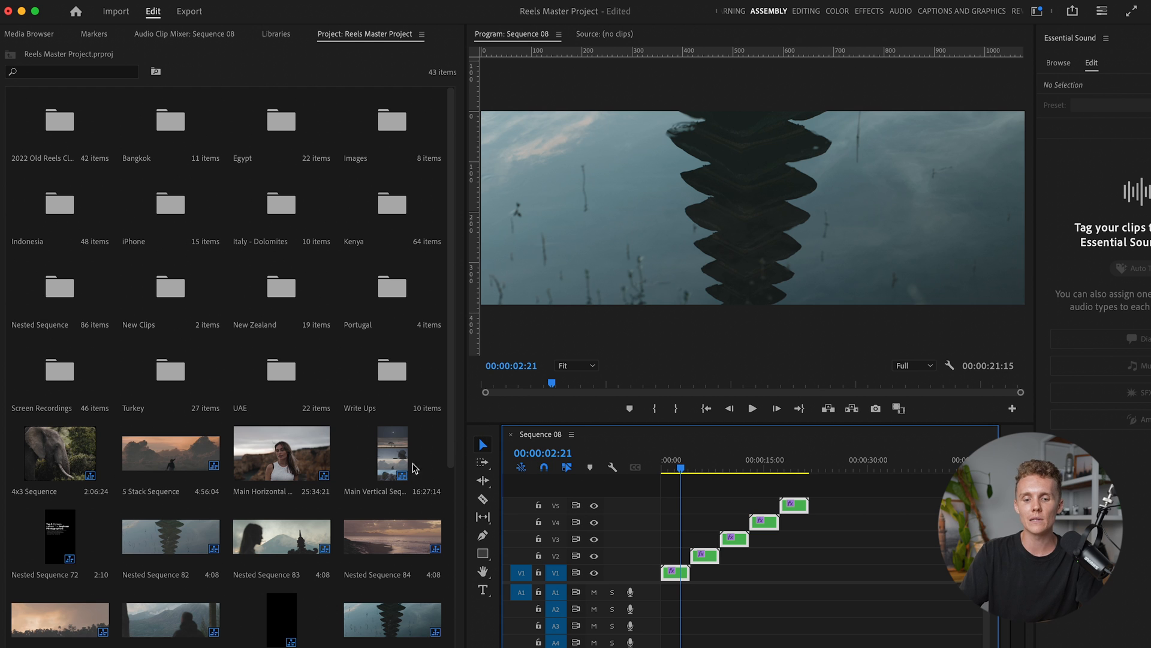
double_click(392, 453)
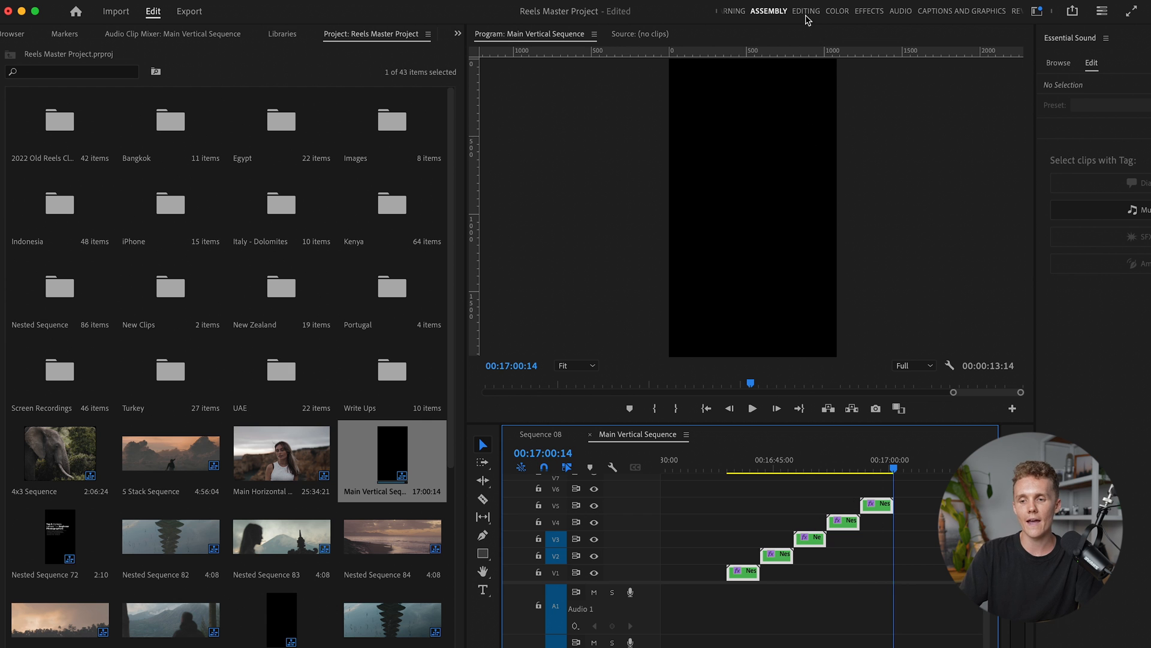
left_click(806, 11)
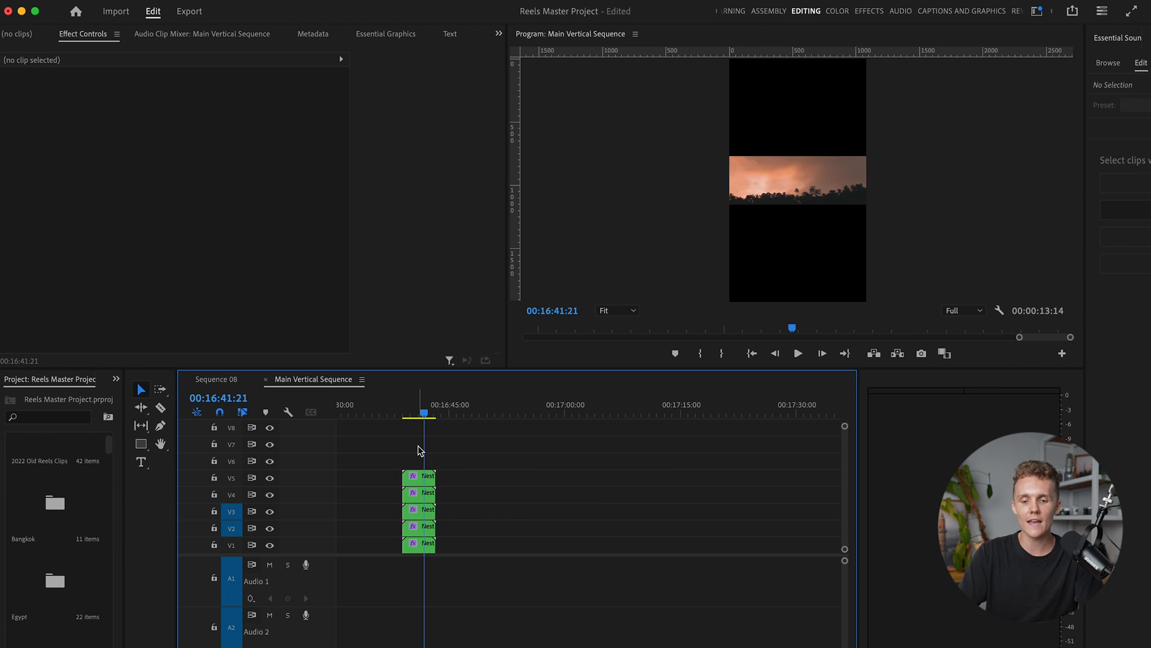
- Select Nested Sequence 86 on V5 and scrub its Position Y to raise it
left_click(418, 510)
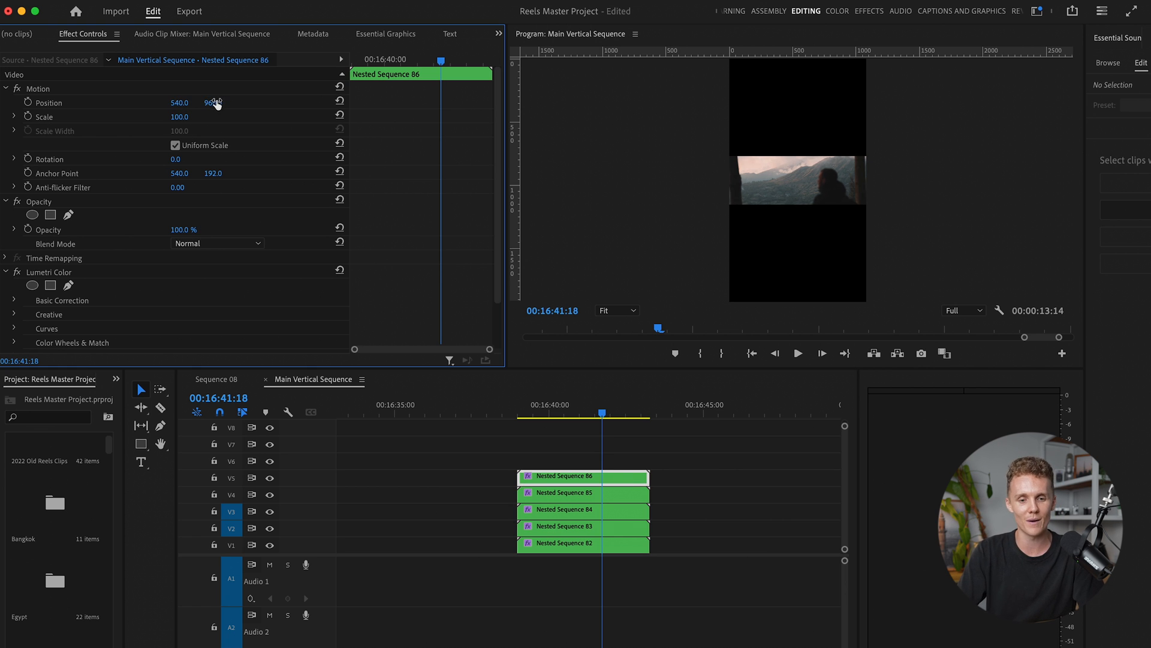
left_click_drag(212, 102, 212, 99)
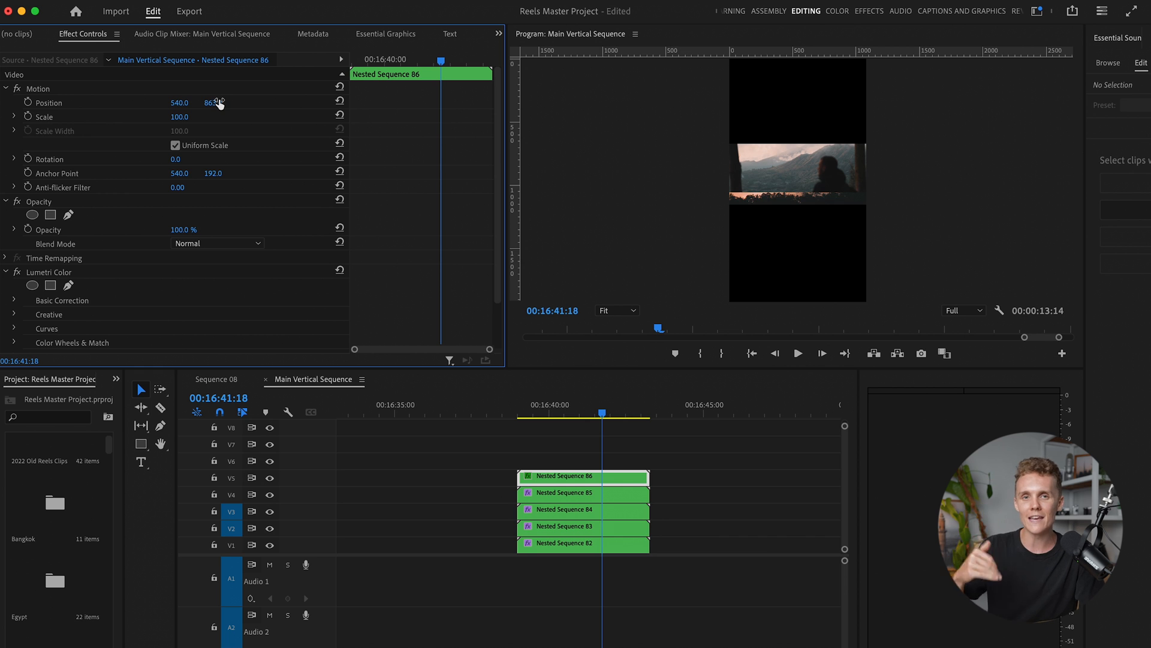
left_click_drag(213, 102, 227, 102)
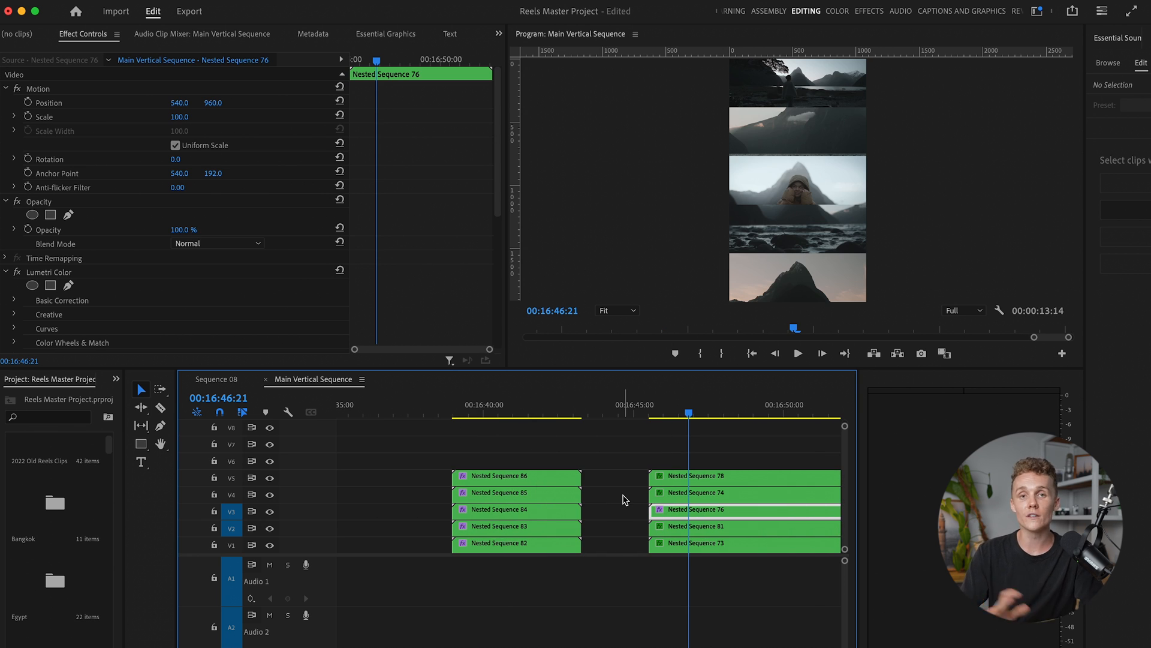
mouse_move(738, 478)
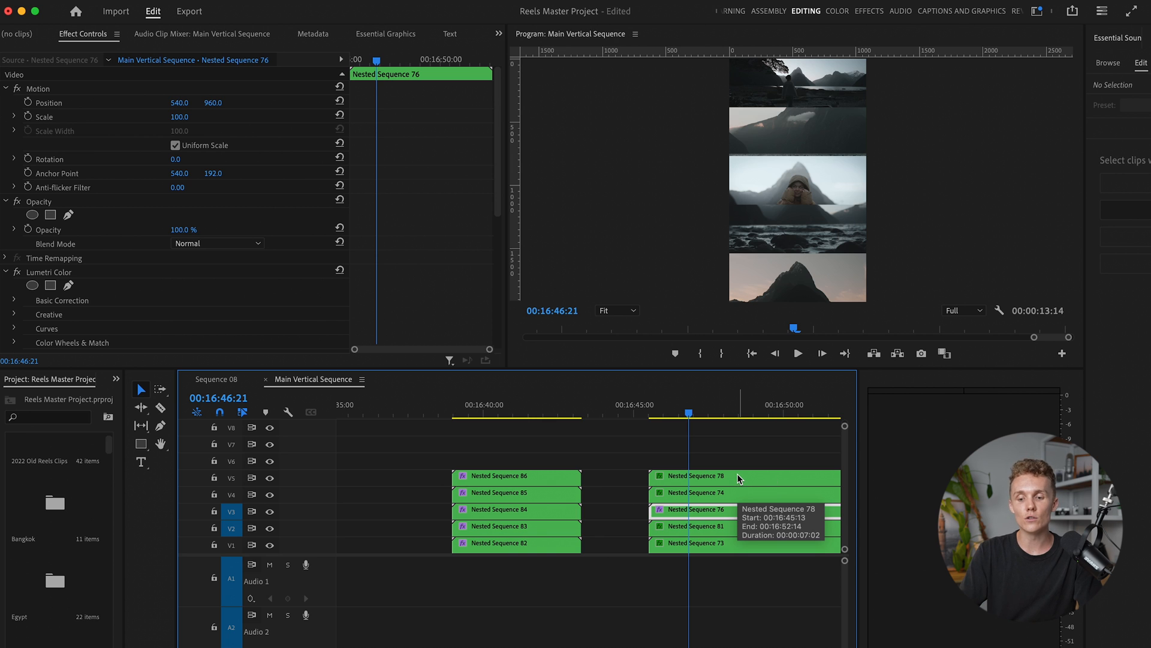
- Check Nested Sequence 78's position (540, 192), then return the playhead to the new stack
left_click(744, 475)
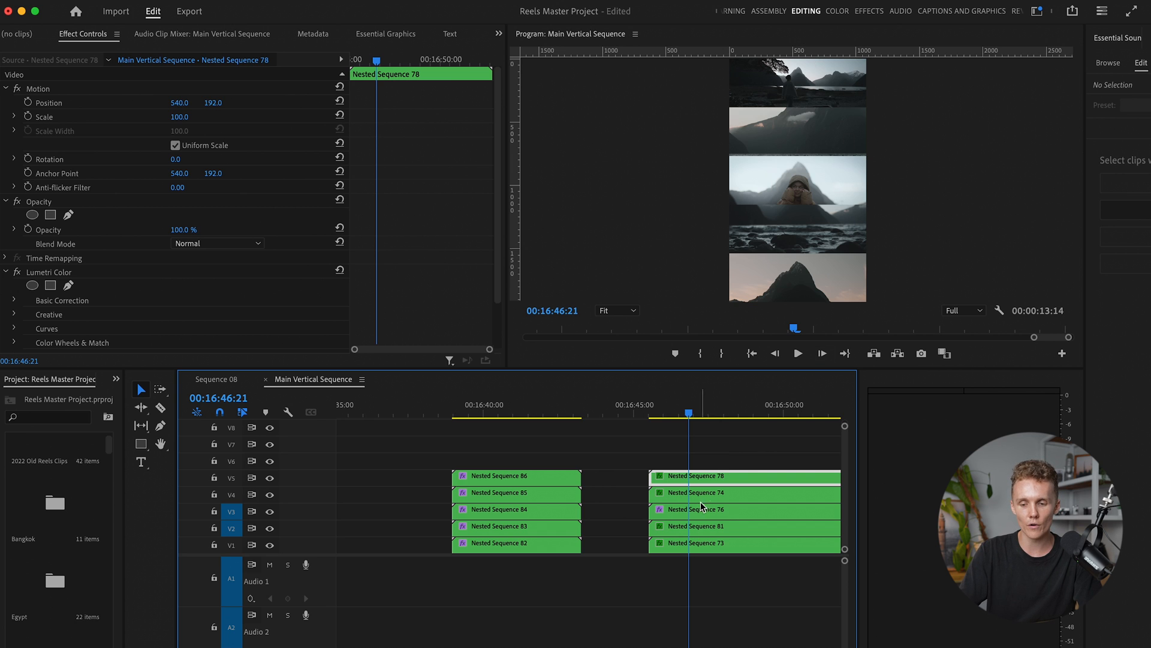
left_click(694, 509)
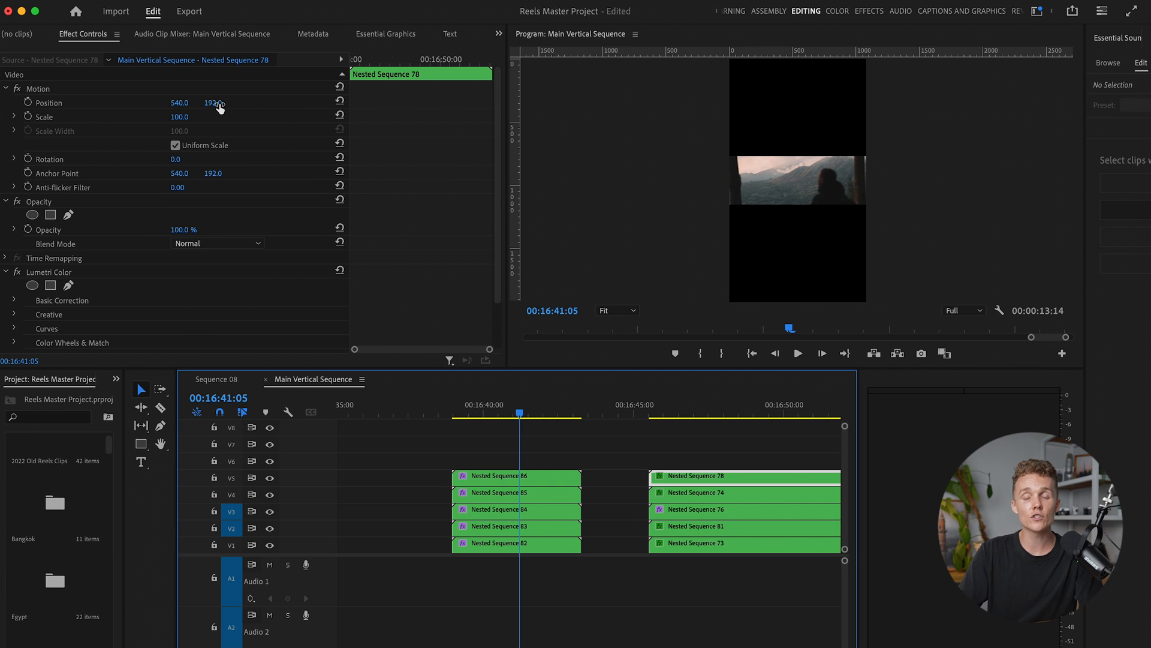
- Copy the 192 vertical position and set Position Y values for Nested Sequences 74 and 76
left_click(212, 102)
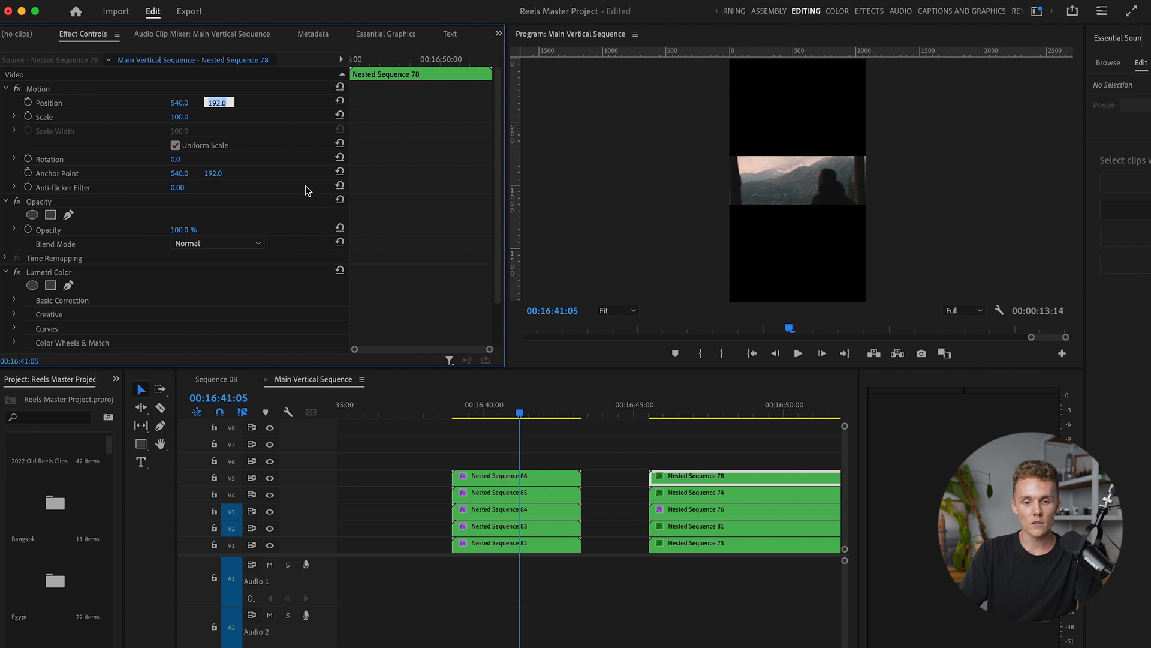
right_click(37, 88)
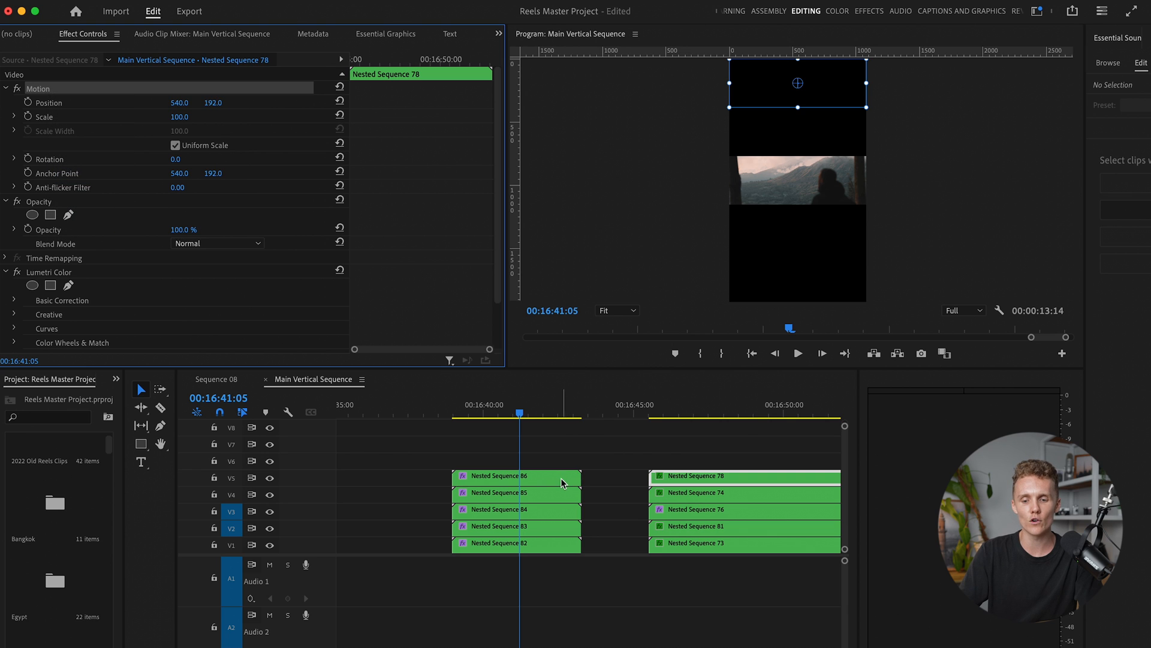
left_click(516, 475)
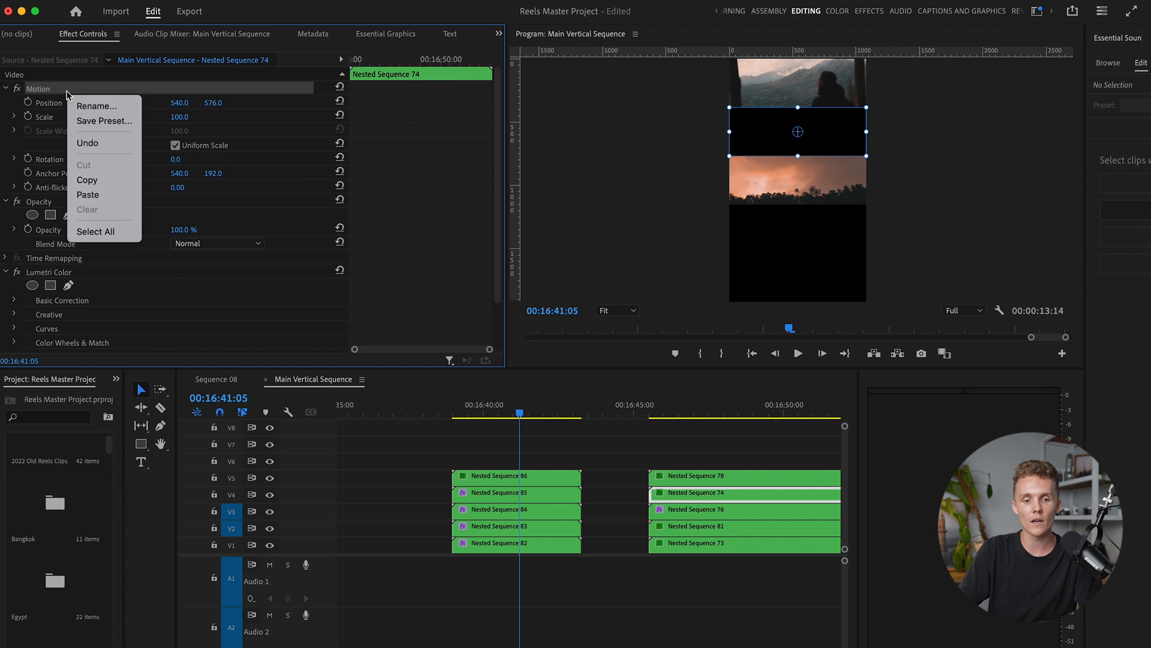
left_click(216, 102)
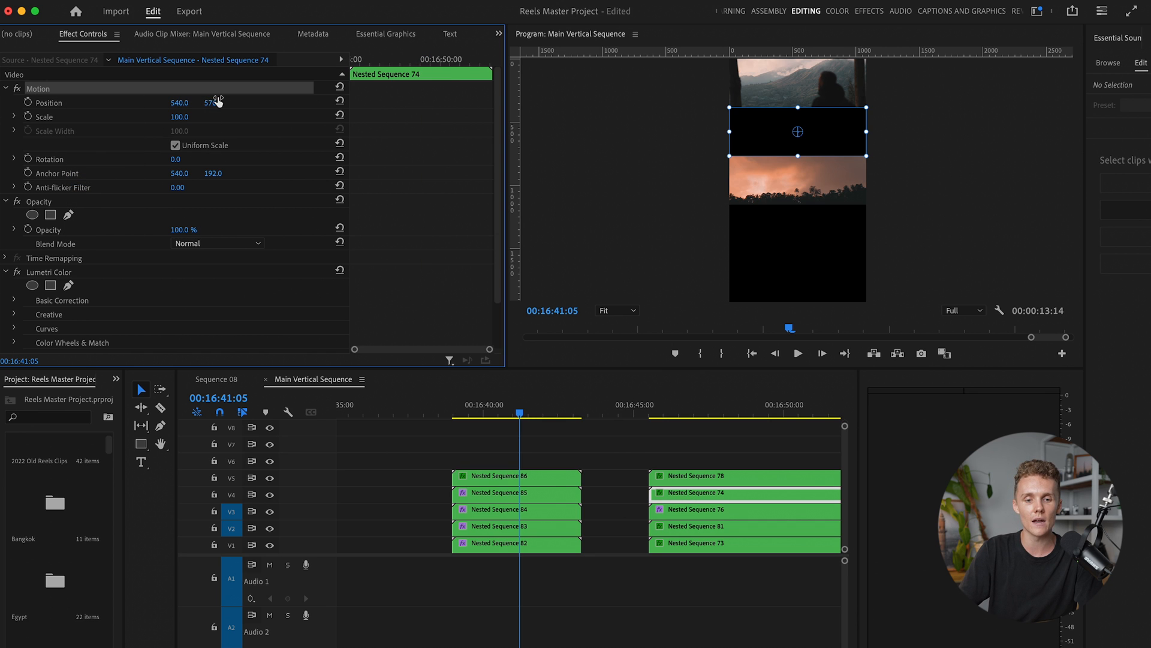
left_click(513, 493)
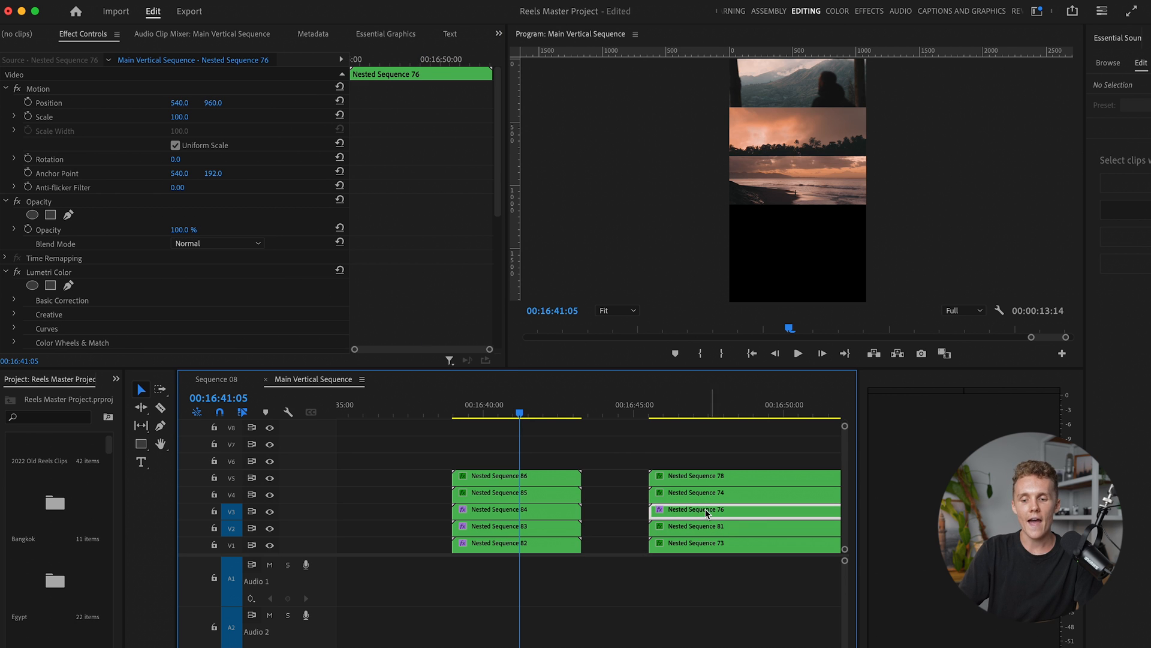
mouse_move(561, 488)
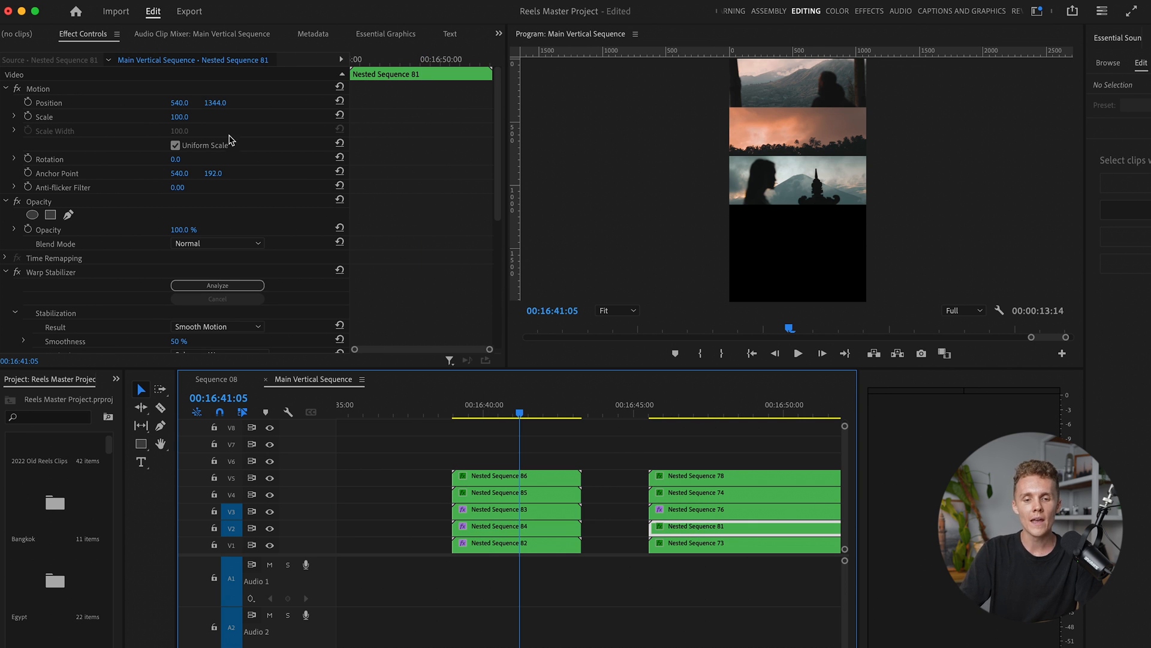
- Set Position Y for Nested Sequences 84, 73 and 82 (1728), then move the playhead to the group's start
left_click(37, 88)
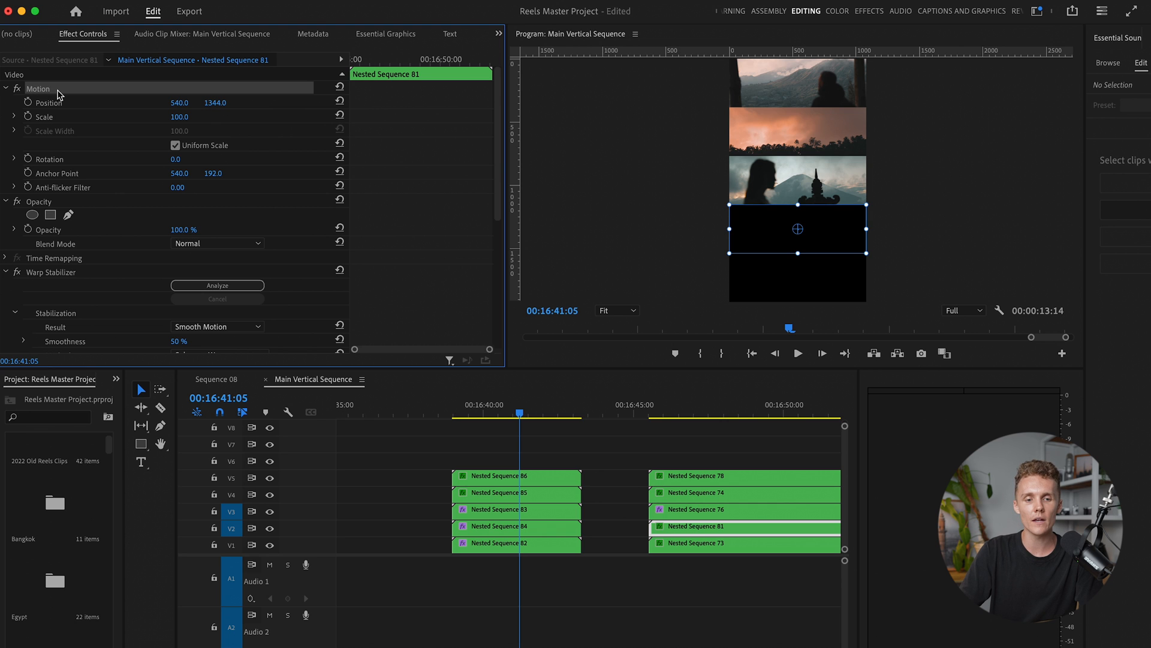
left_click(517, 526)
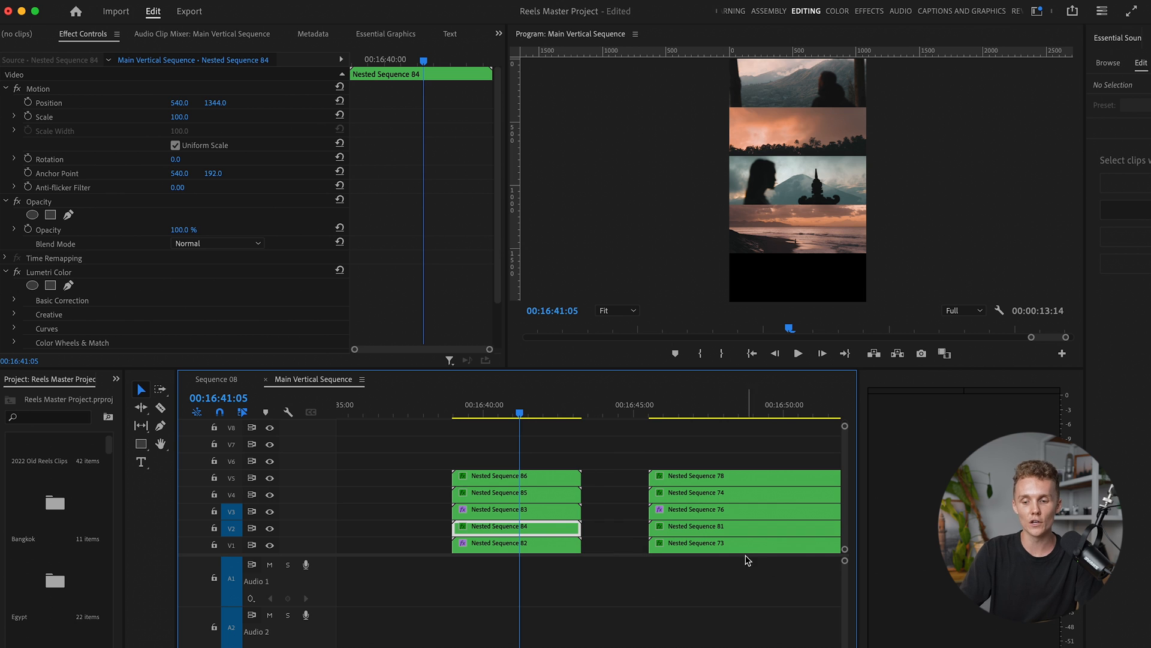
left_click(744, 544)
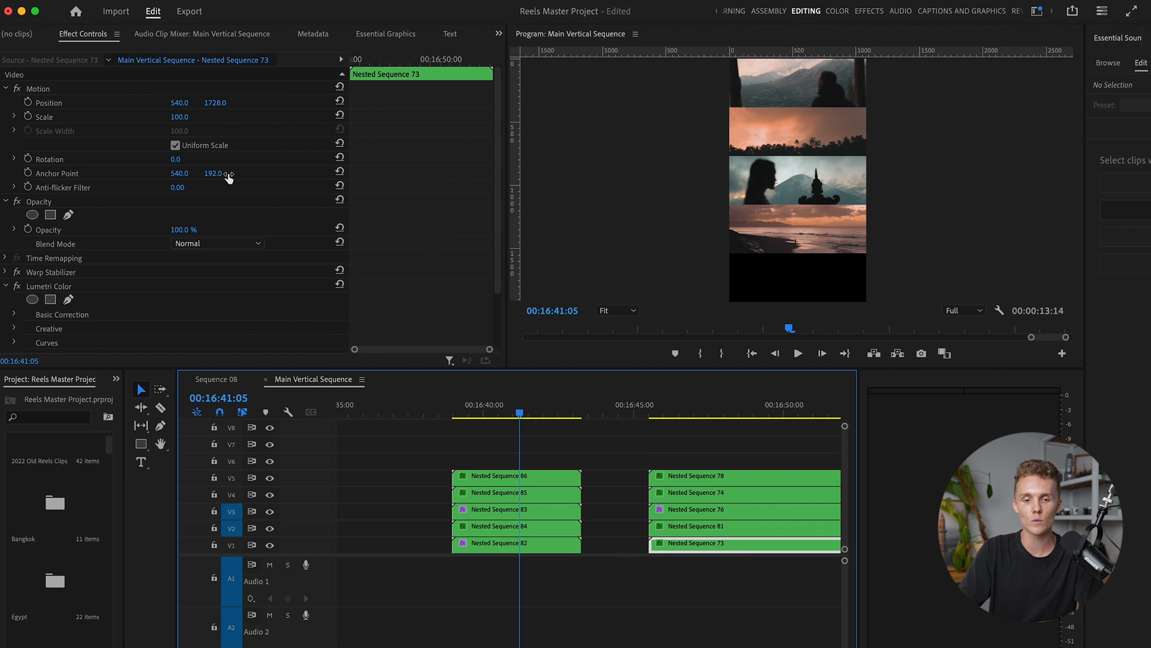
left_click(37, 89)
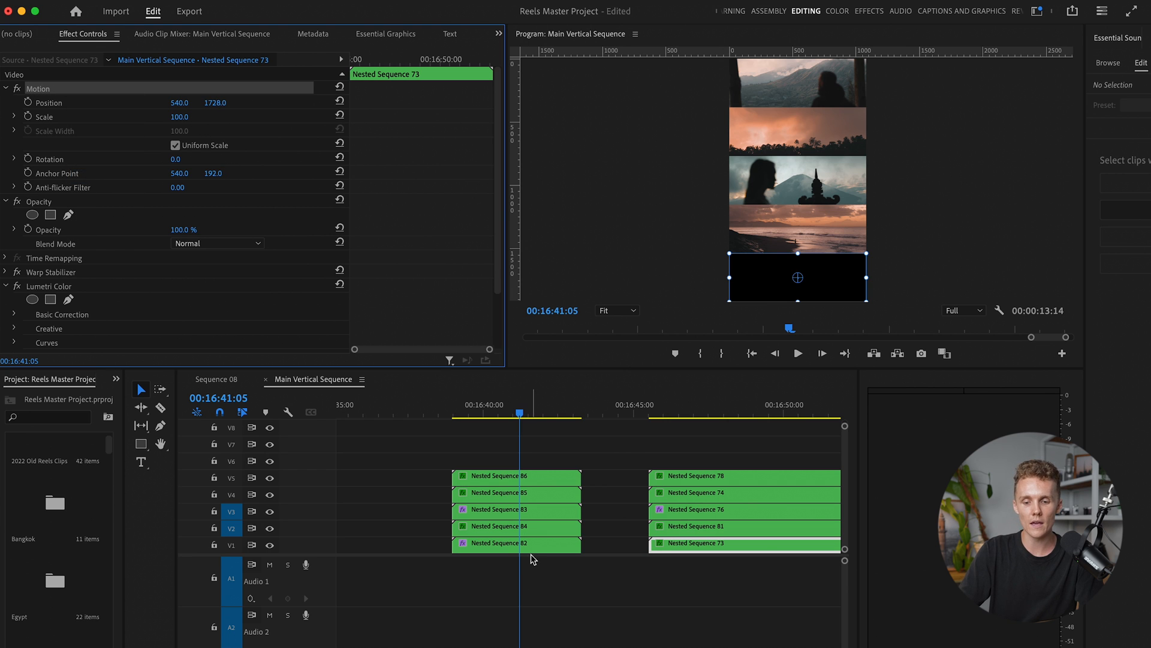
left_click(514, 543)
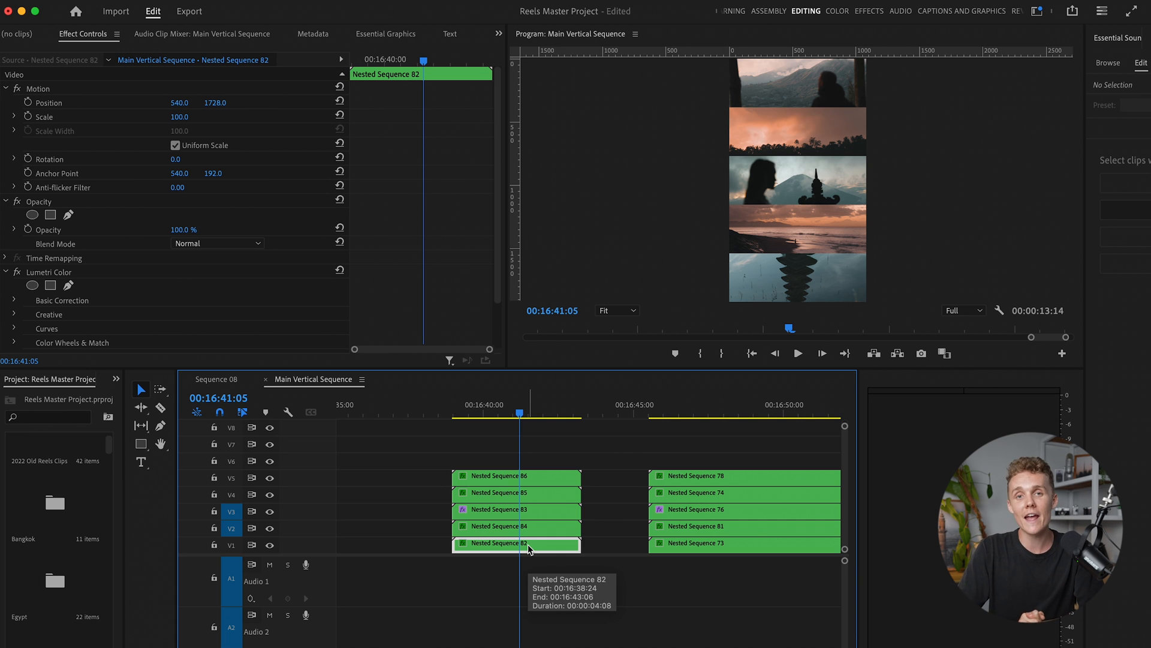
left_click_drag(520, 412, 457, 413)
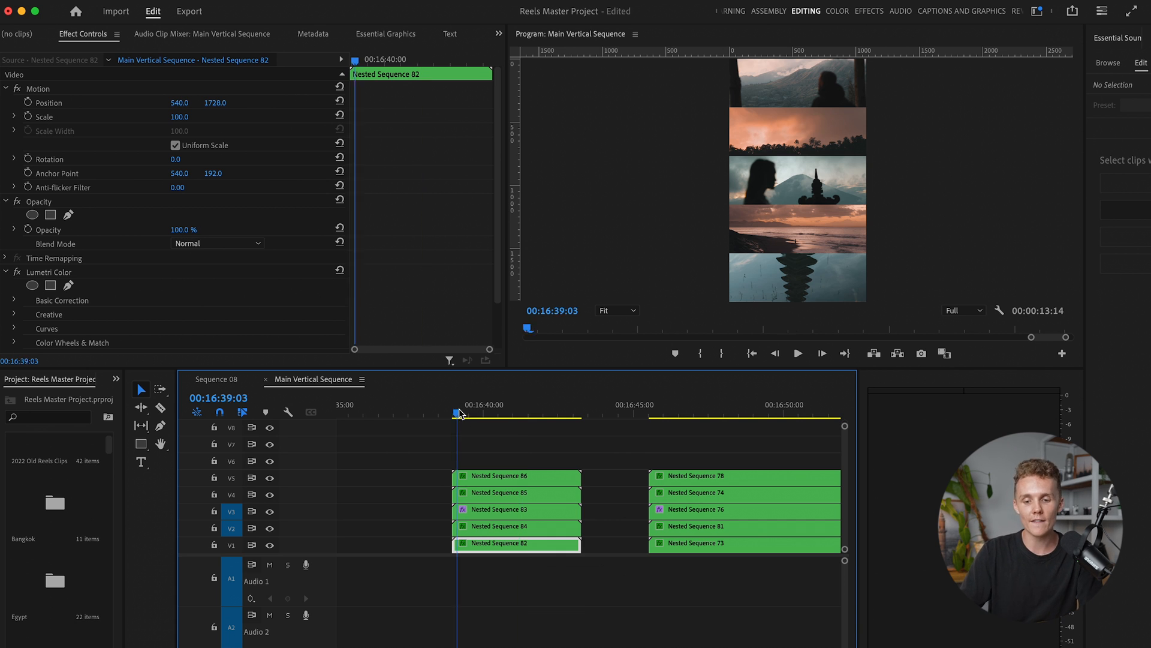
- Play back the first five-clip group to preview it
left_click(797, 353)
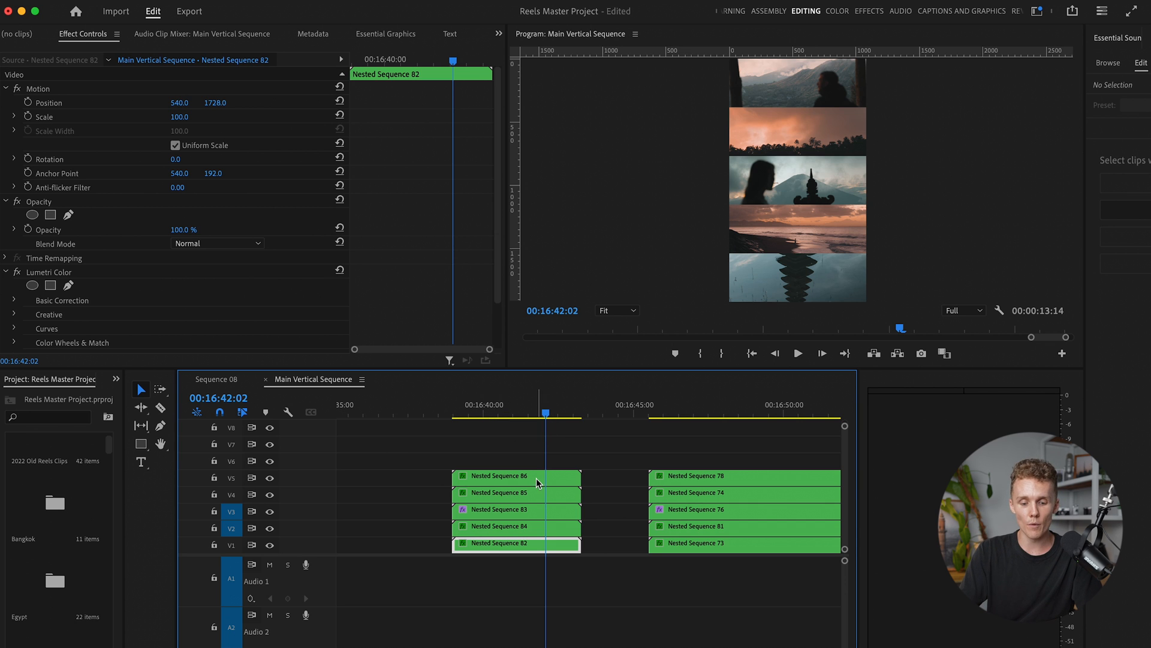
mouse_move(569, 522)
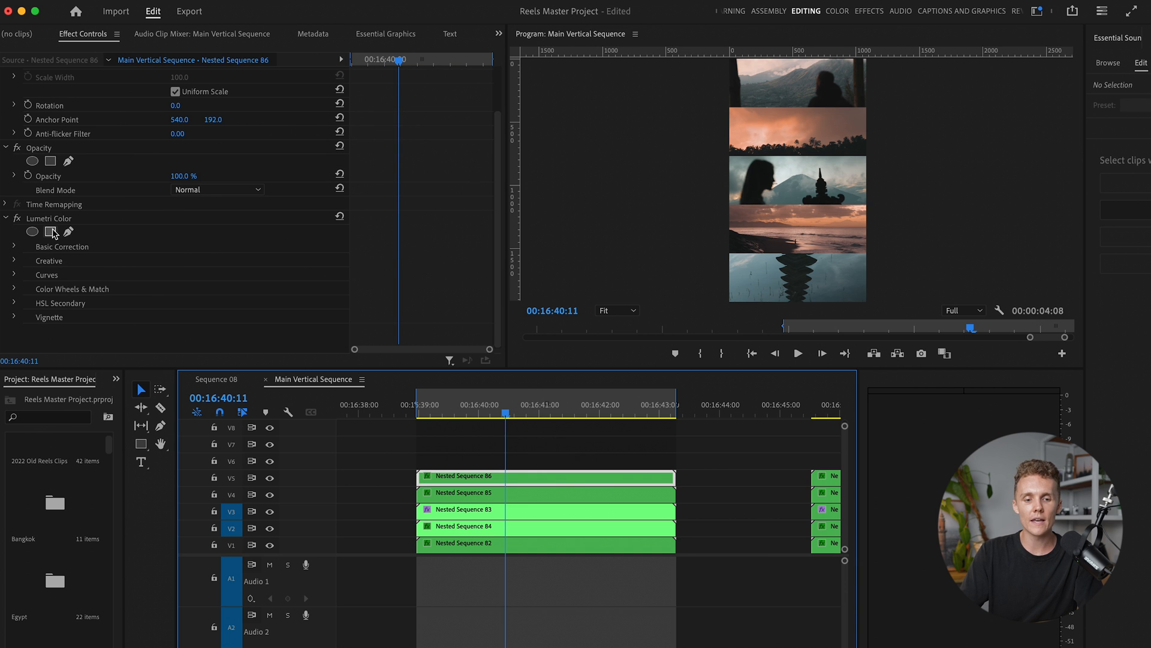
- Add a rectangle mask to Nested Sequence 86's Lumetri Color and step forward to keyframe its path
left_click(50, 232)
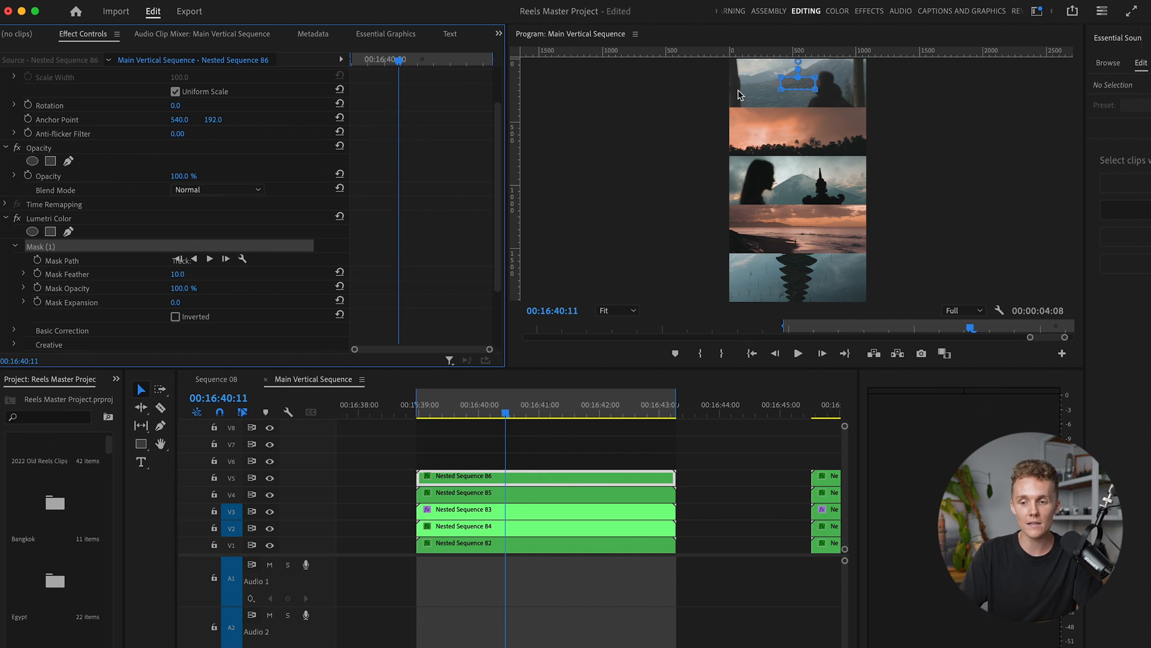
mouse_move(808, 94)
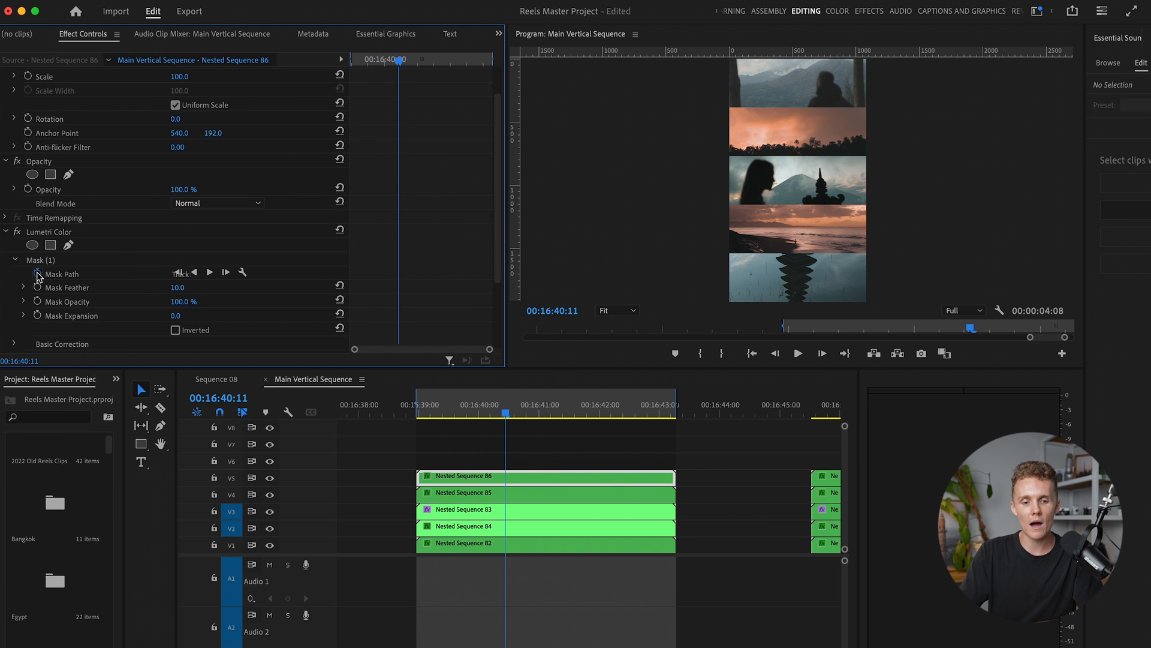
key("shift+Right")
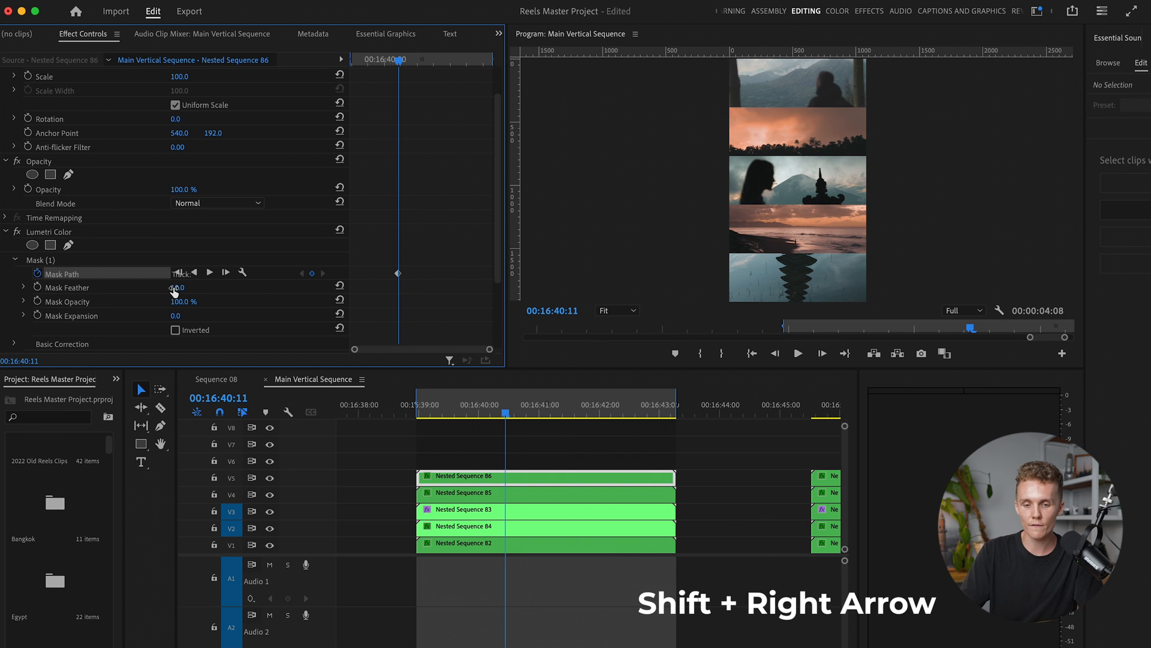
key("shift+right")
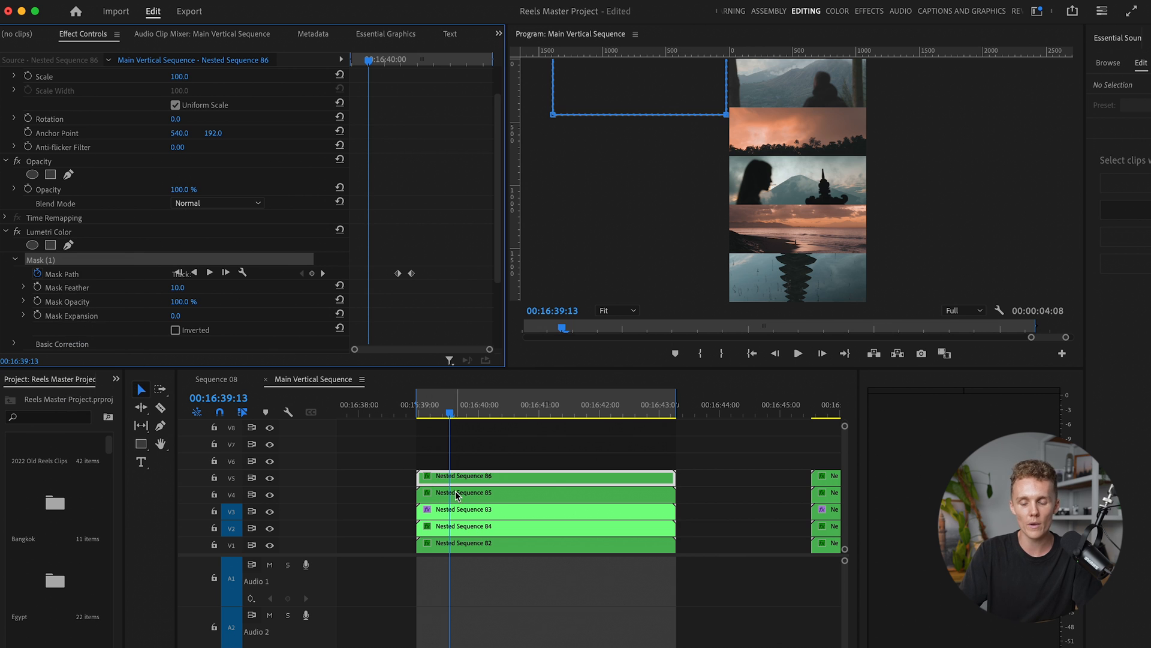
- Paste the masked Lumetri grade onto Nested Sequences 85, 83, 84 and 82
left_click(545, 491)
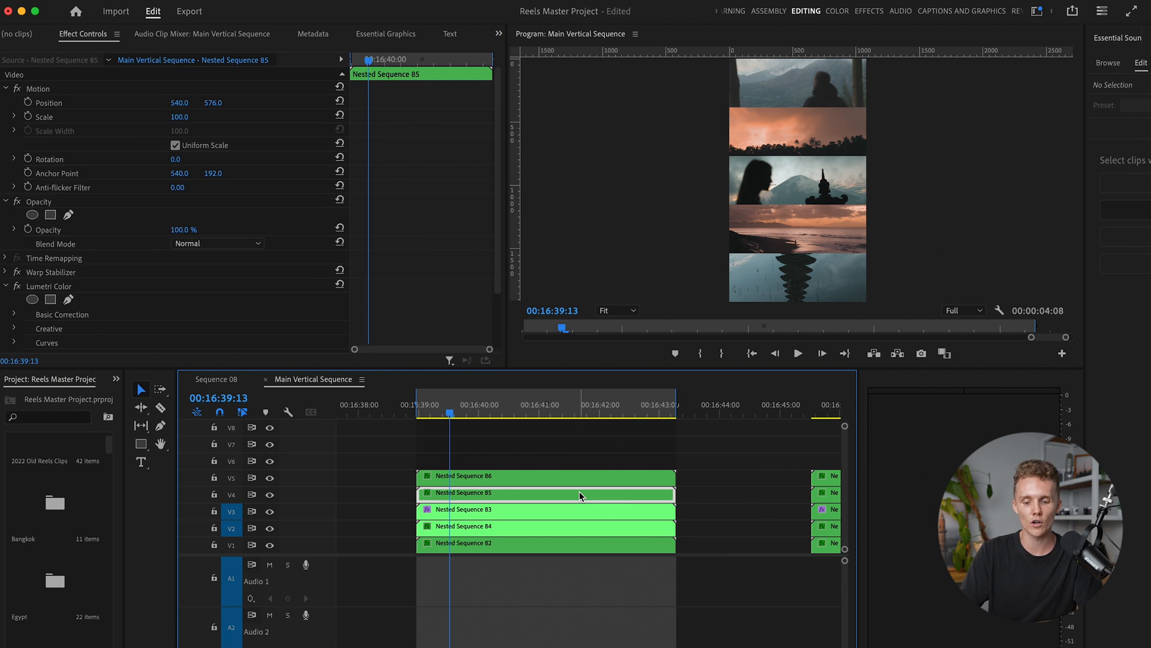
mouse_move(582, 493)
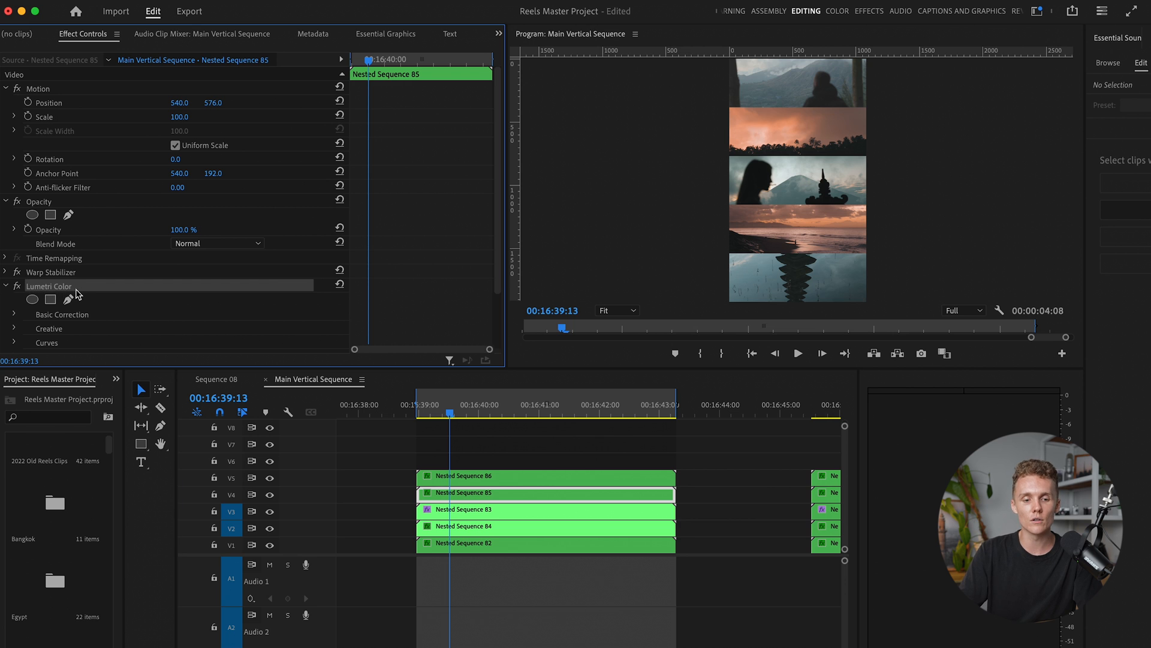
left_click(32, 299)
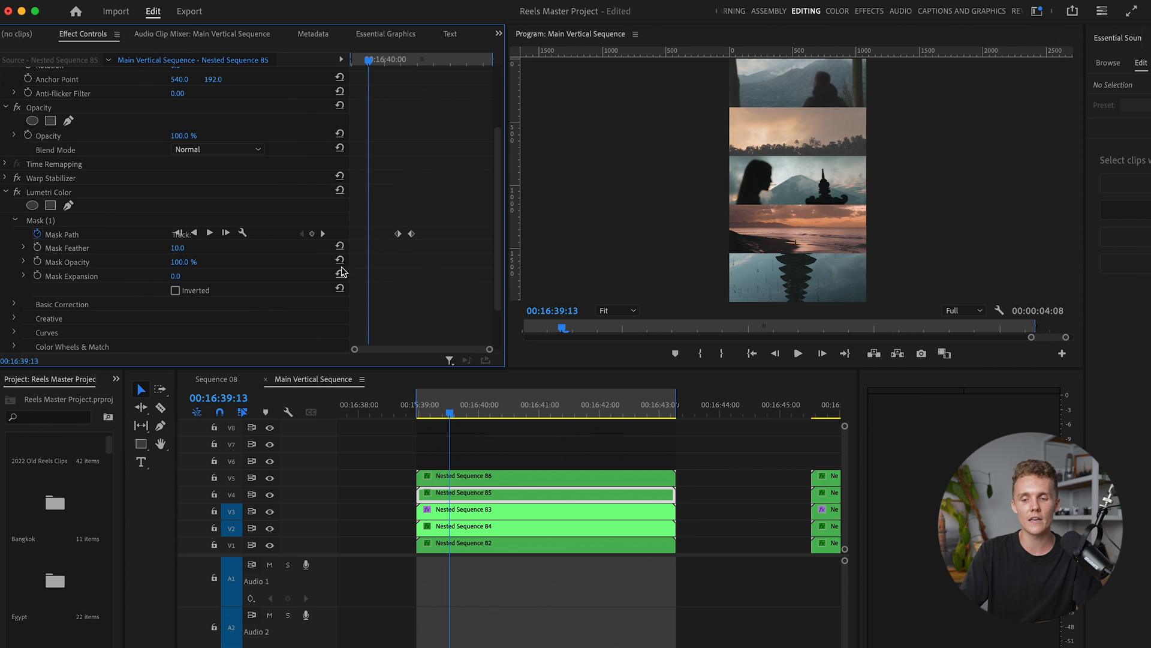
left_click(544, 509)
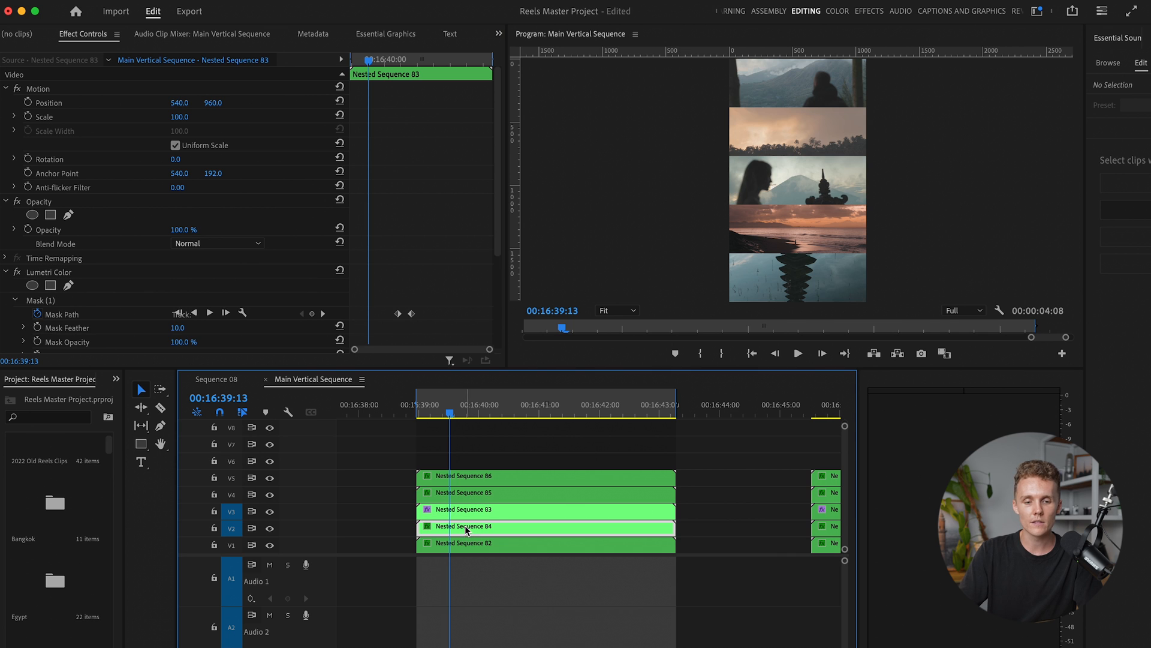
left_click(466, 527)
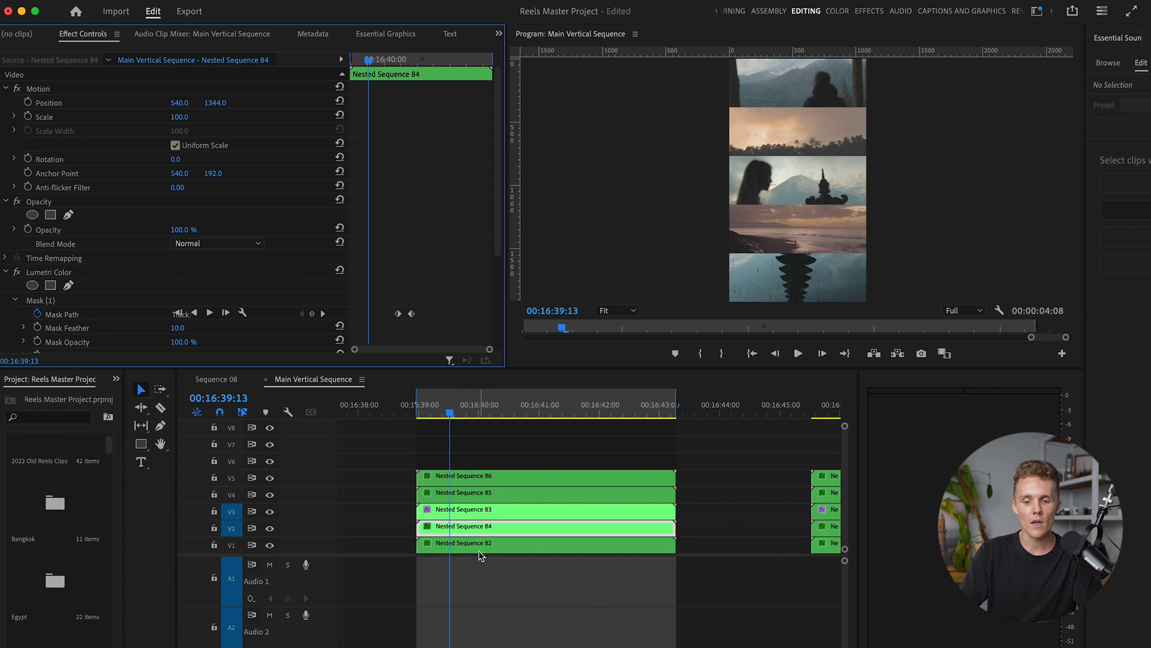
left_click(514, 542)
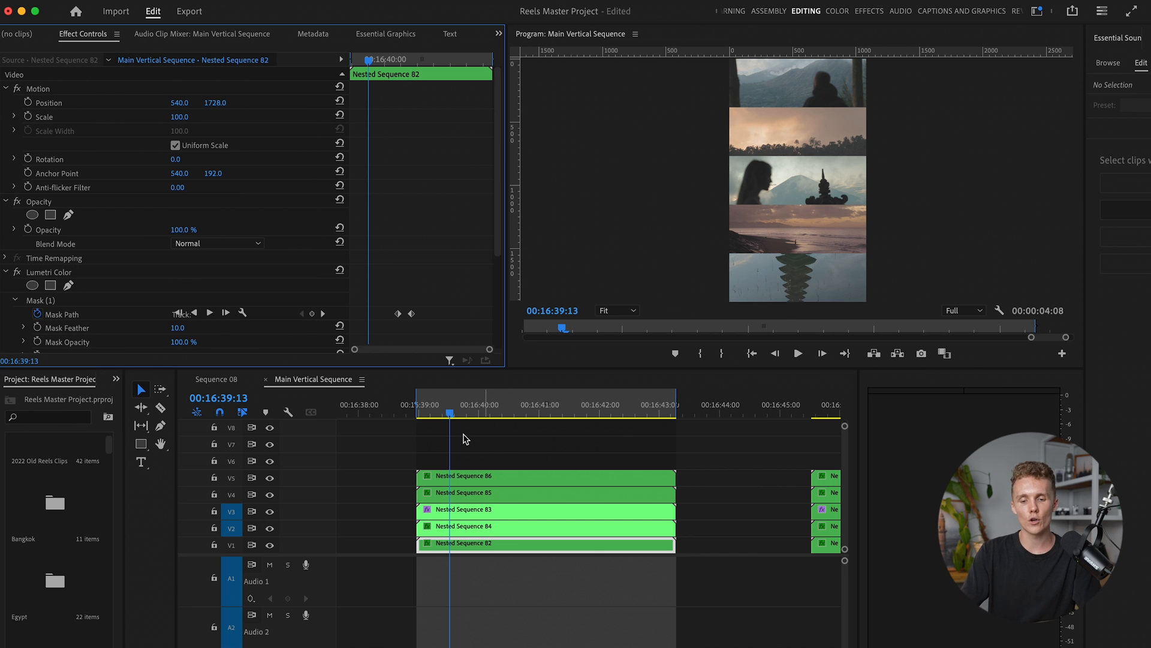